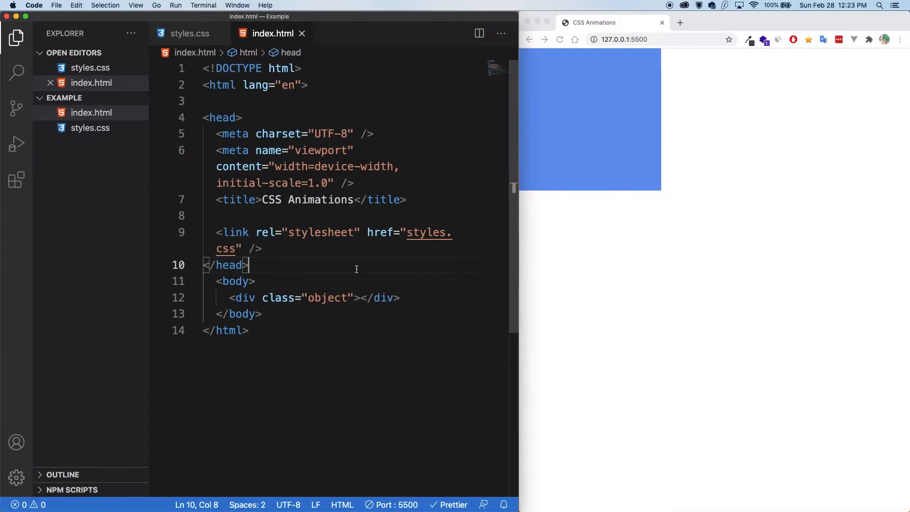
mouse_move(364, 275)
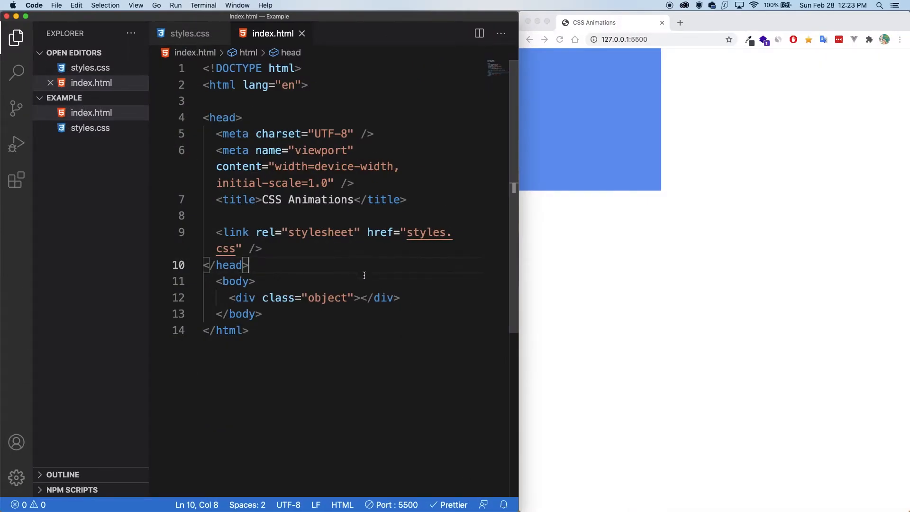
Step: Close index.html after selecting its div line, leaving styles.css open and the browser preview focused
left_click_drag(229, 298, 400, 298)
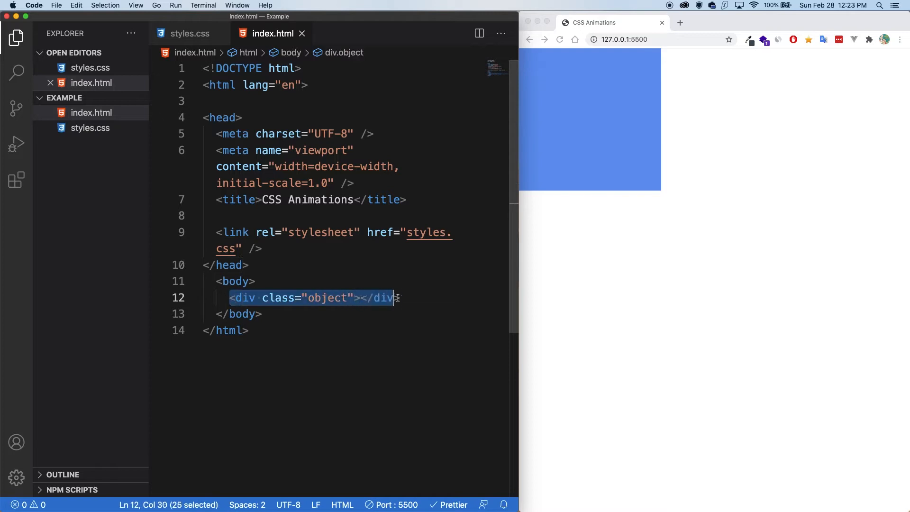
key("shift+Right")
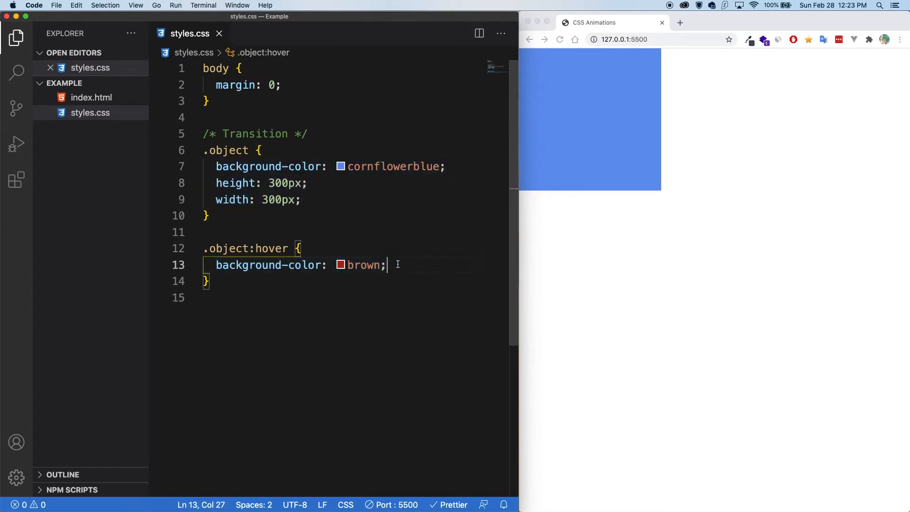
left_click(617, 208)
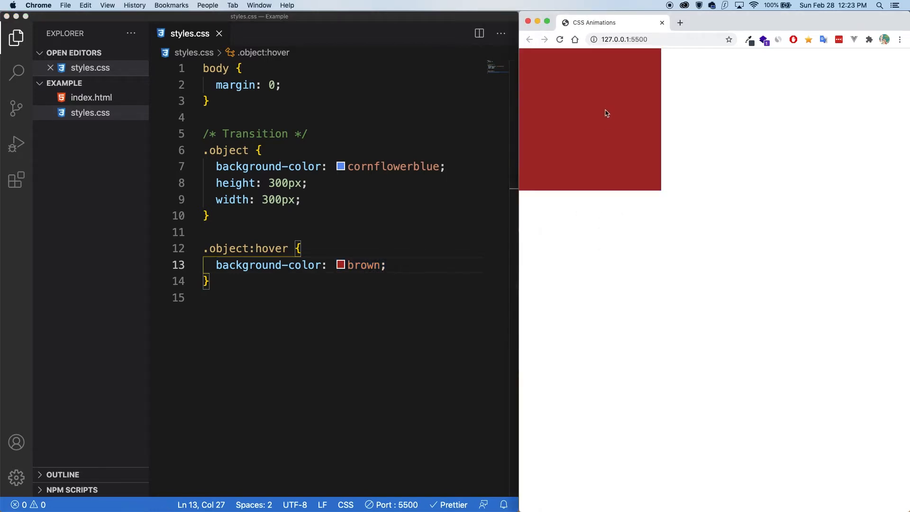
mouse_move(602, 203)
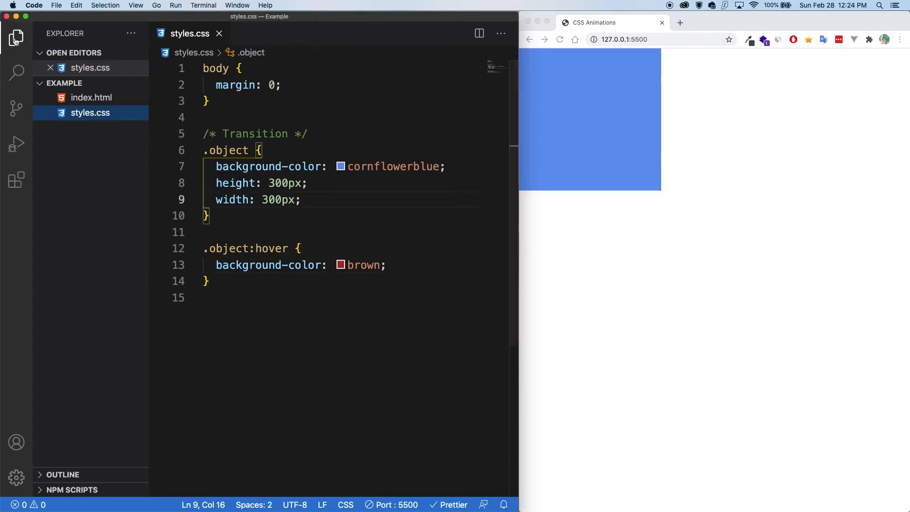
Step: Hide the Explorer and add transition-property: background-color to the .object rule
left_click(16, 38)
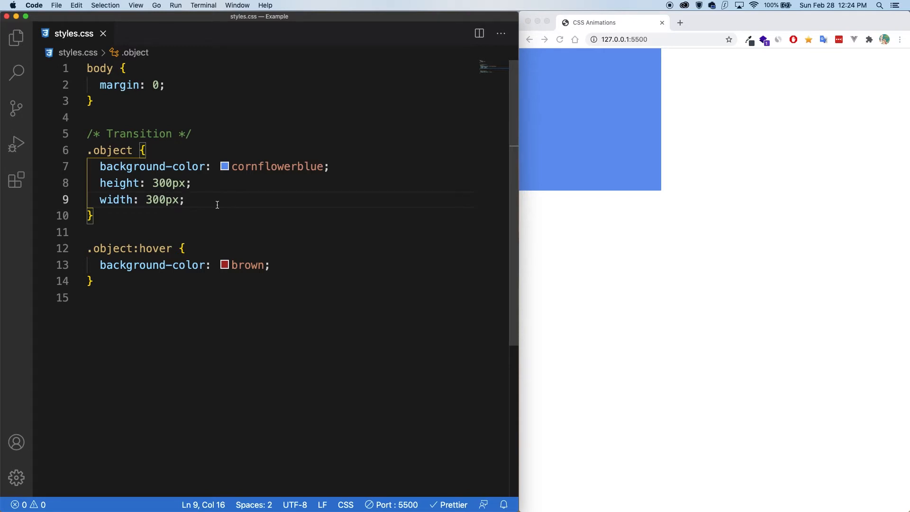
type("transition-property: ;")
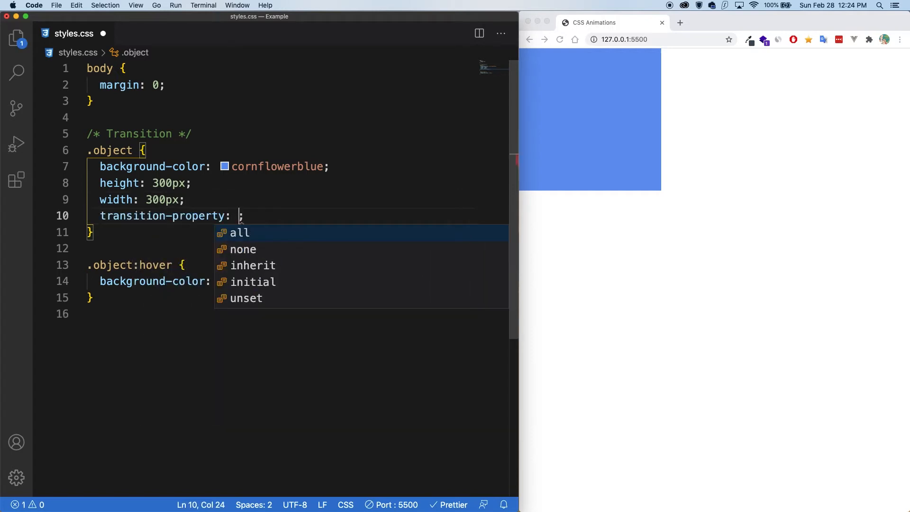
type("b")
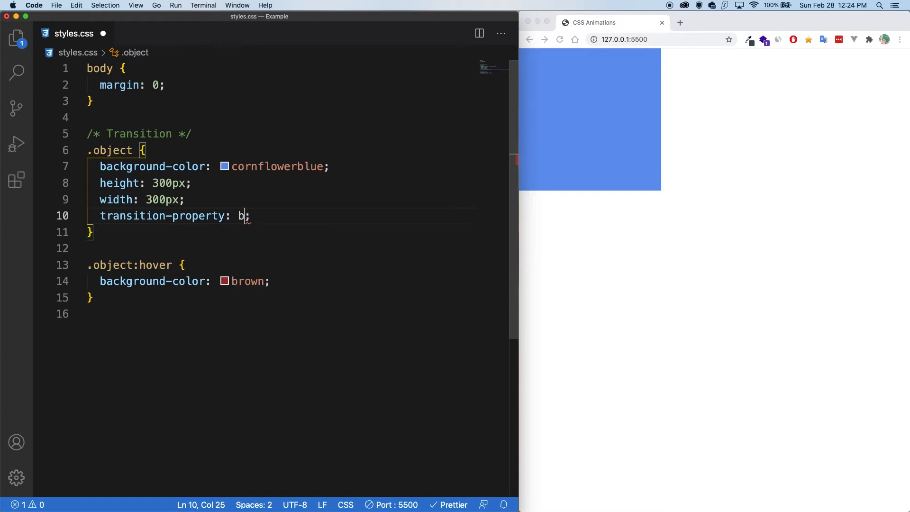
type("ackgroundc")
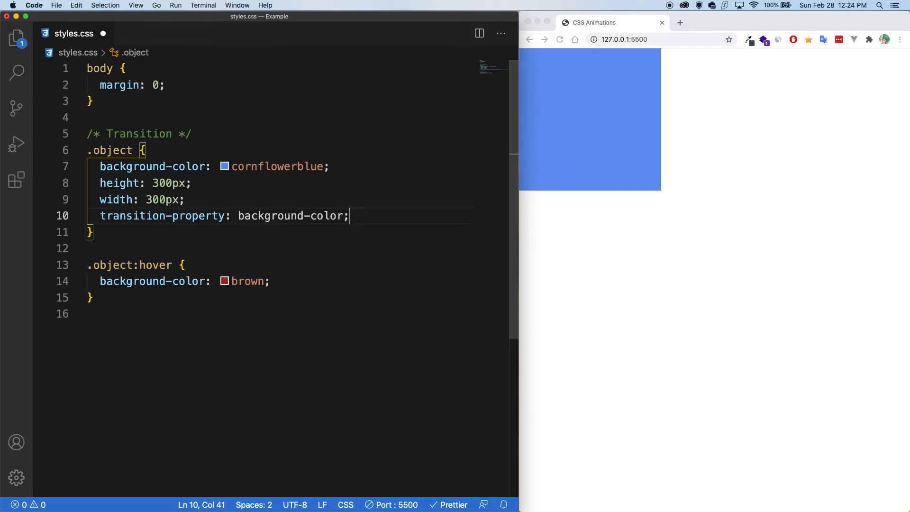
Step: Add transition-duration: 1s to .object, briefly trying 1000ms before settling on 1s
type("transition-duration: ;")
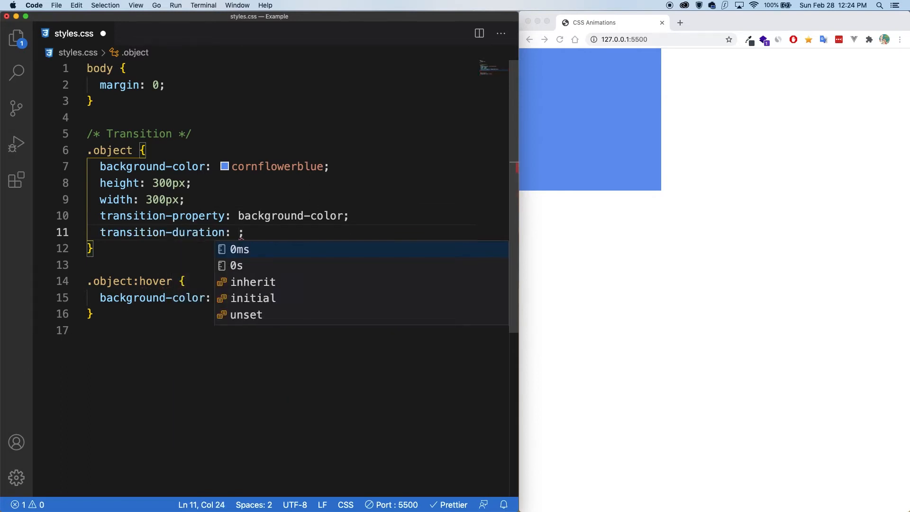
type("1s")
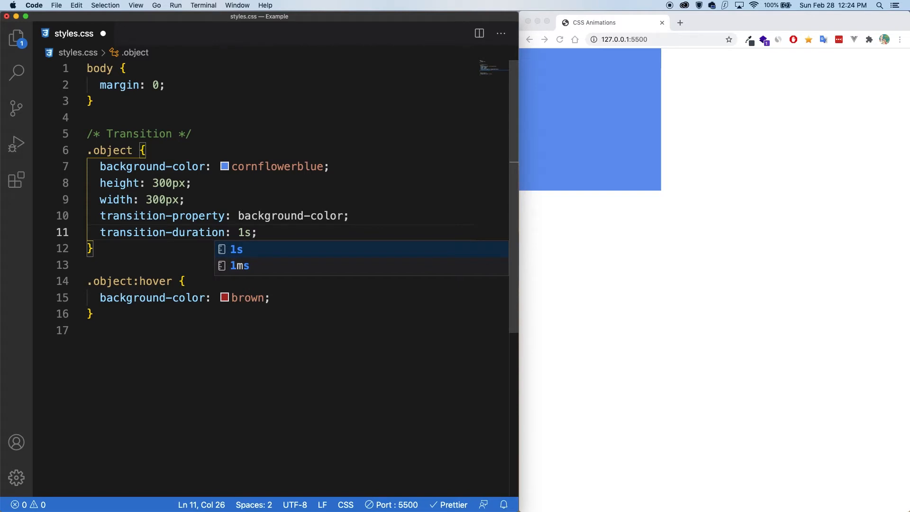
type("000ms")
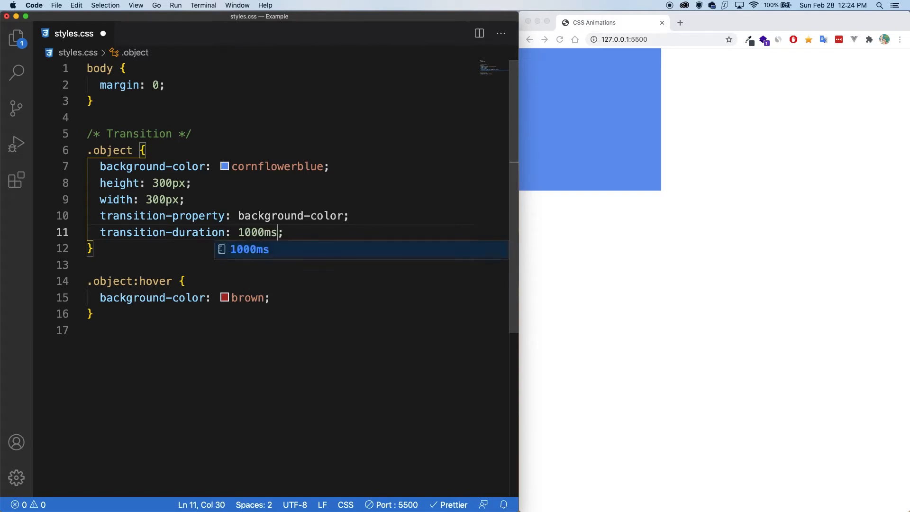
type("1s")
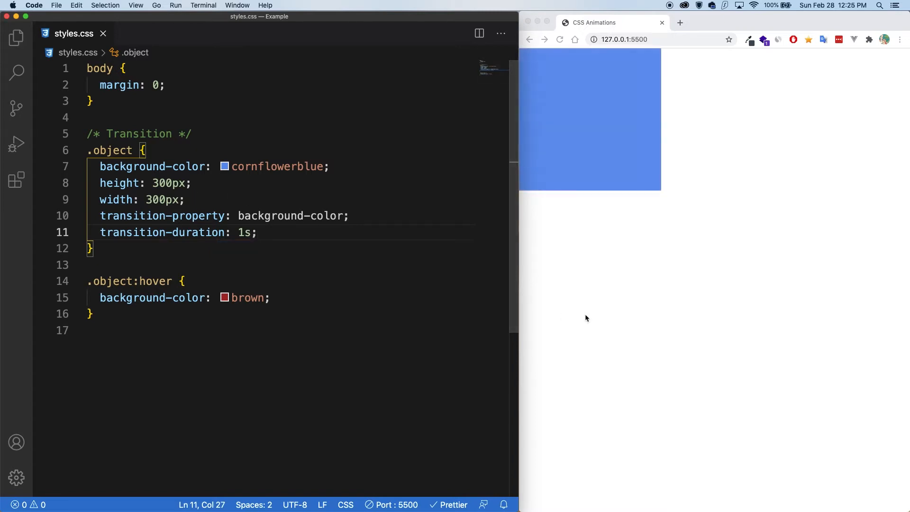
mouse_move(589, 145)
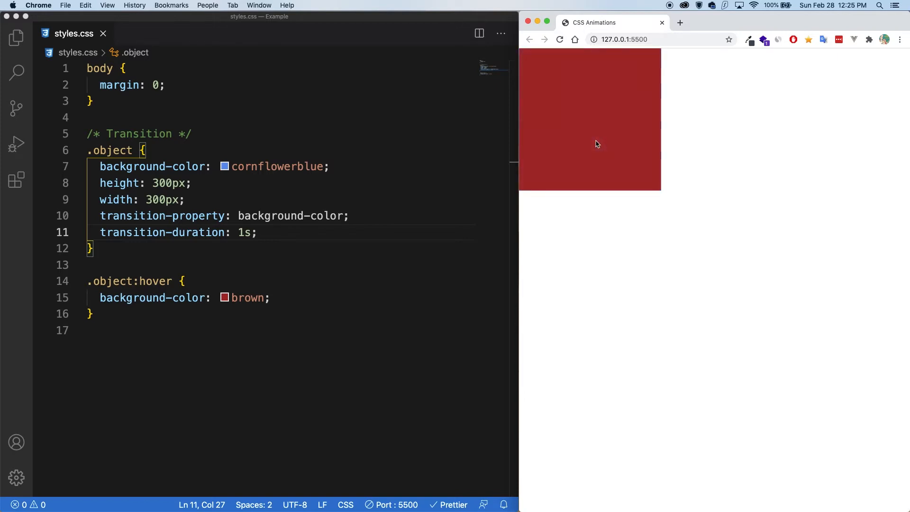
mouse_move(597, 140)
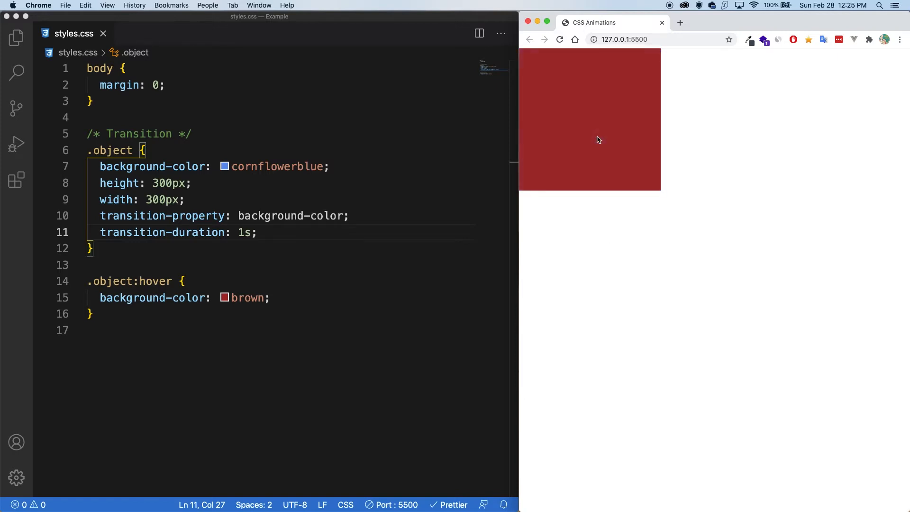
mouse_move(607, 234)
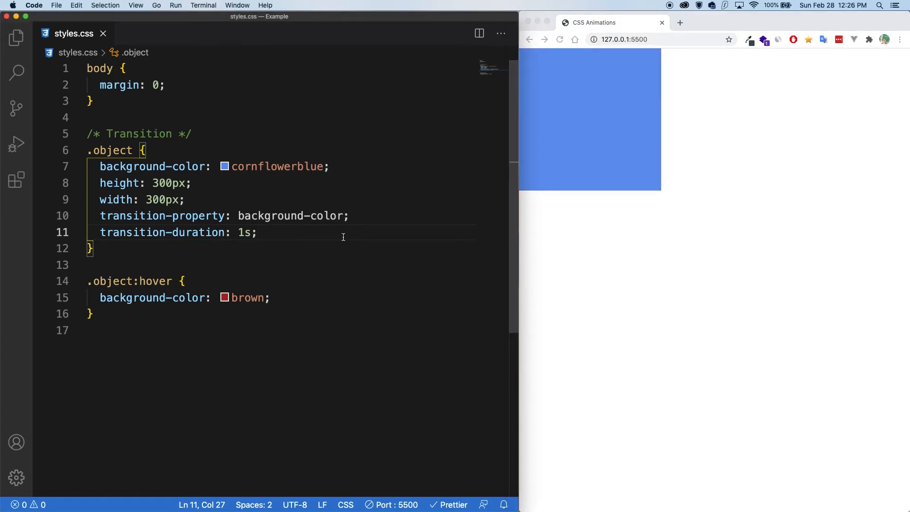
Step: Add transition-timing-function to .object, first ease-in, then changed to ease-out
type("transition")
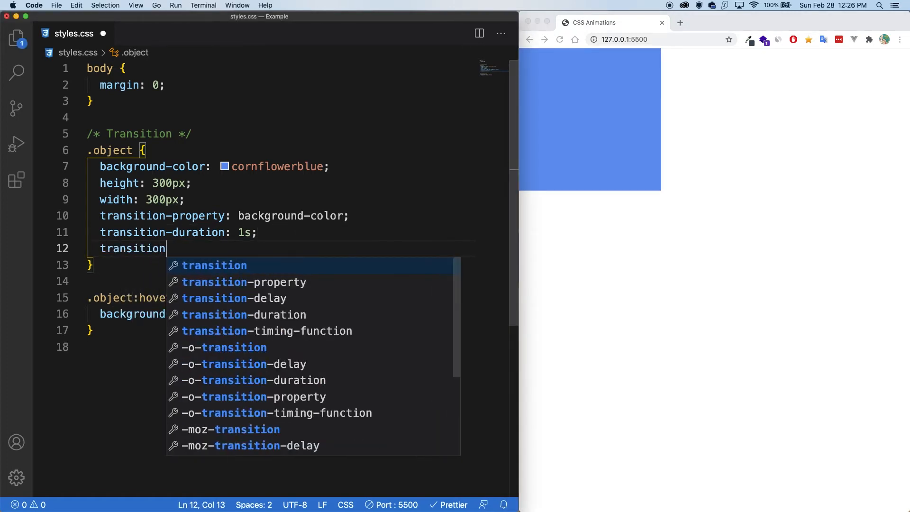
type("transition-timing-function: ;")
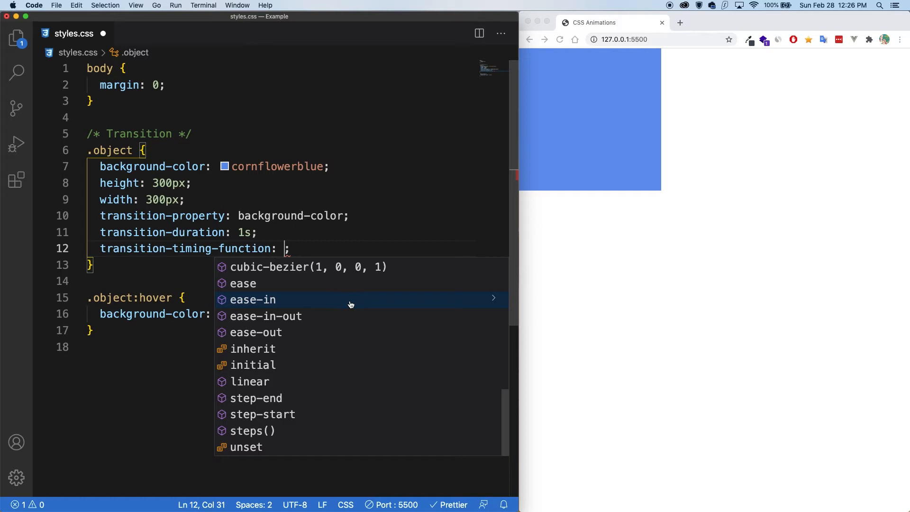
mouse_move(307, 290)
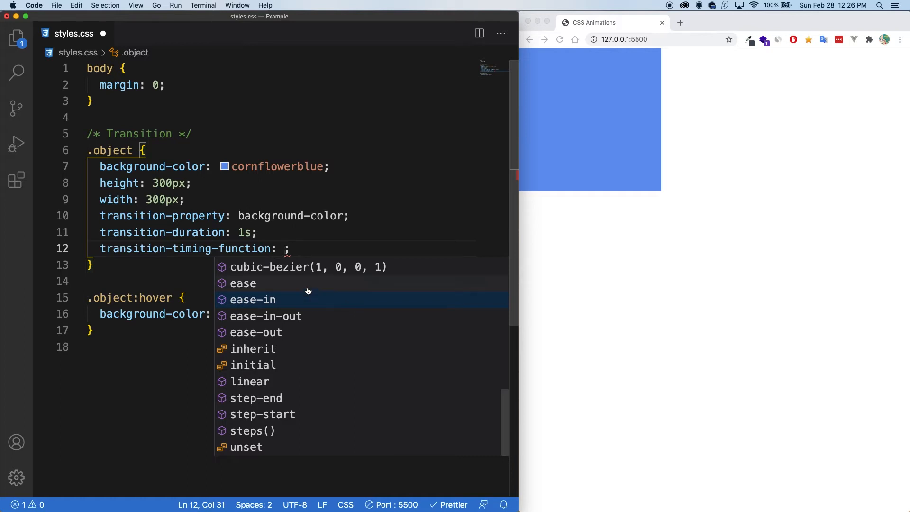
mouse_move(237, 307)
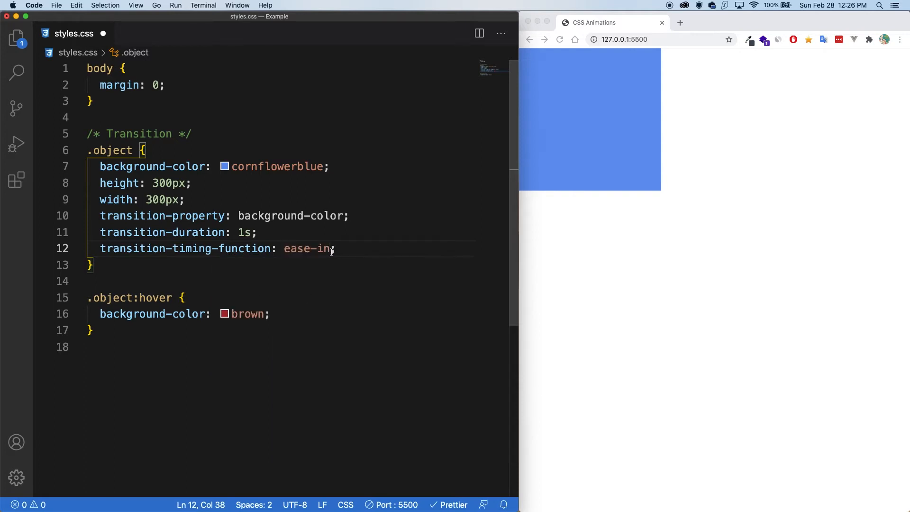
double_click(296, 248)
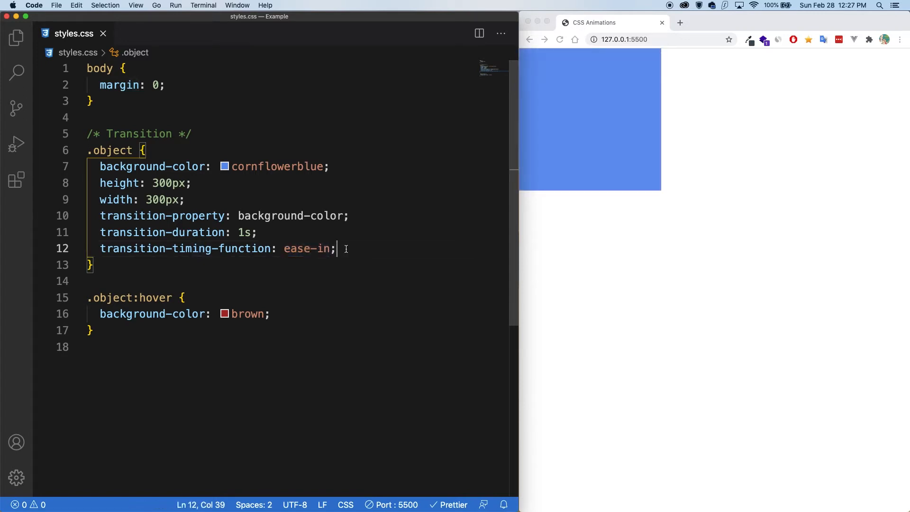
double_click(306, 248)
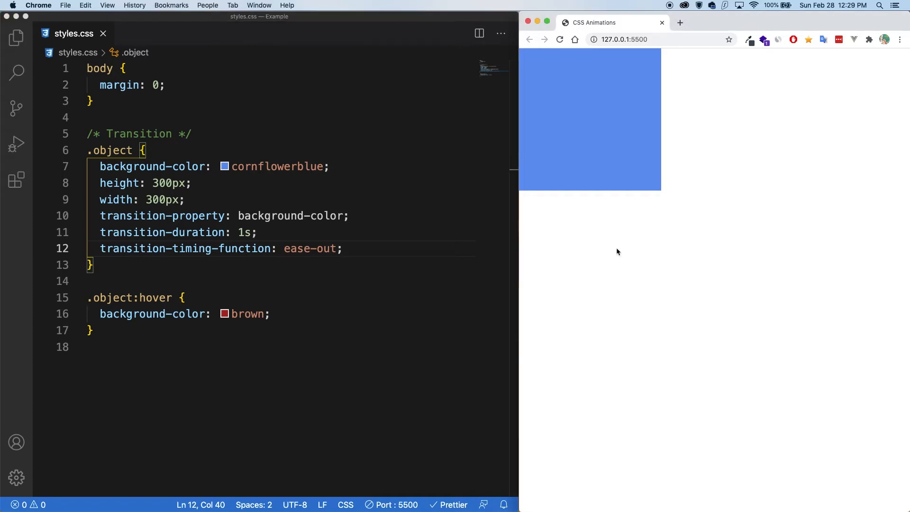
mouse_move(585, 218)
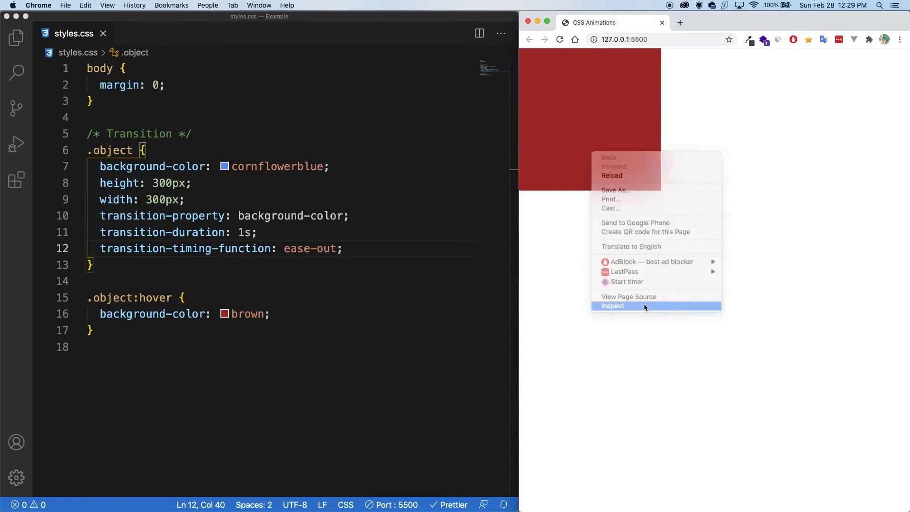
Step: Inspect the square in Chrome DevTools to show its .object rules with ease-out timing
left_click(612, 306)
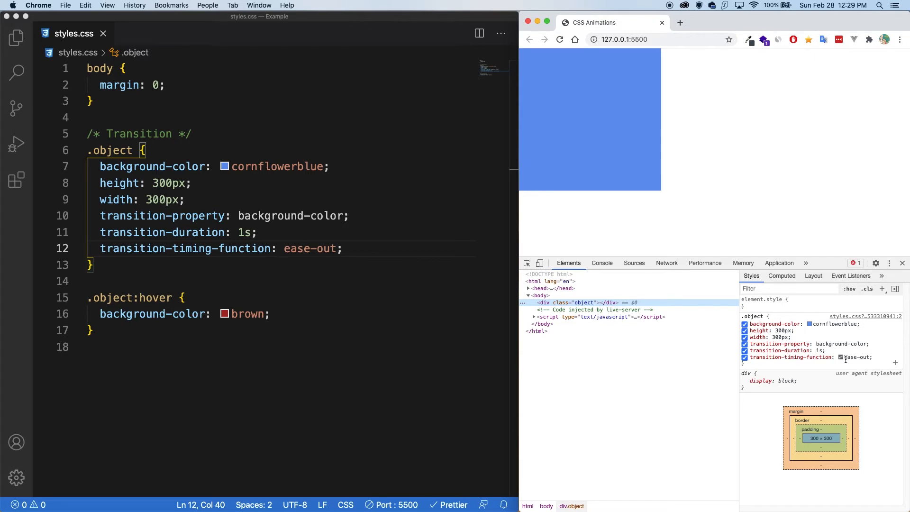
double_click(309, 249)
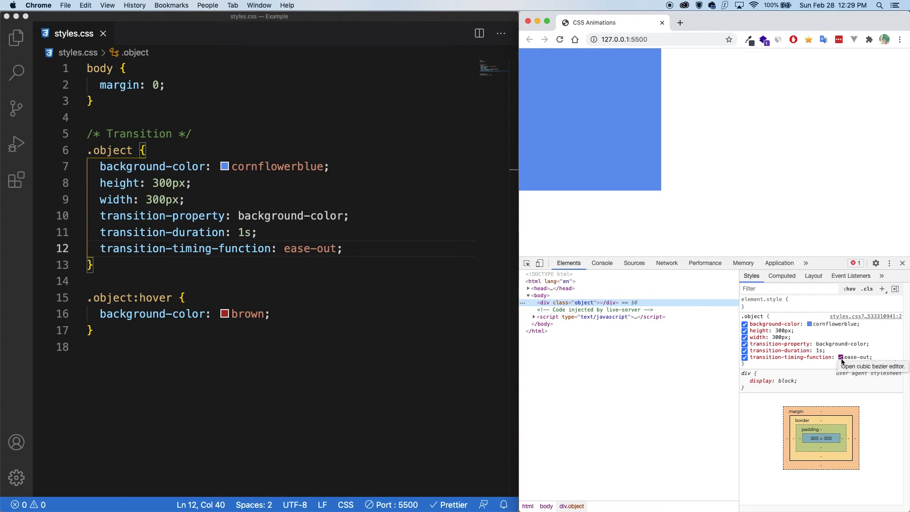
Step: Open the DevTools cubic-bezier editor for the square's ease-out timing function
left_click(840, 358)
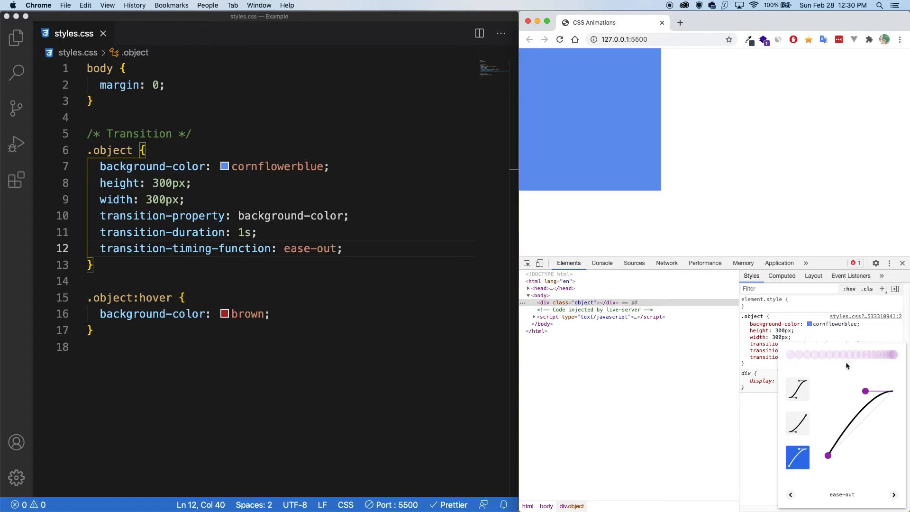
mouse_move(793, 365)
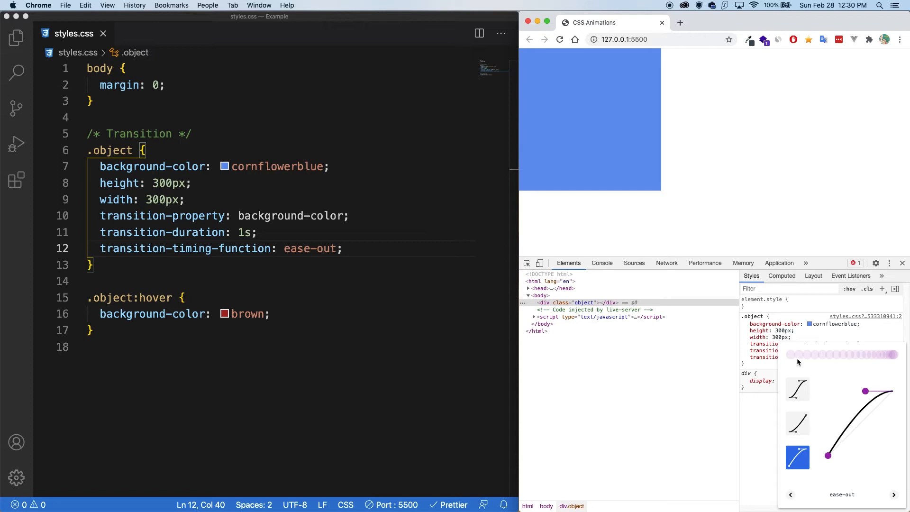
mouse_move(821, 363)
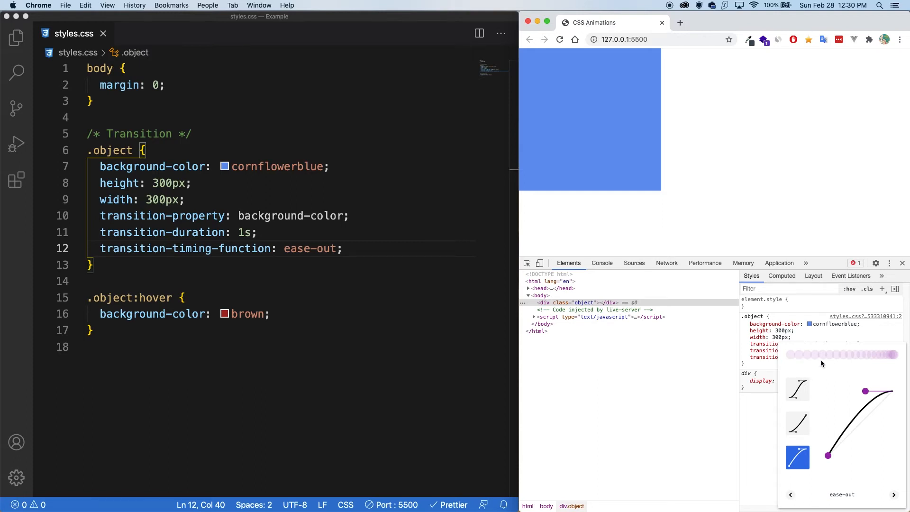
mouse_move(851, 364)
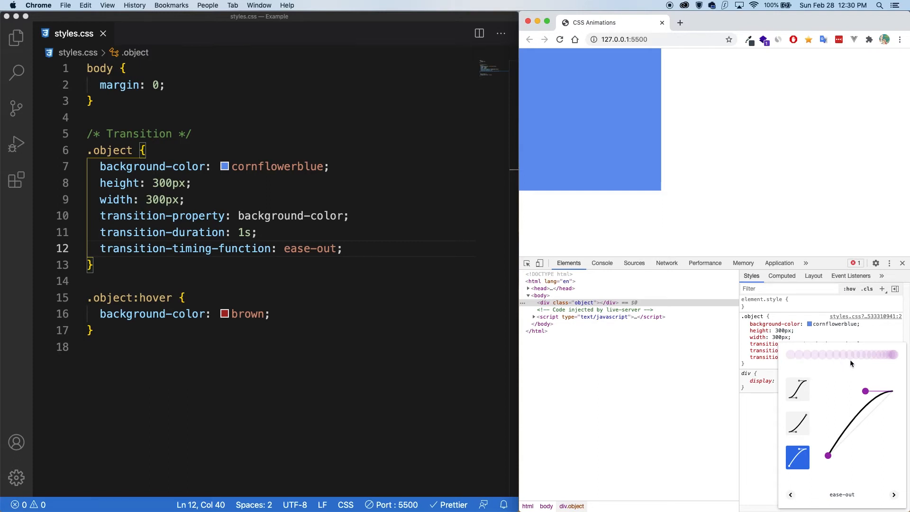
mouse_move(893, 363)
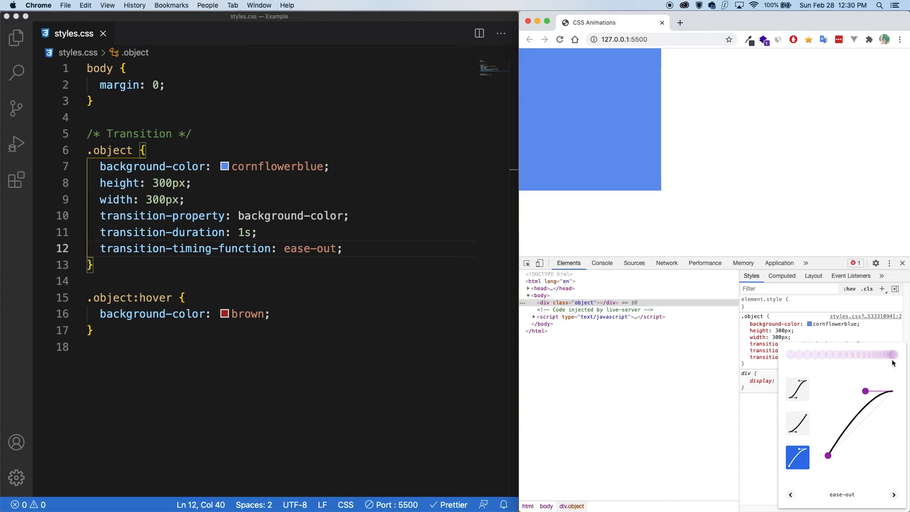
mouse_move(882, 363)
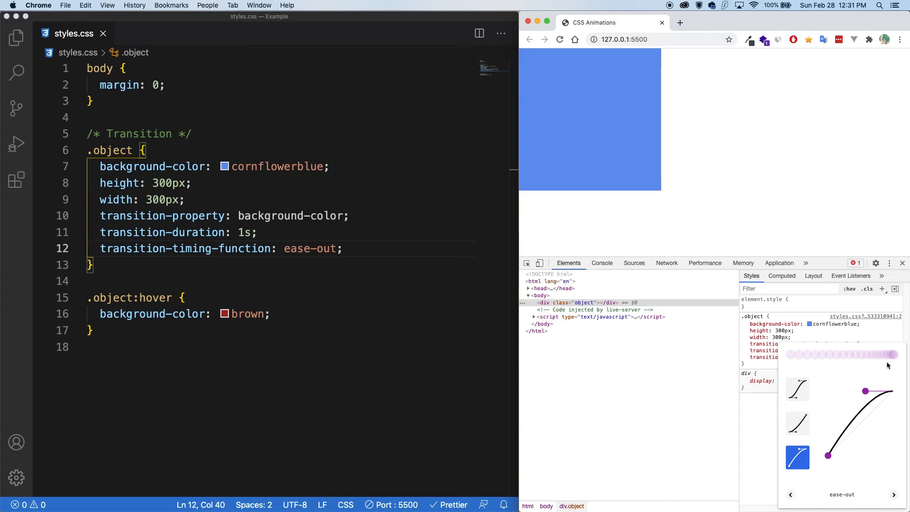
mouse_move(828, 361)
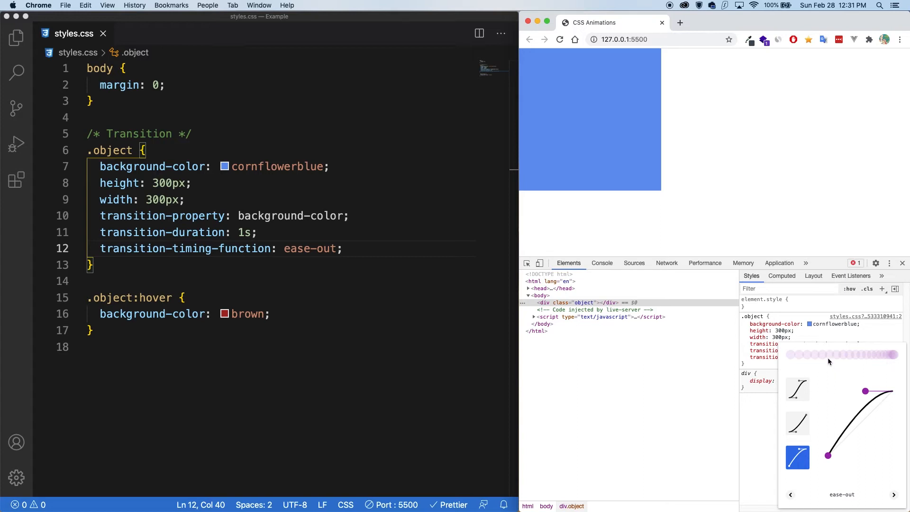
mouse_move(828, 358)
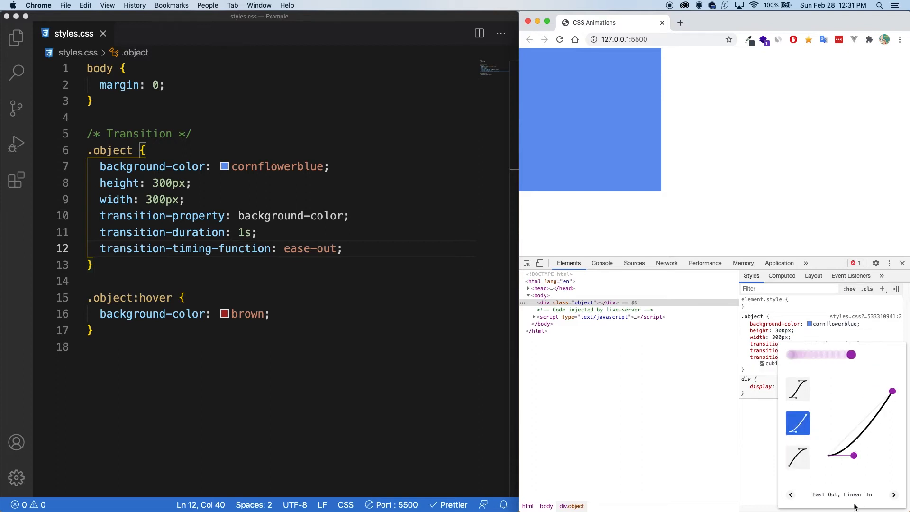
Step: Choose the ease-in preset in the DevTools easing editor
left_click(790, 494)
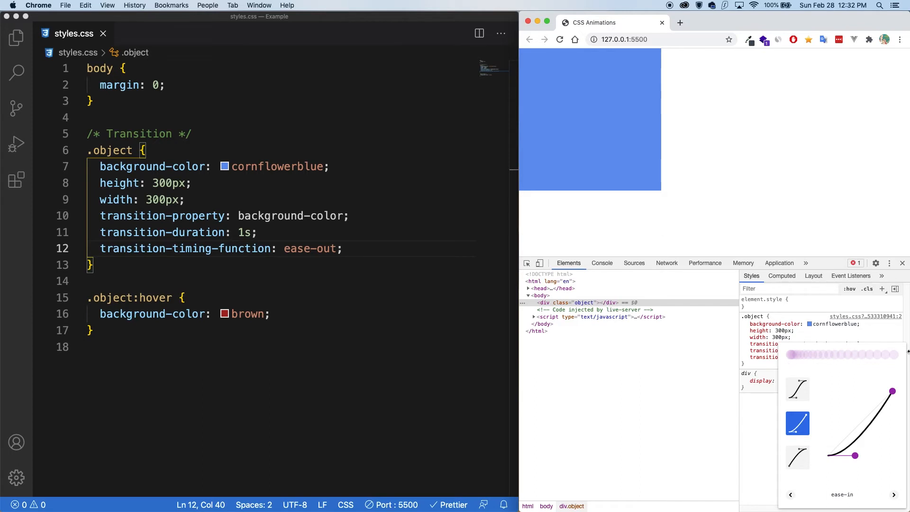
mouse_move(847, 365)
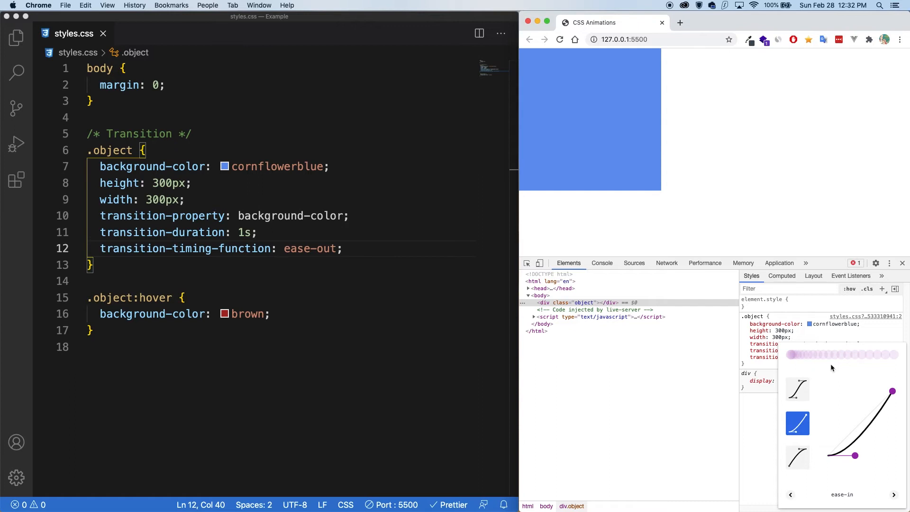
mouse_move(853, 376)
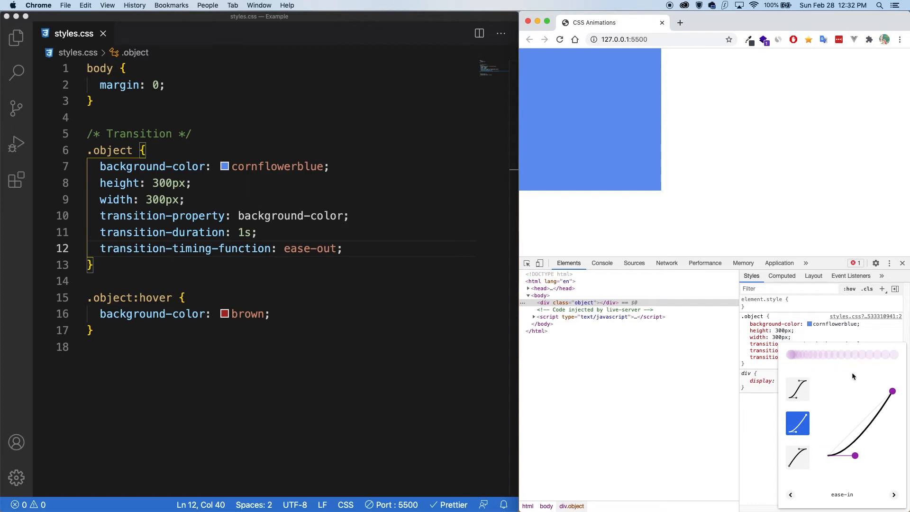
Step: Preview the ease-in-out preset, try linear in styles.css, then restore ease-out
left_click(796, 388)
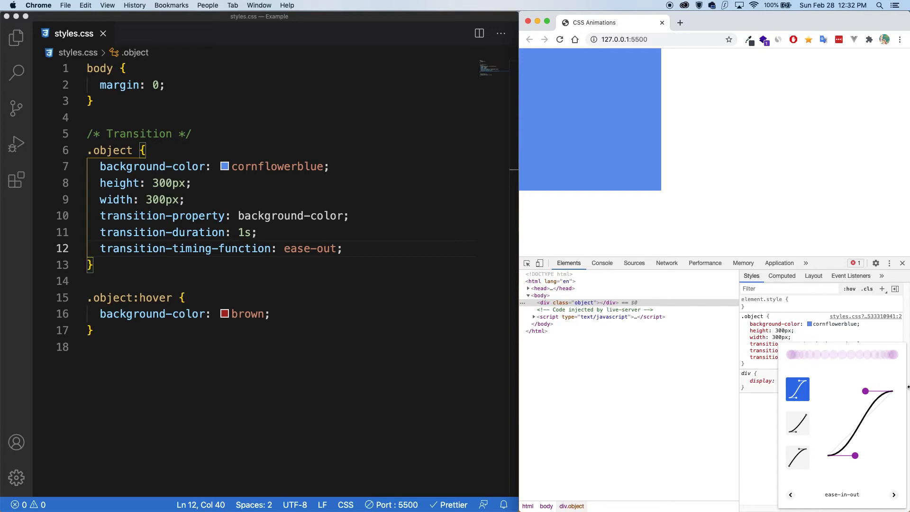
mouse_move(872, 366)
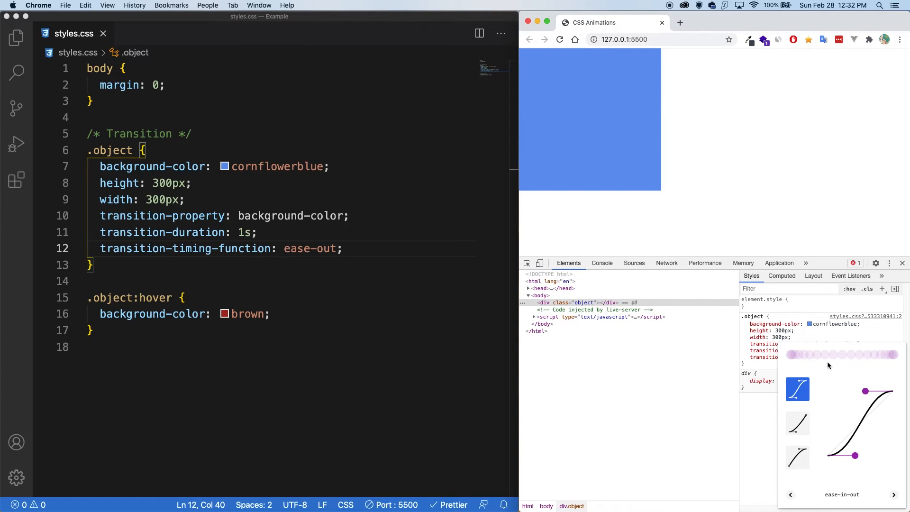
mouse_move(834, 368)
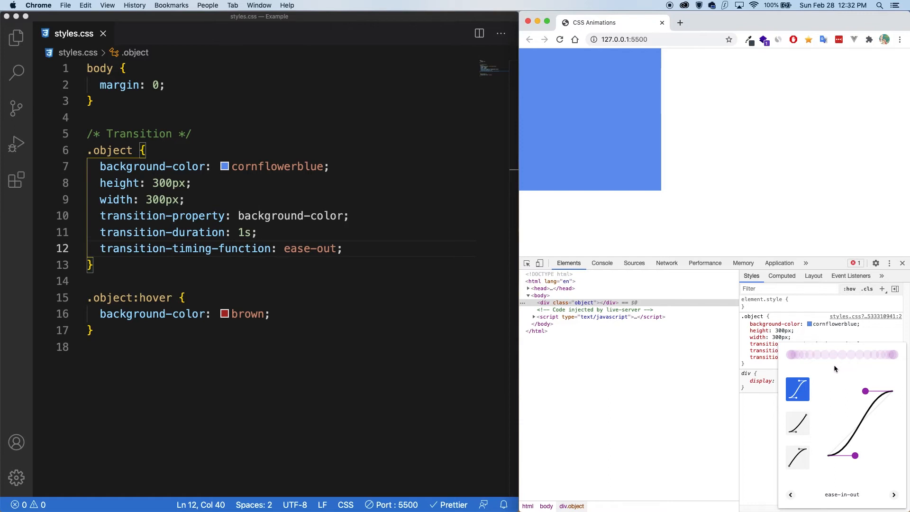
mouse_move(867, 497)
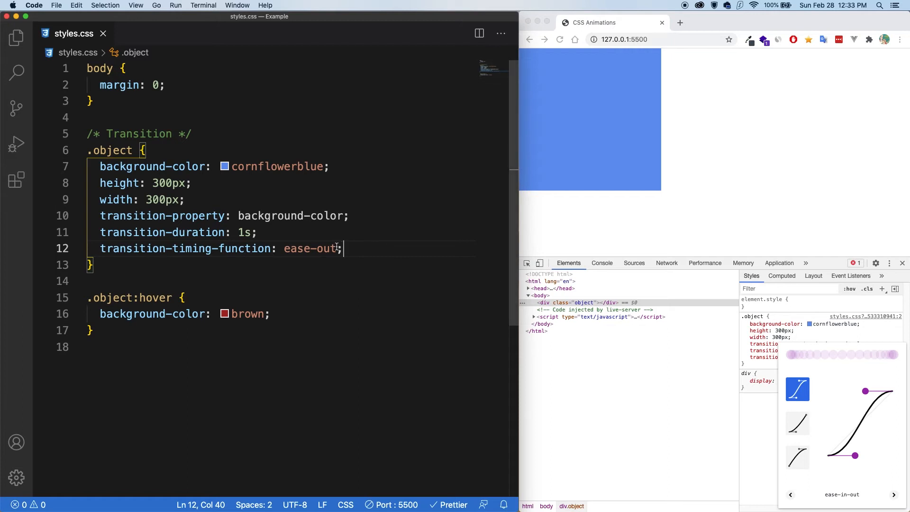
type("linear")
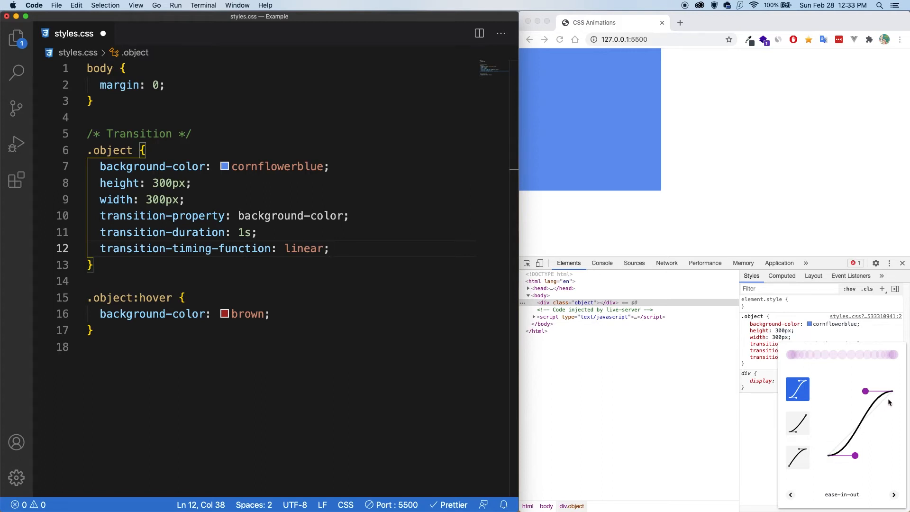
mouse_move(895, 402)
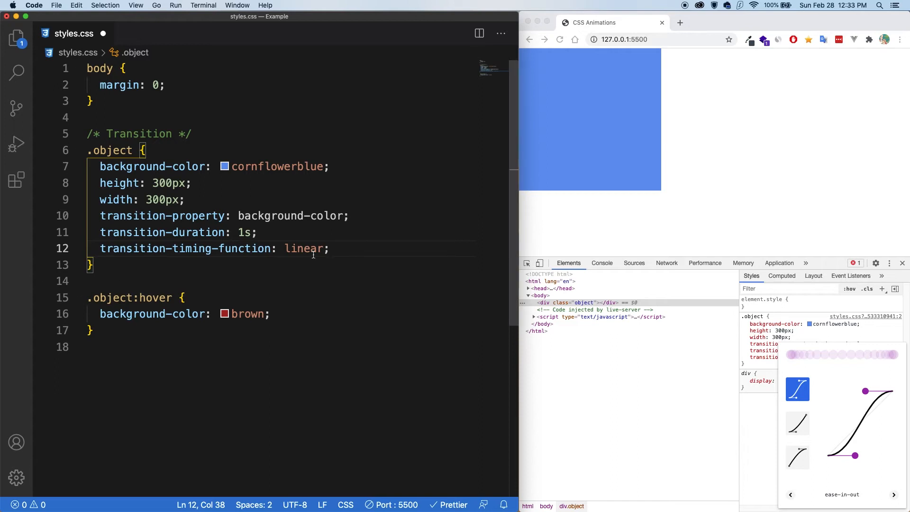
left_click(350, 248)
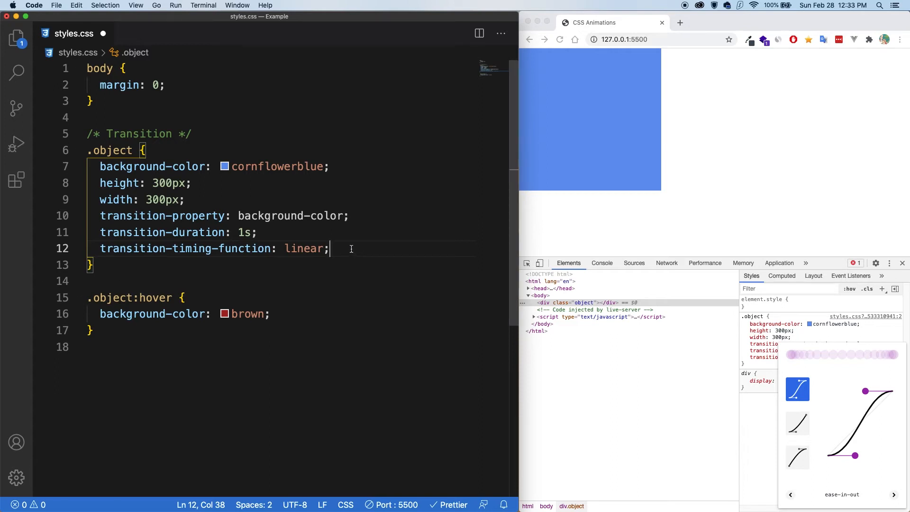
type("ease-out")
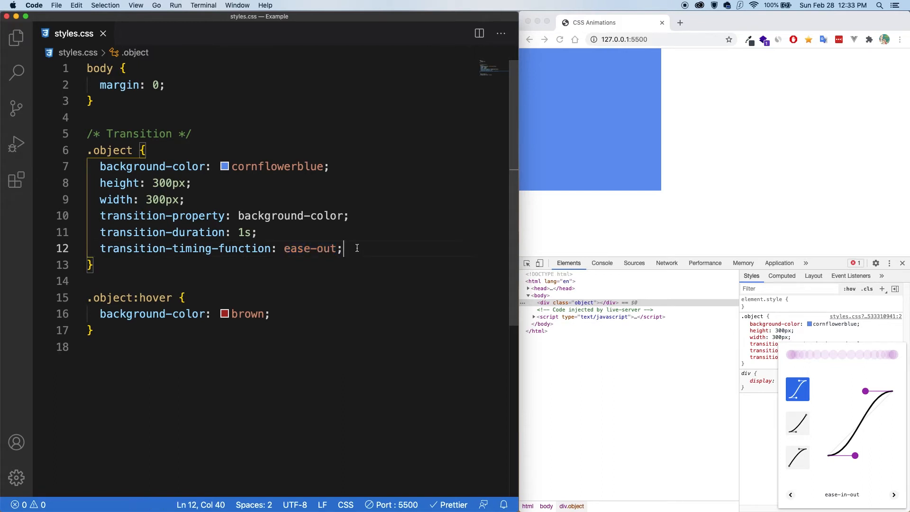
mouse_move(895, 417)
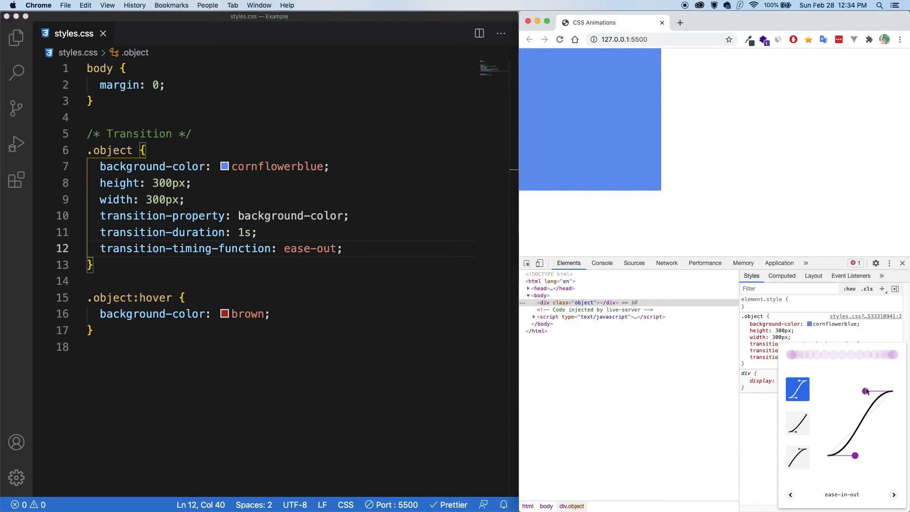
Step: Drag the bezier handles into an overshooting custom curve, cubic-bezier(0.42, 0, 0.36, 1.52)
left_click_drag(864, 391, 867, 371)
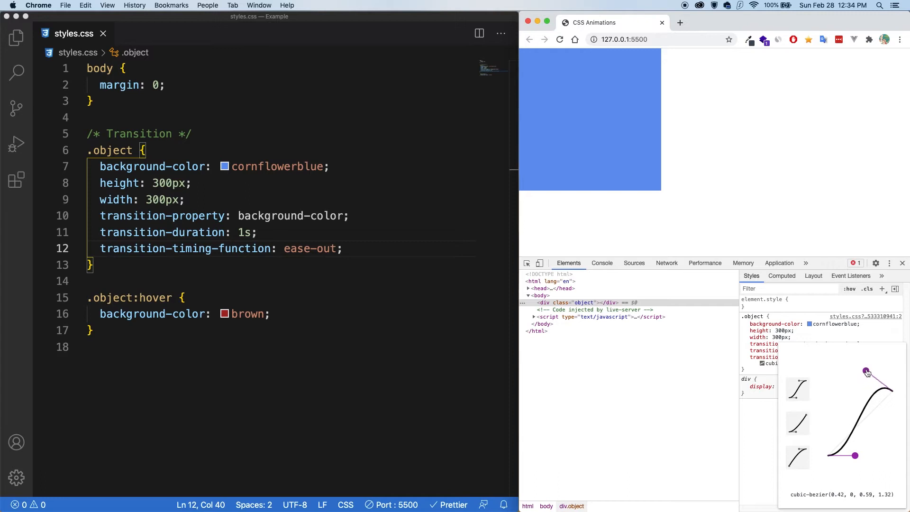
left_click_drag(866, 371, 860, 418)
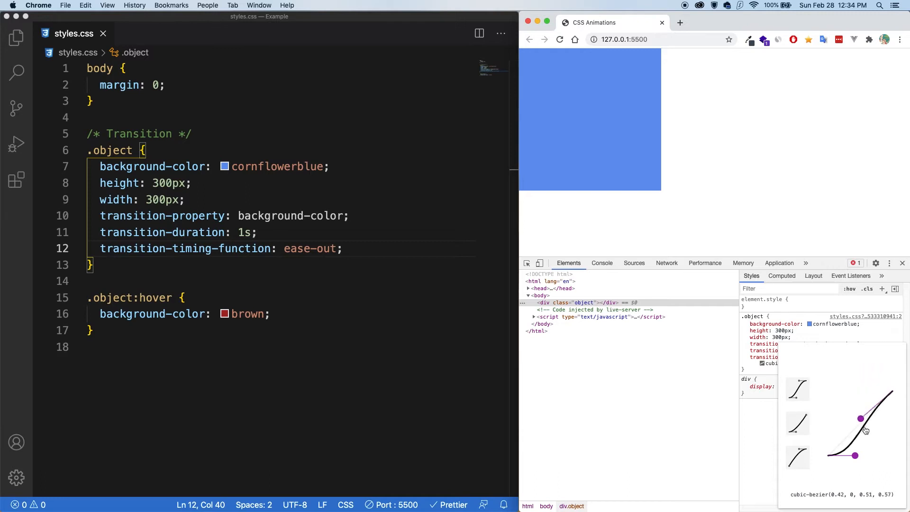
left_click_drag(860, 417, 851, 393)
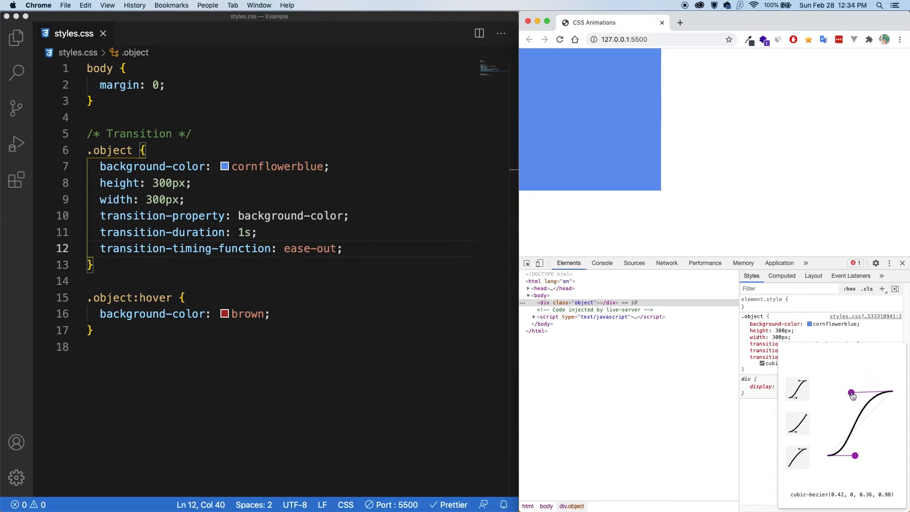
left_click_drag(851, 393, 865, 387)
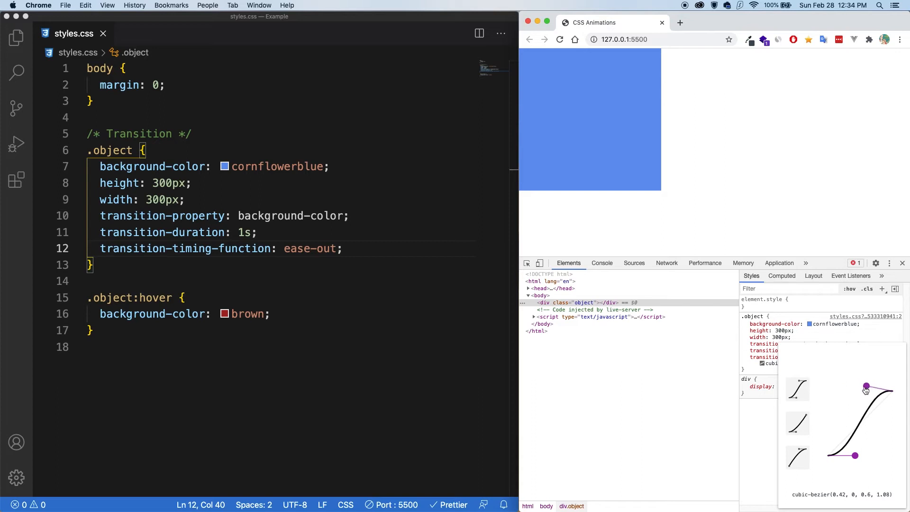
left_click_drag(865, 386, 843, 395)
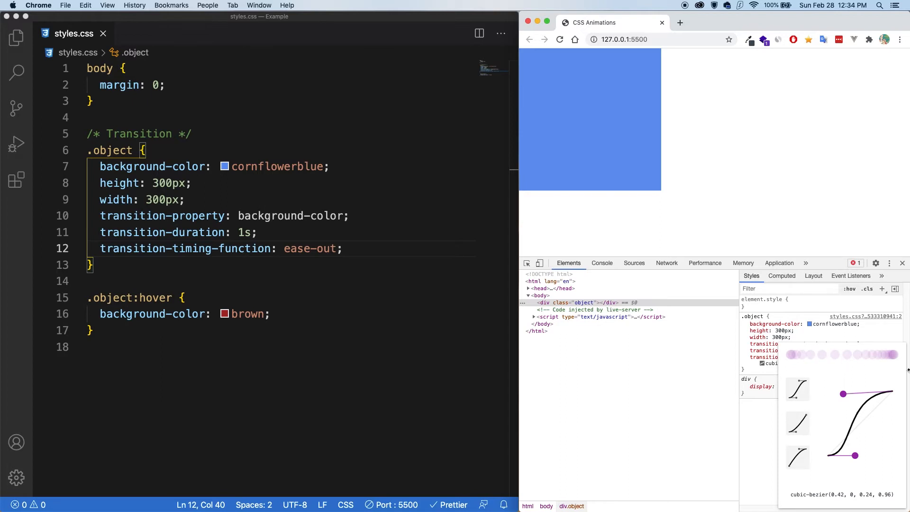
mouse_move(897, 371)
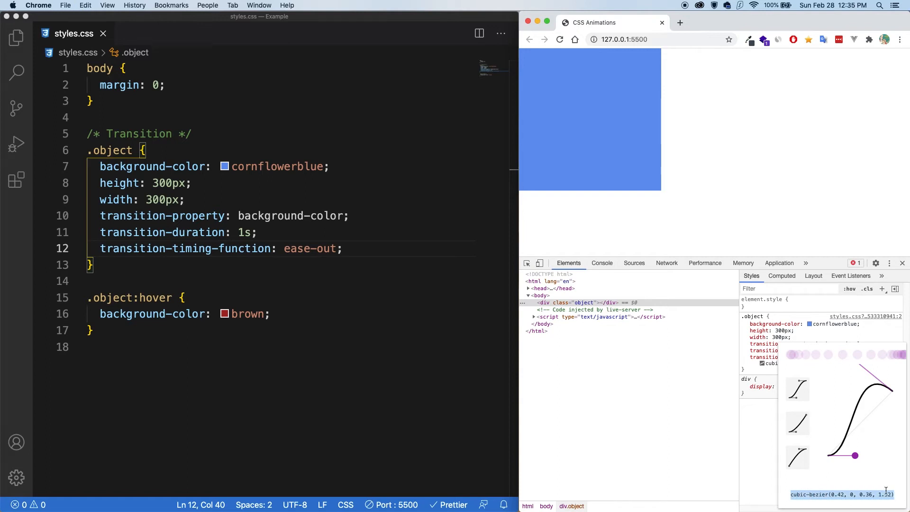
Step: Replace ease-out with cubic-bezier(0.42, 0, 0.36, 1.52) as .object's timing function
double_click(296, 248)
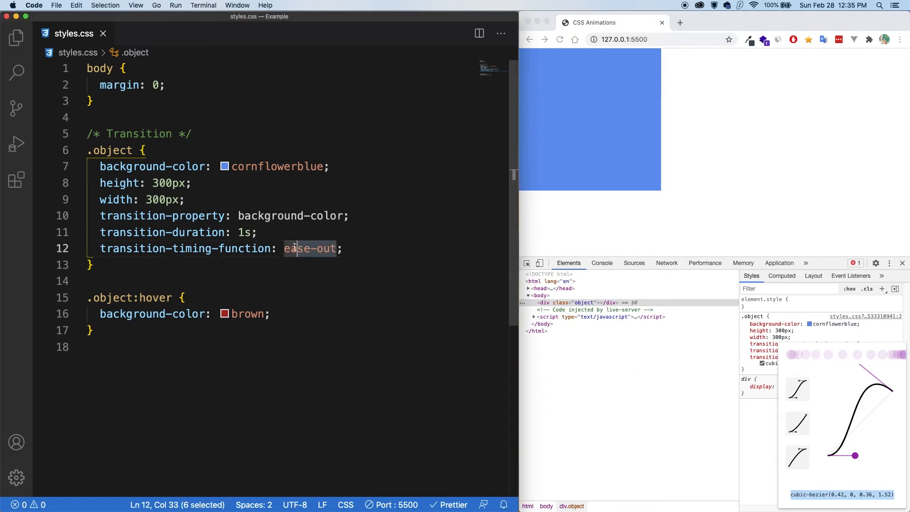
type("cubic-bezier(0.42, 0, 0.36, 1.52)")
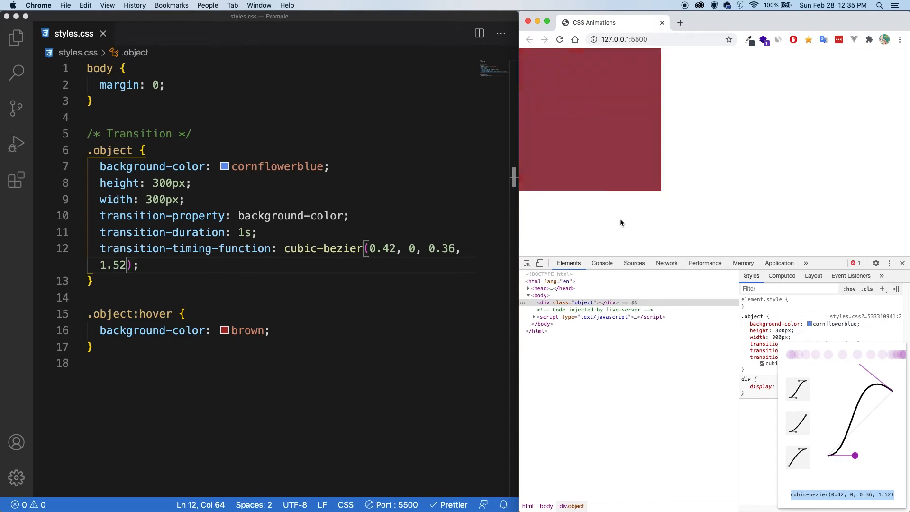
mouse_move(609, 146)
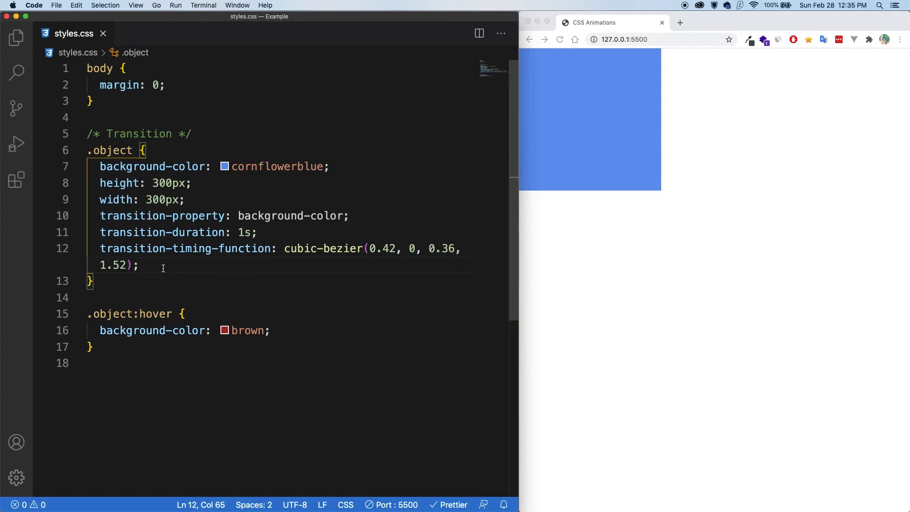
Step: Add transition-delay: 2s to .object and return to editing the stylesheet after testing
type("transitiondelay: 2s;")
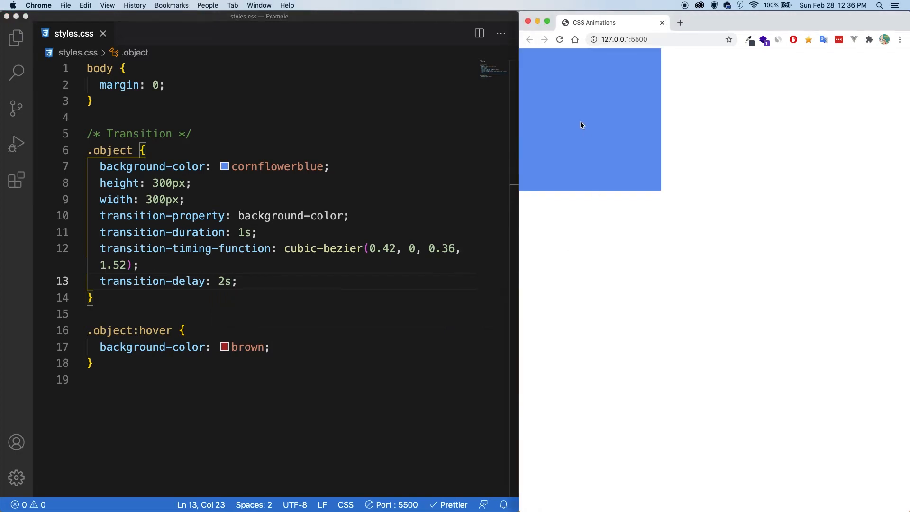
mouse_move(600, 139)
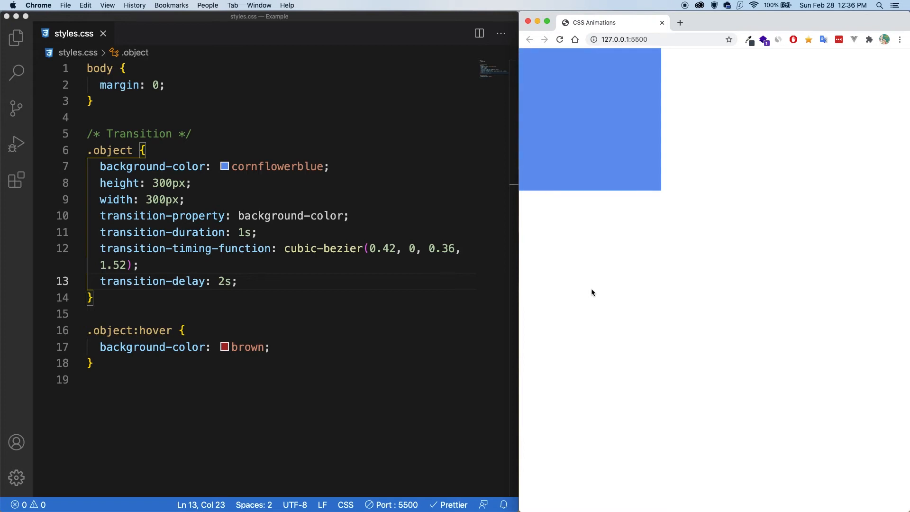
left_click(238, 280)
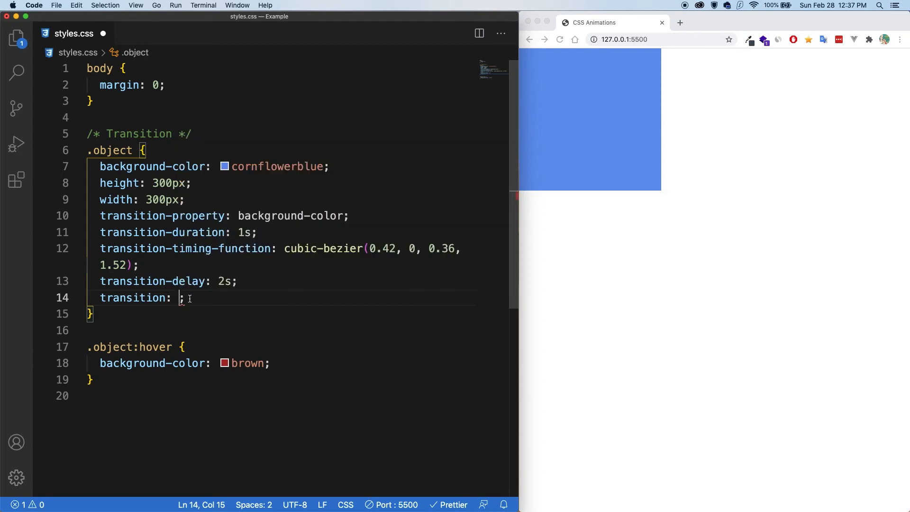
Step: Write the shorthand transition: background-color 1s ease-in-out 2s in .object
type("backg")
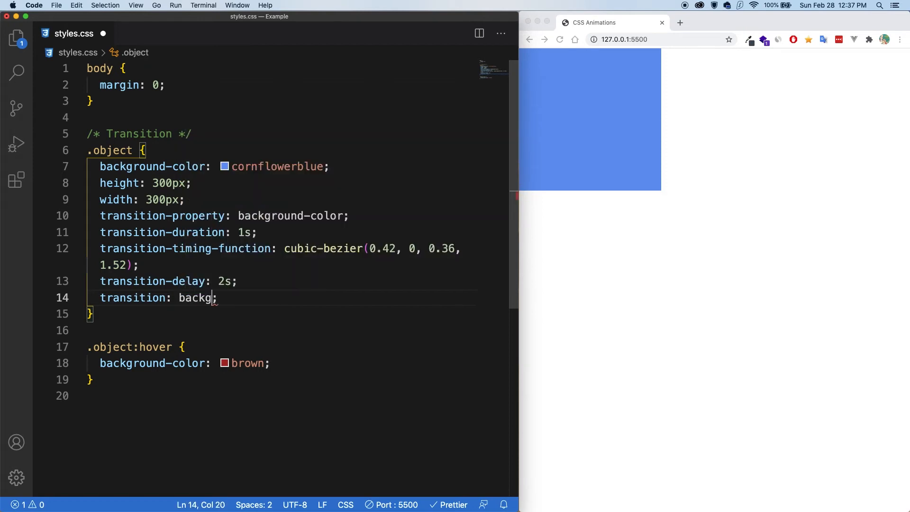
type("round-color")
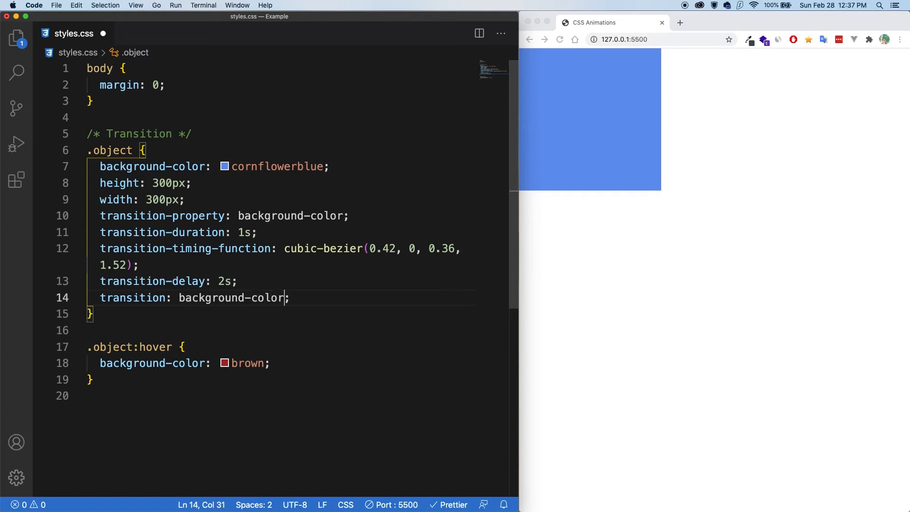
type("1")
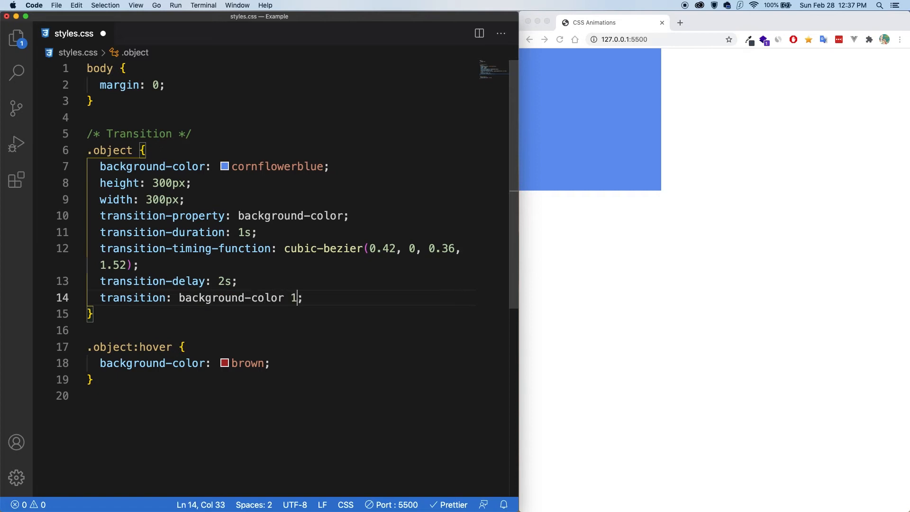
type("s")
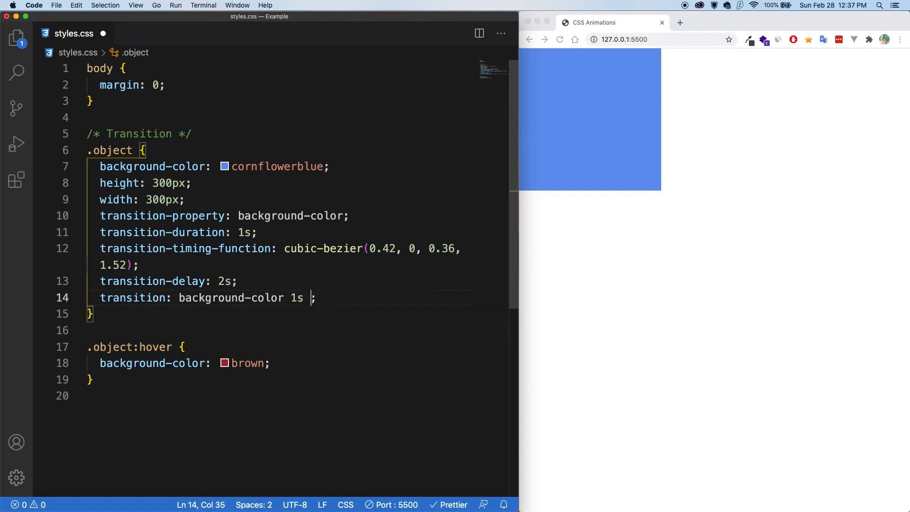
type("ease-in-out")
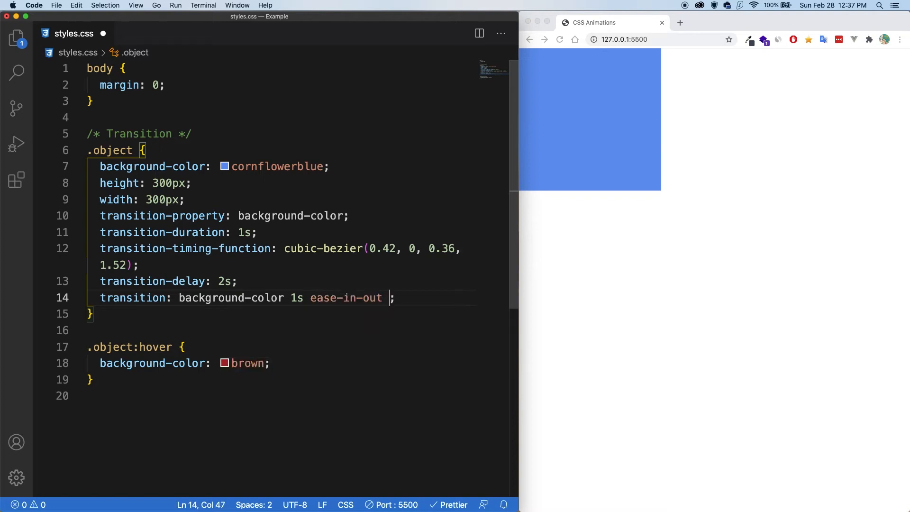
type("2s")
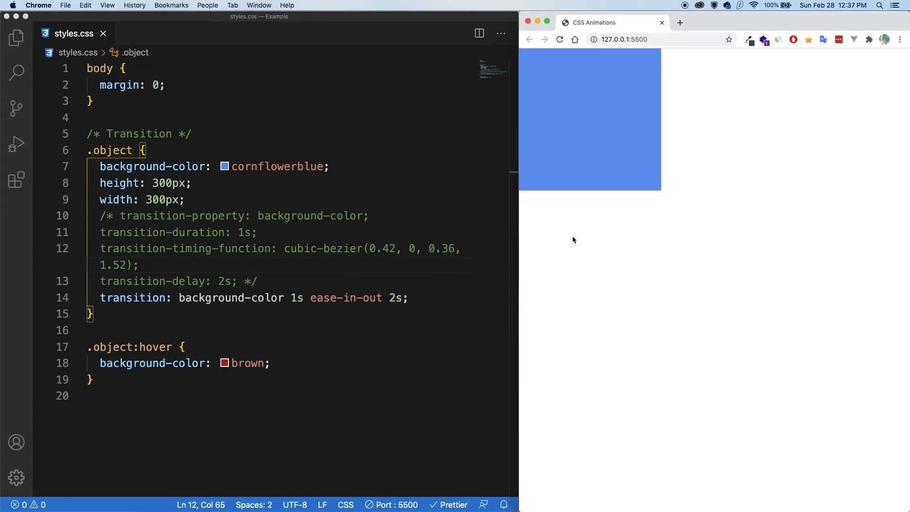
mouse_move(572, 163)
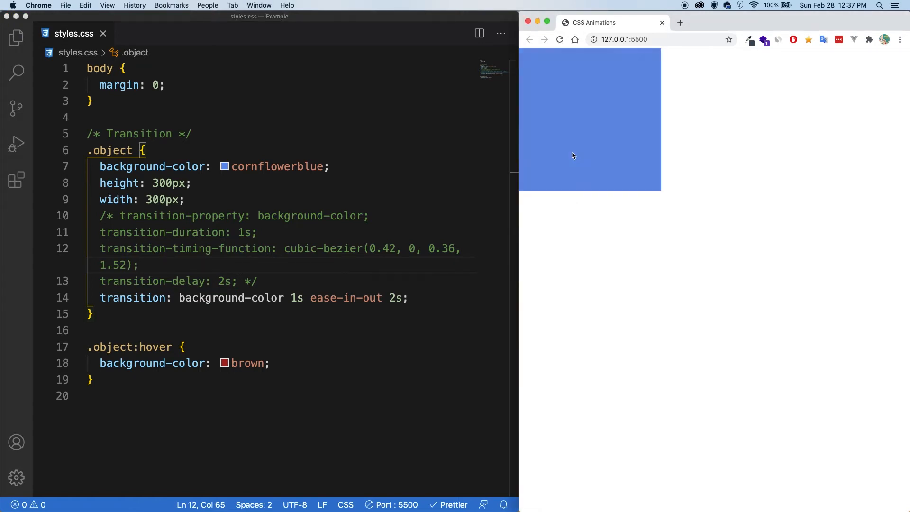
mouse_move(580, 151)
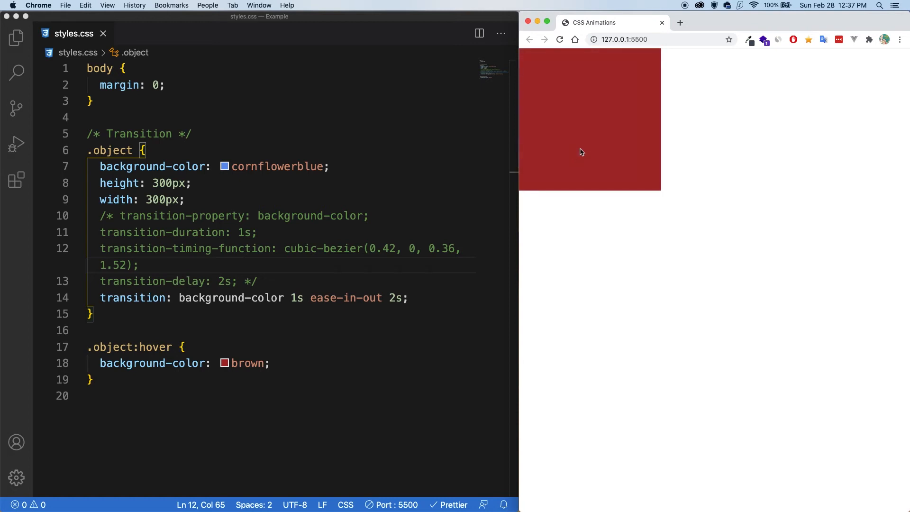
mouse_move(597, 151)
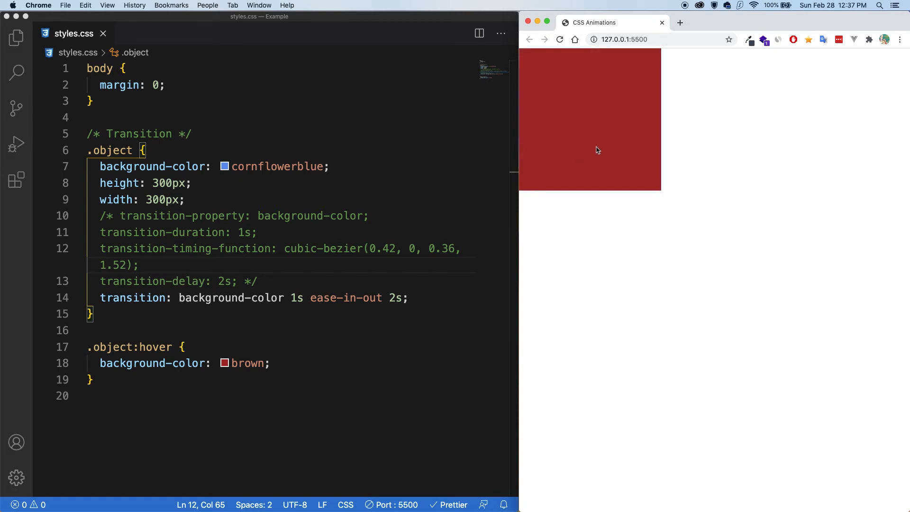
mouse_move(581, 261)
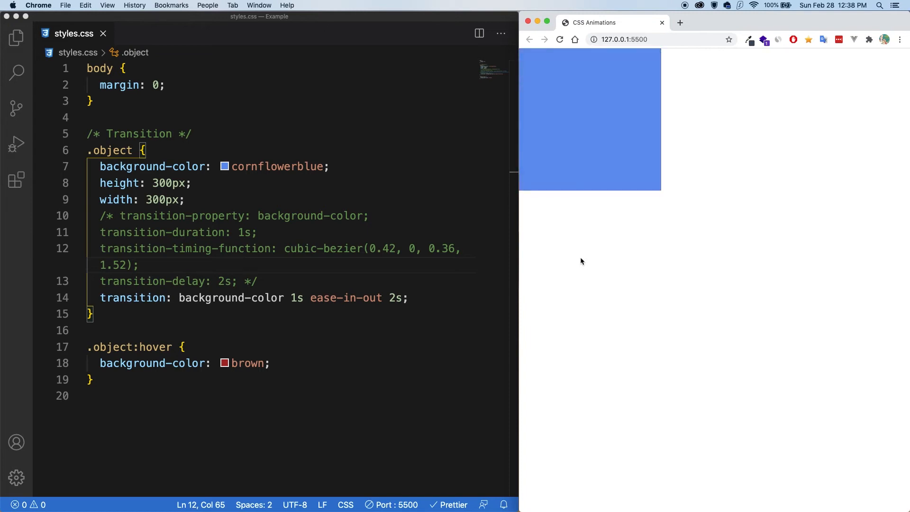
Step: Move the 2s delay before ease-in-out, then select it for removal
double_click(395, 297)
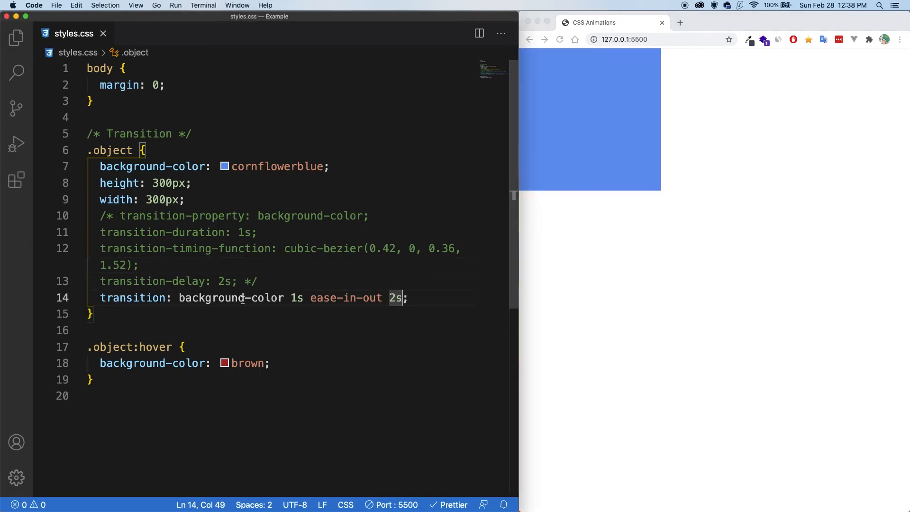
left_click_drag(179, 298, 405, 298)
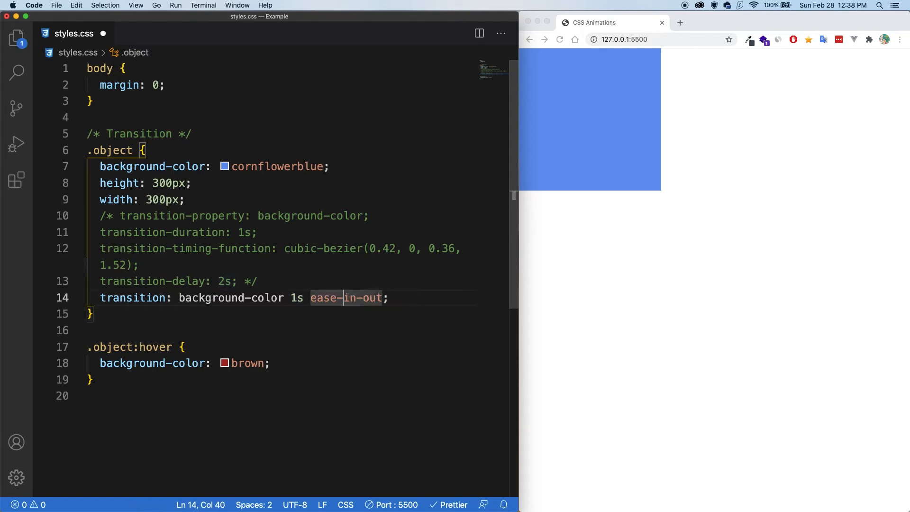
type("2s")
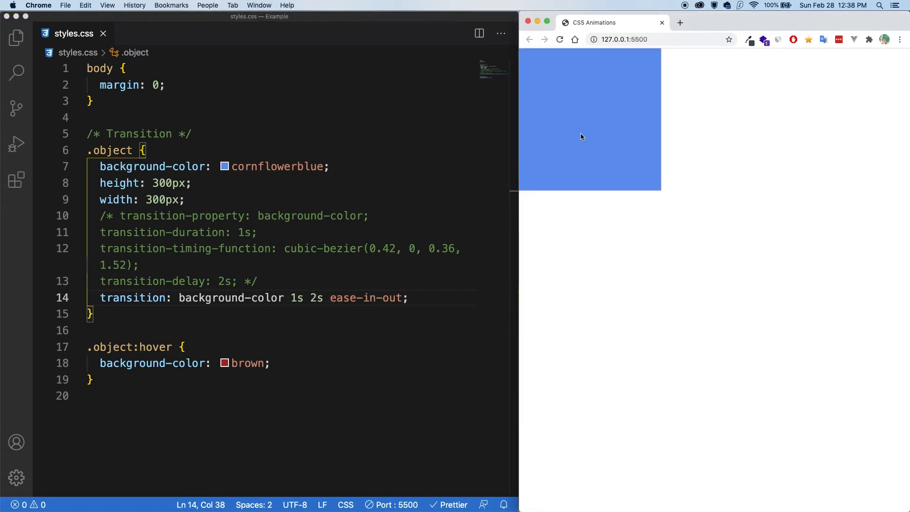
mouse_move(585, 143)
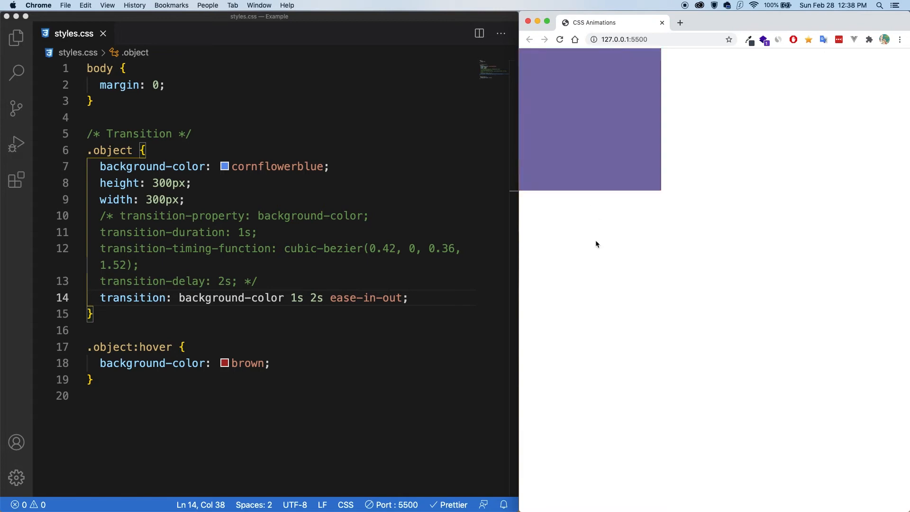
mouse_move(290, 314)
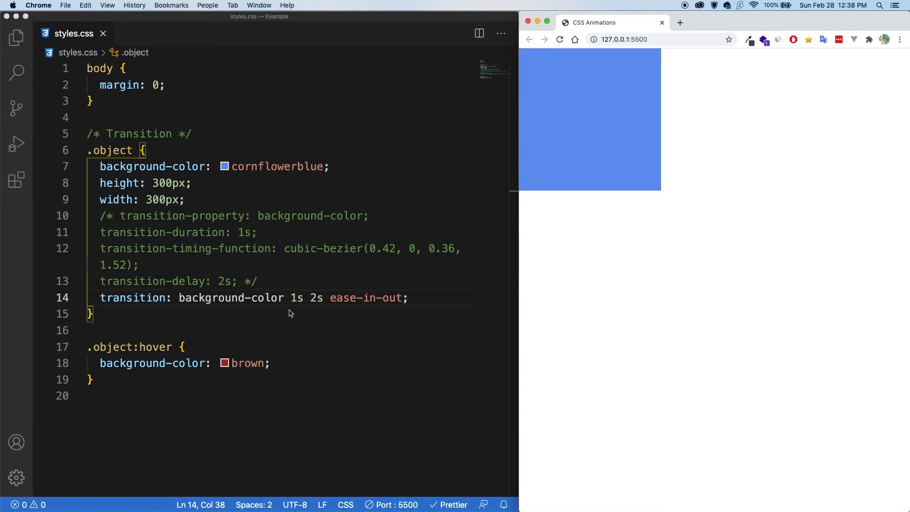
double_click(295, 297)
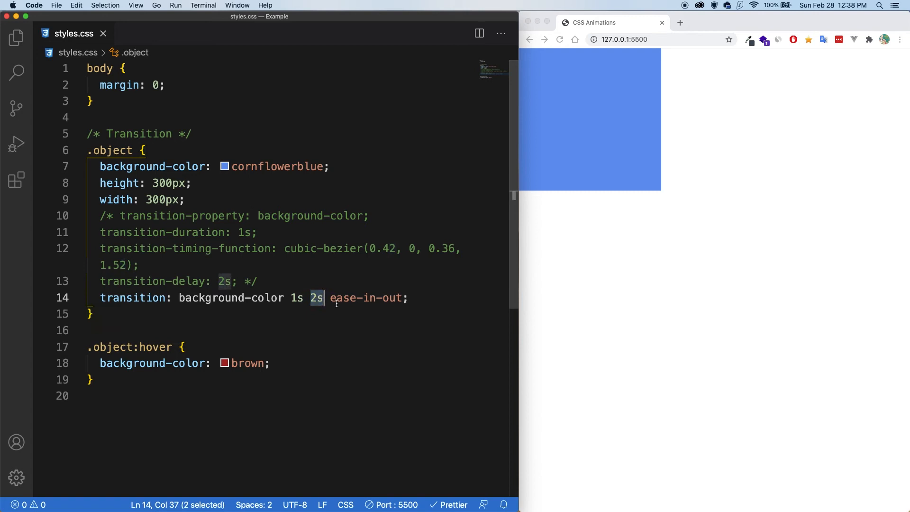
mouse_move(238, 284)
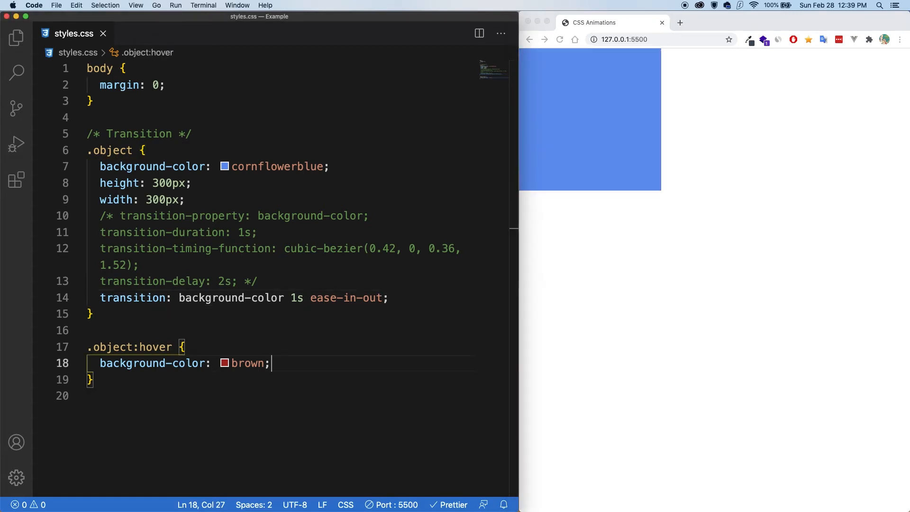
Step: Change the transition's property from background-color/border-radius to all
type("borderr")
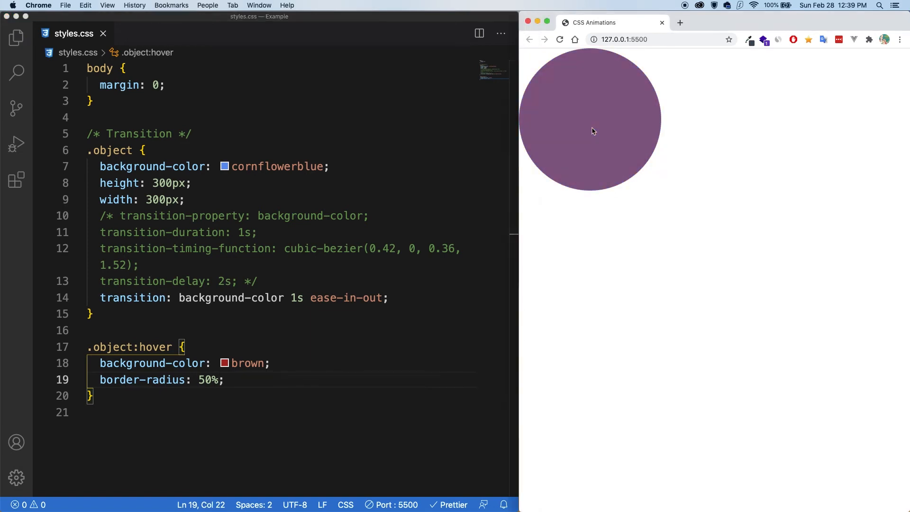
mouse_move(590, 267)
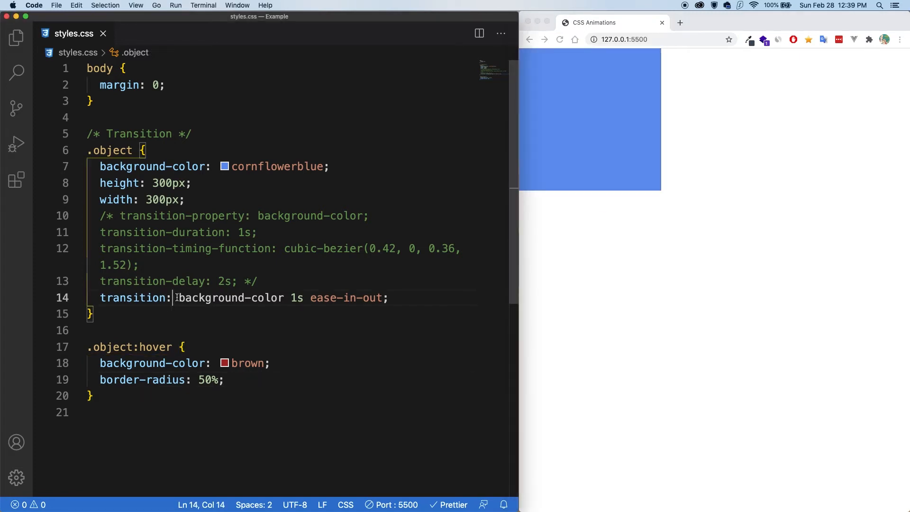
double_click(231, 297)
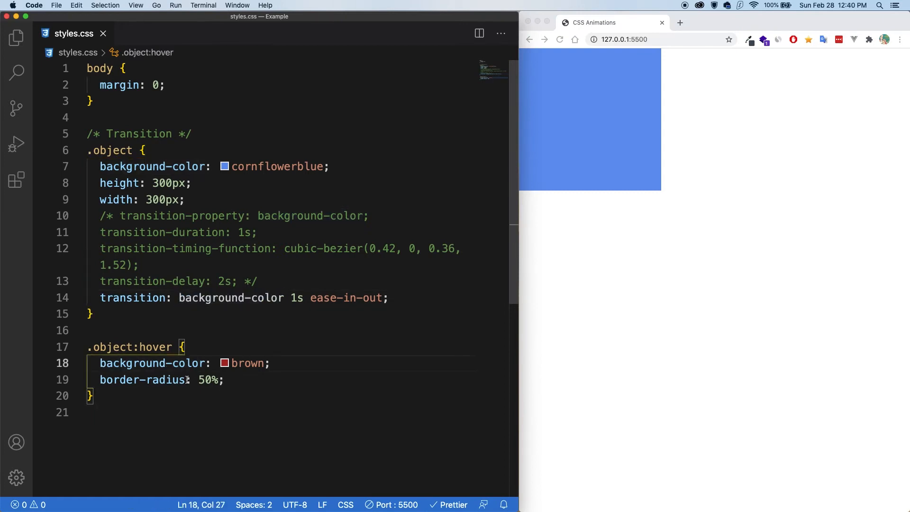
double_click(141, 379)
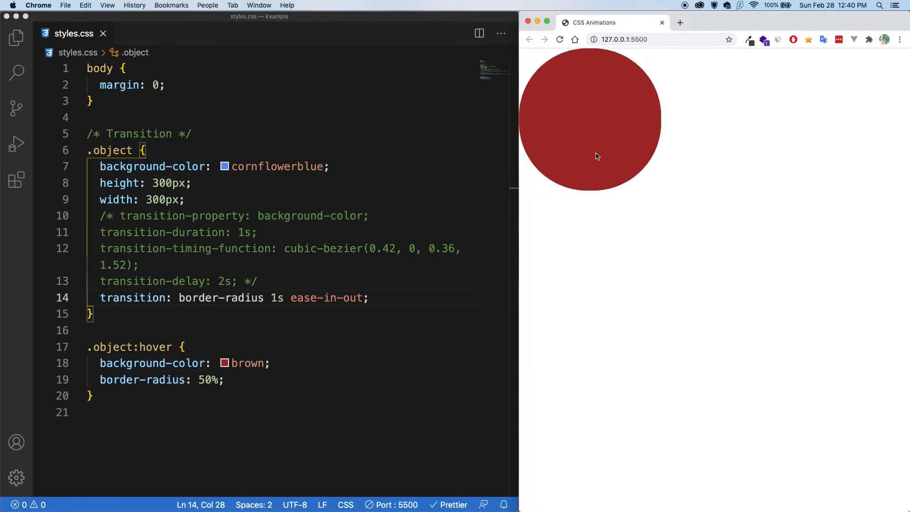
mouse_move(593, 238)
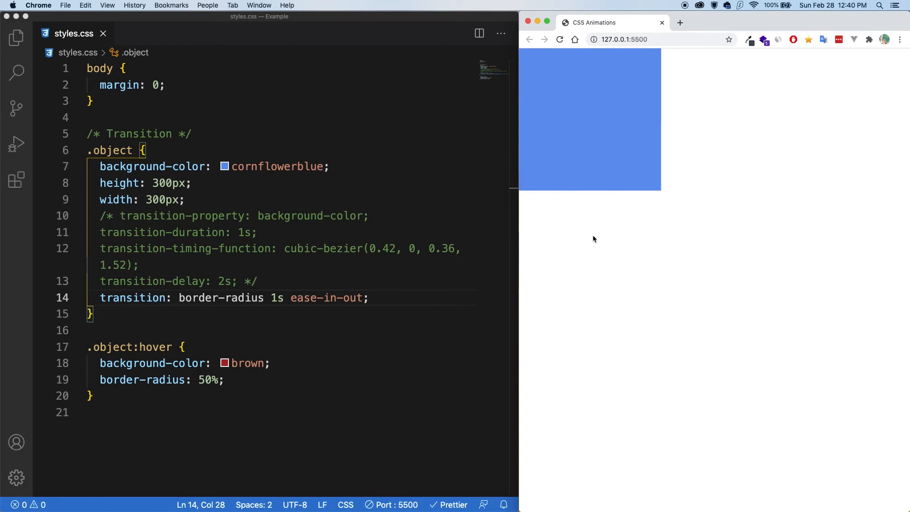
mouse_move(588, 117)
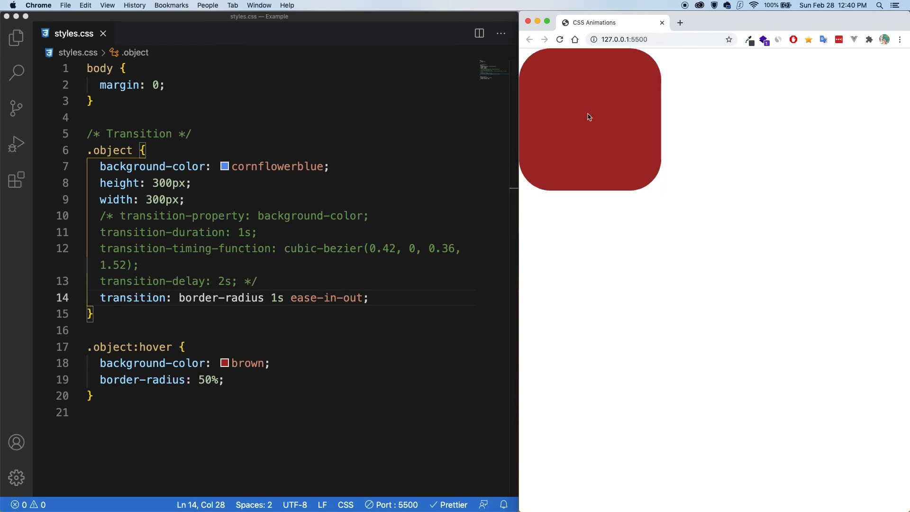
mouse_move(589, 123)
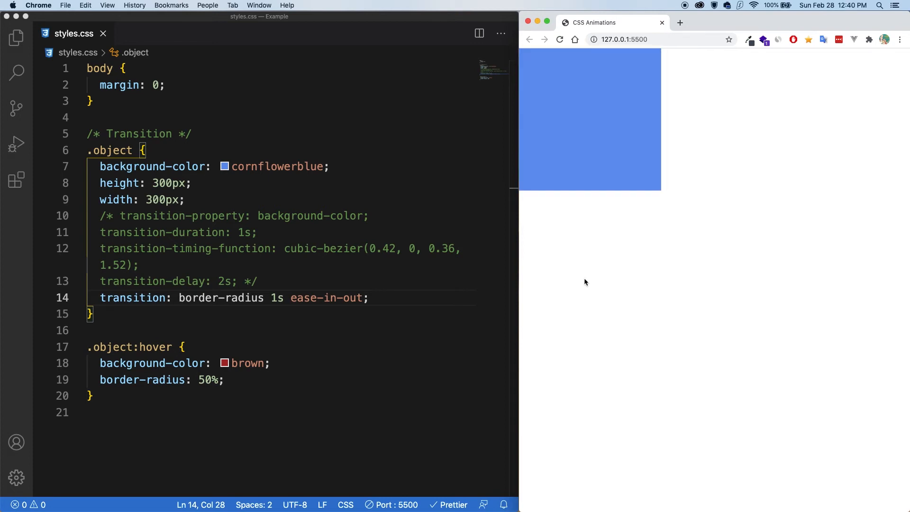
double_click(221, 297)
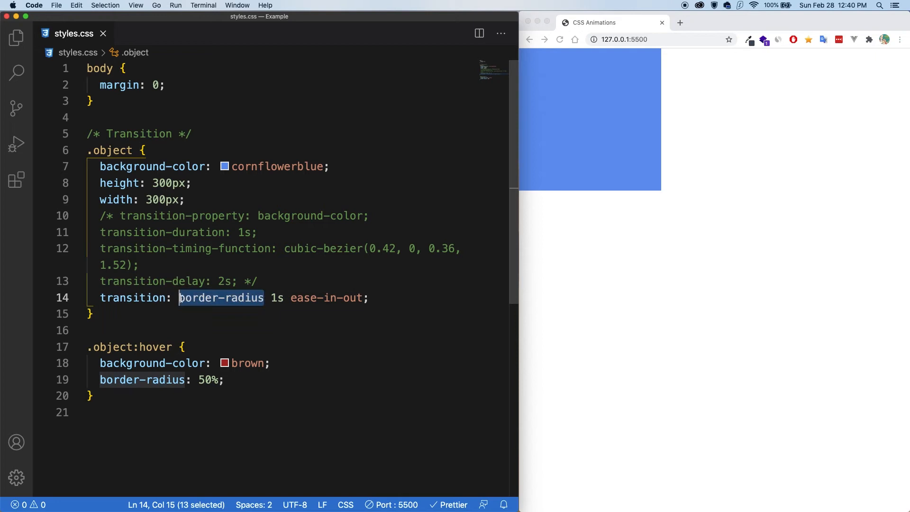
type("all")
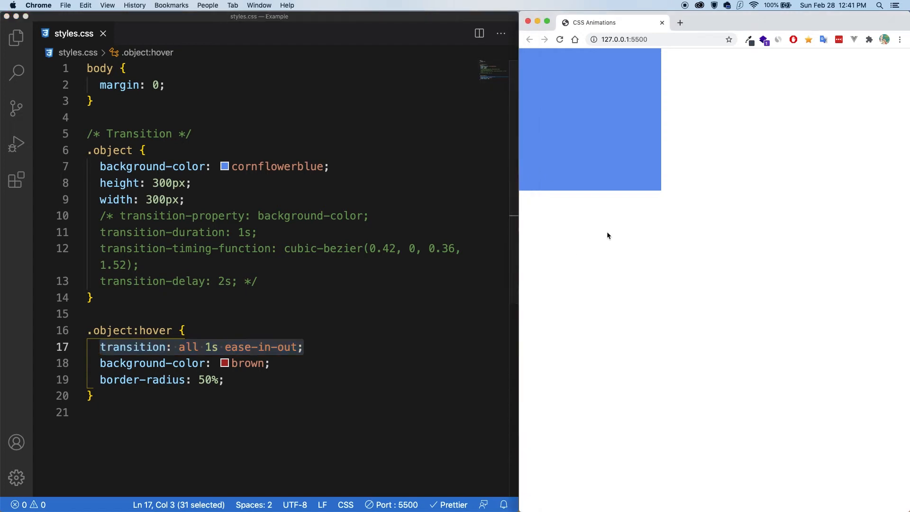
mouse_move(589, 118)
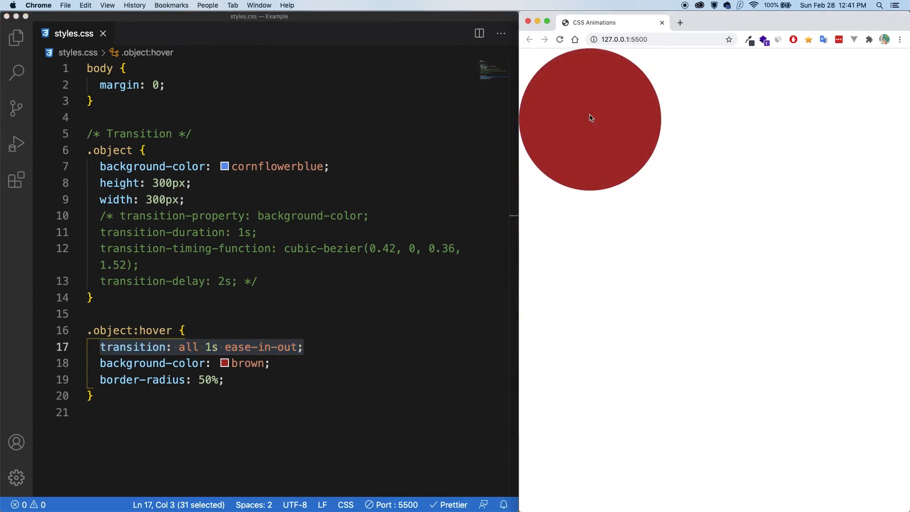
mouse_move(589, 147)
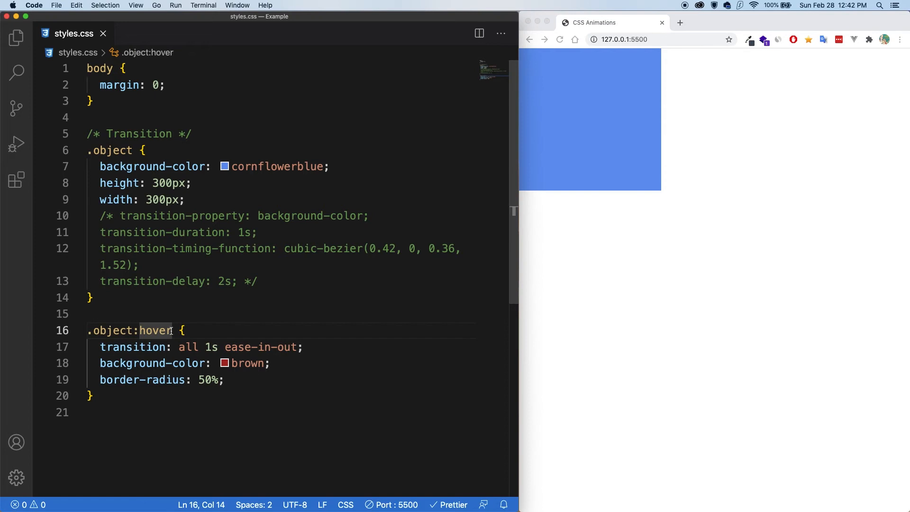
Step: Select the transition declaration in the hover rule for deletion
left_click_drag(100, 347, 302, 347)
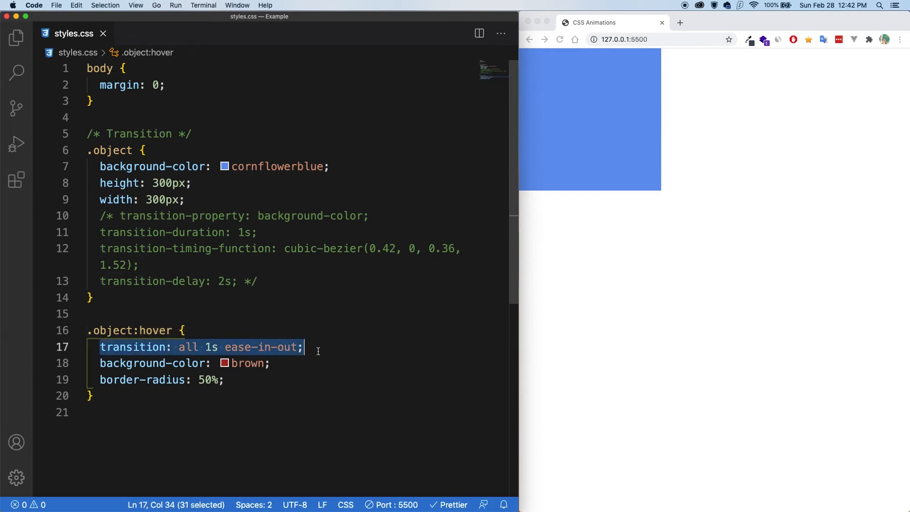
left_click(153, 329)
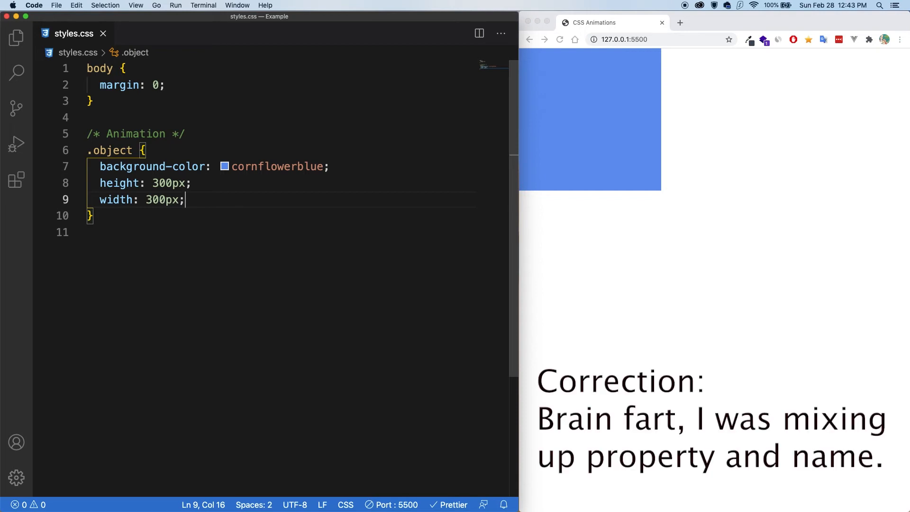
Step: Add animation-name: some-name, animation-duration: 2s and animation-timing-function: ease-in-out to .object
type("animian")
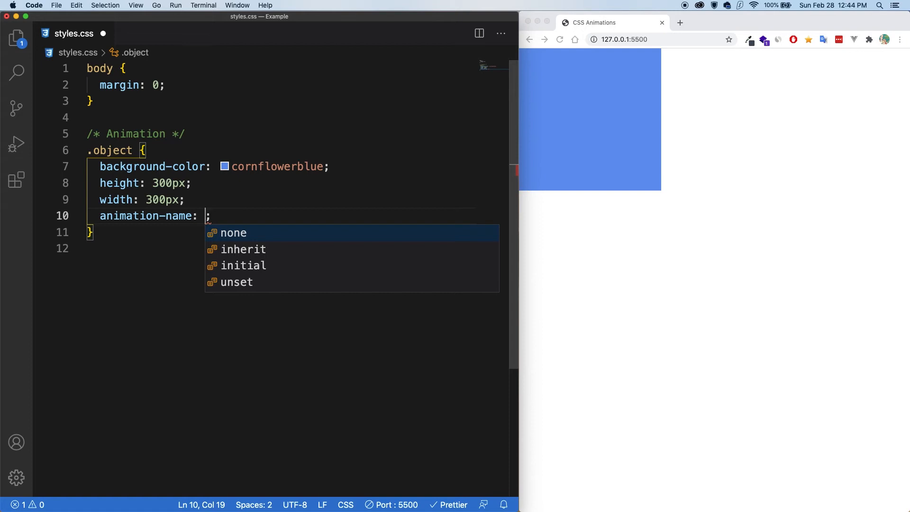
type("s")
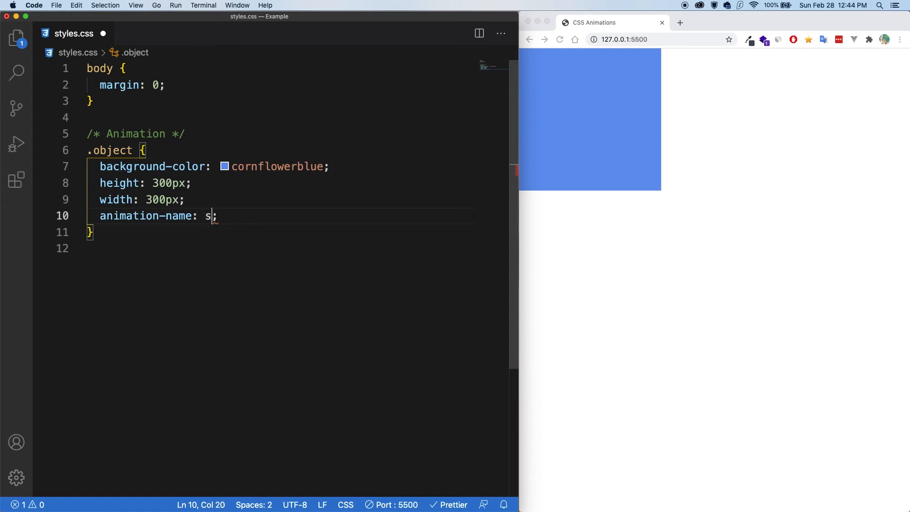
type("ome-name")
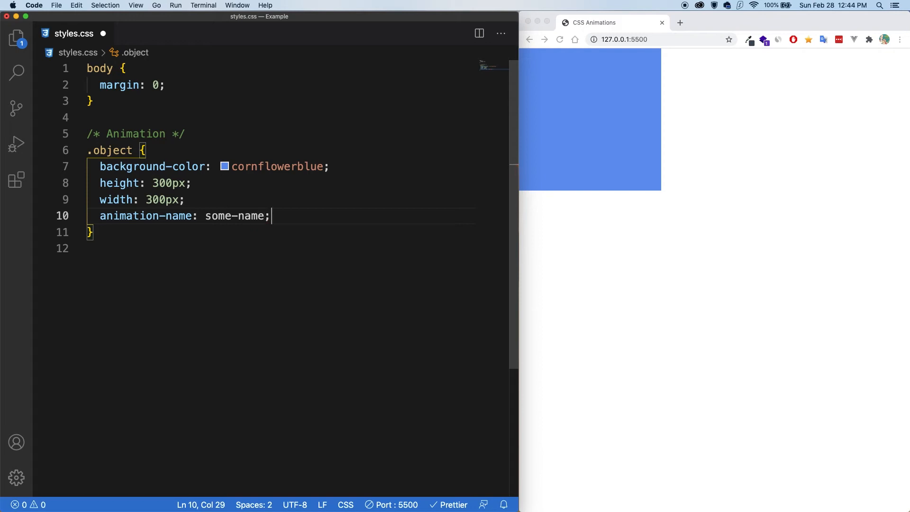
type("animation-duration: ;")
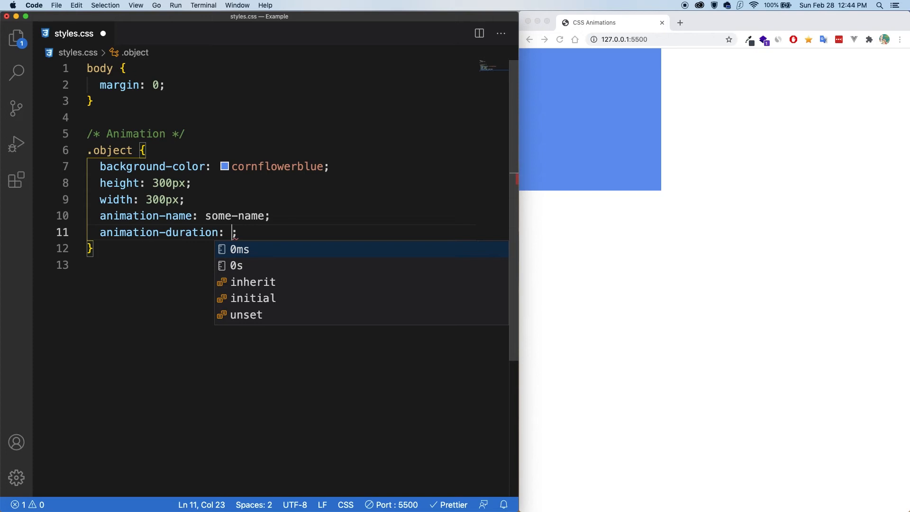
type("2s")
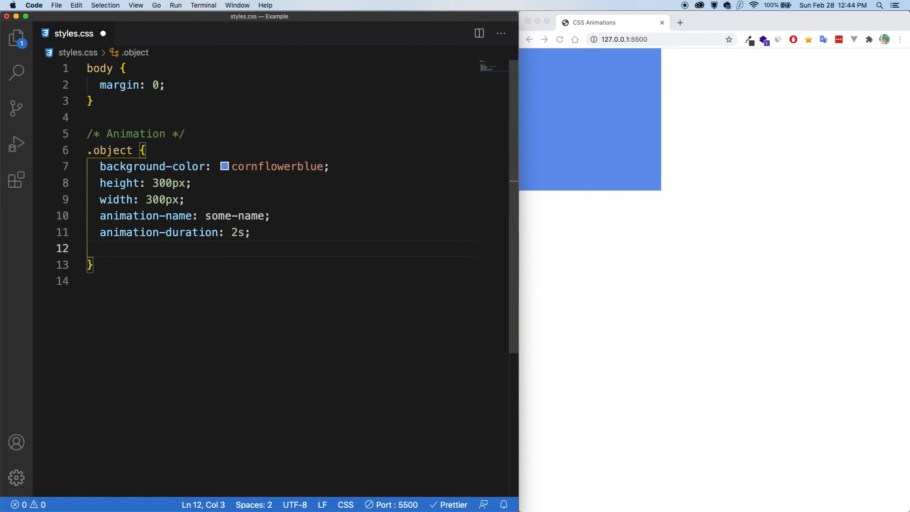
type("animation-timing-function: ease-in-out;")
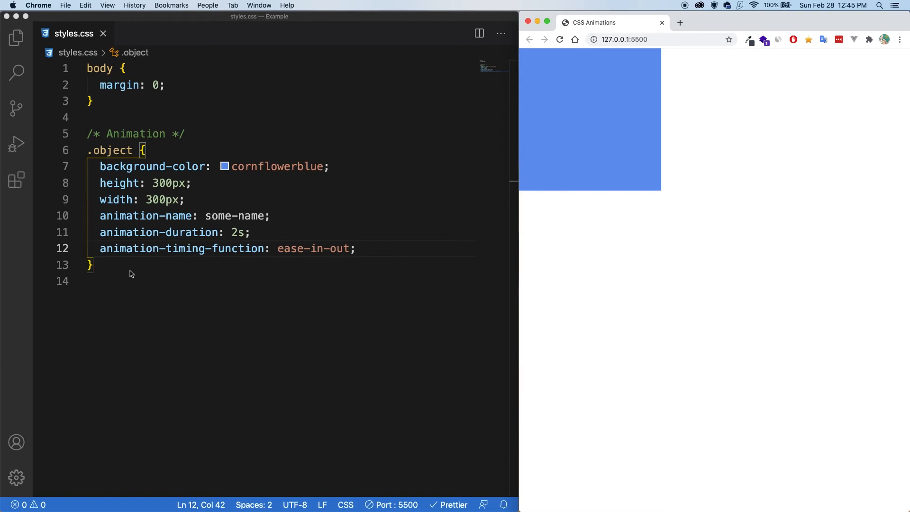
mouse_move(126, 286)
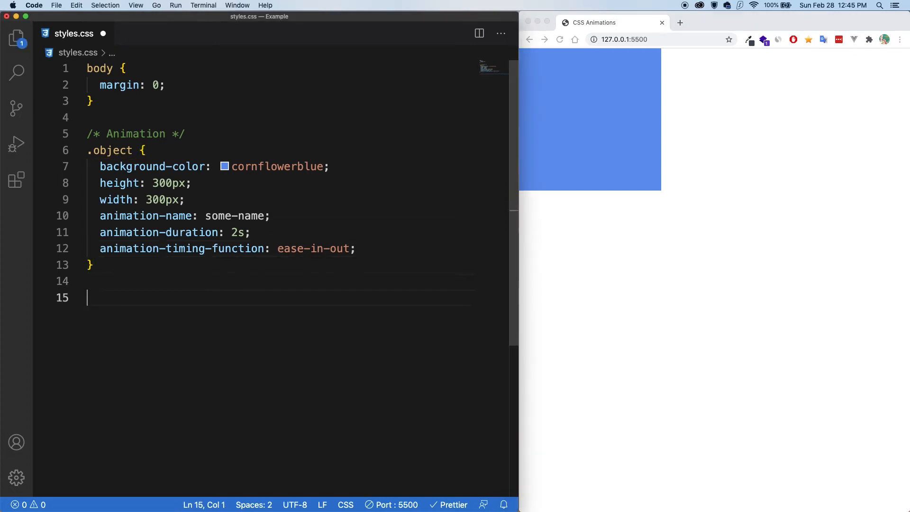
type("@keyframes")
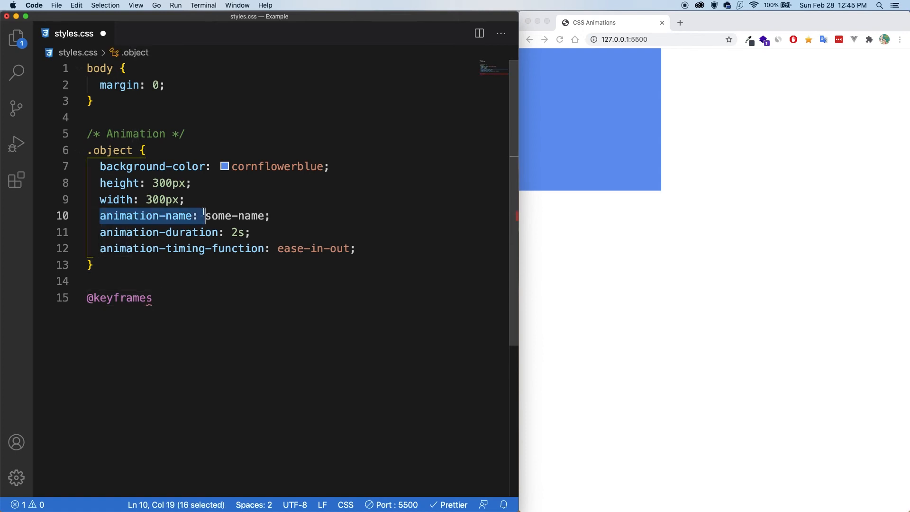
left_click(165, 298)
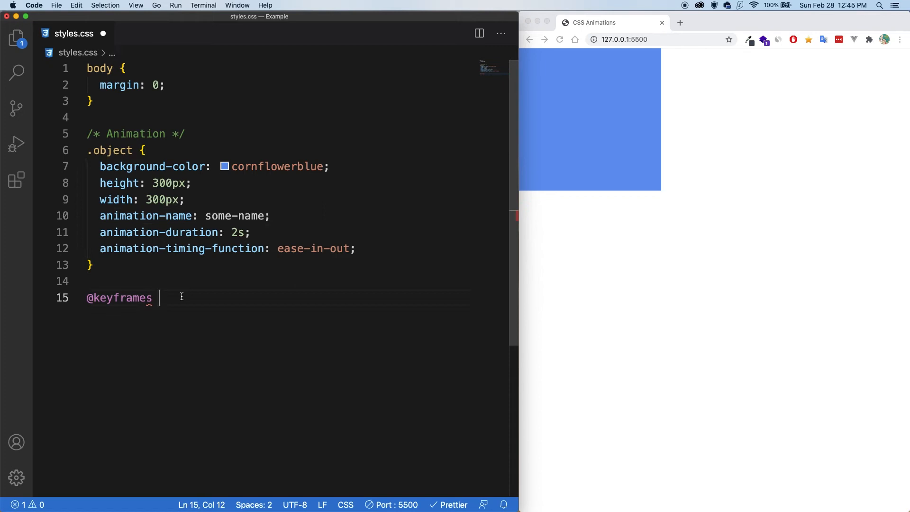
type("some-name {")
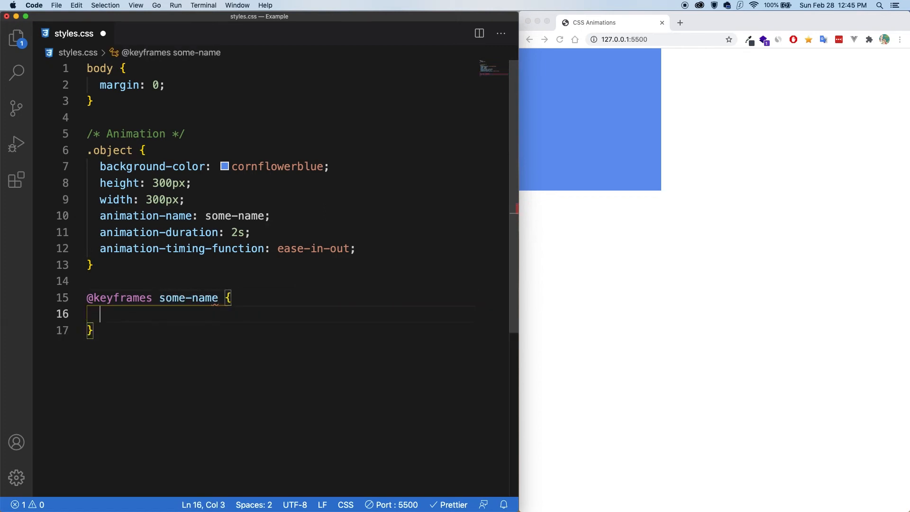
double_click(189, 298)
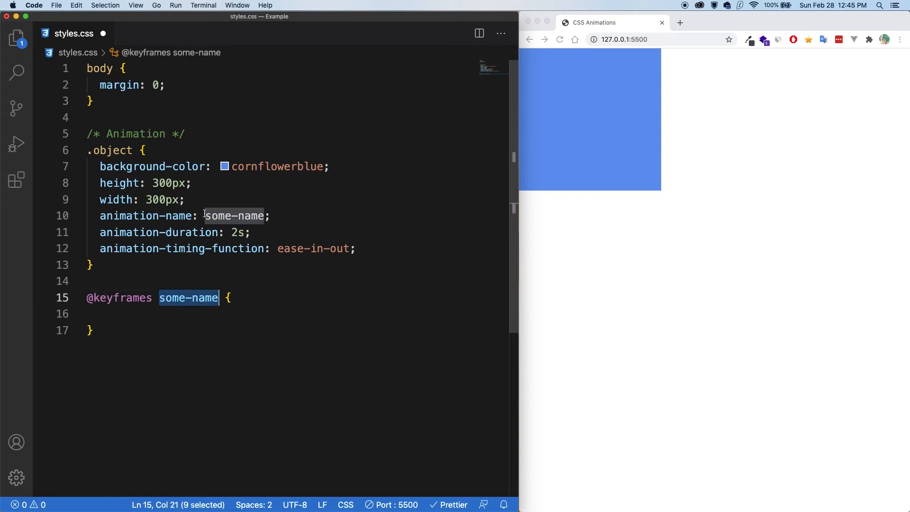
left_click(234, 215)
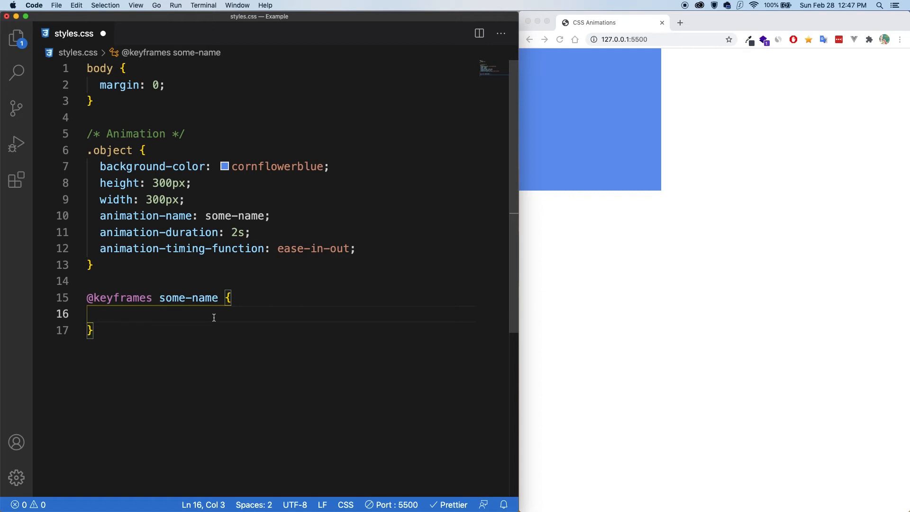
Step: Add a 100% frame with transform: translateX(100%) to the keyframes
type("100%")
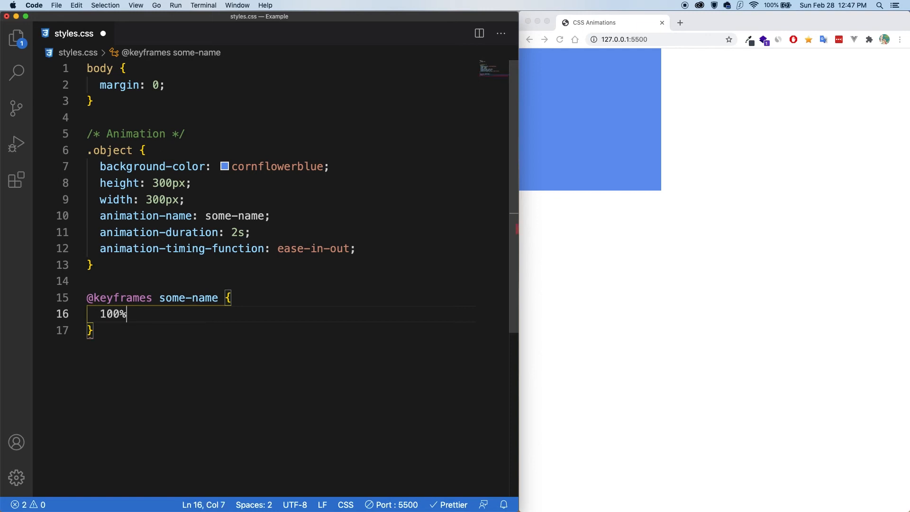
type("{")
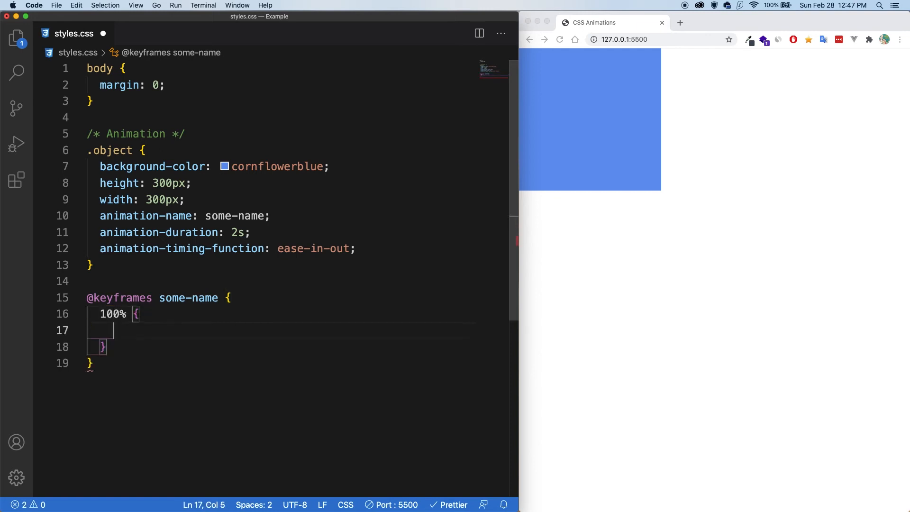
type("transfo")
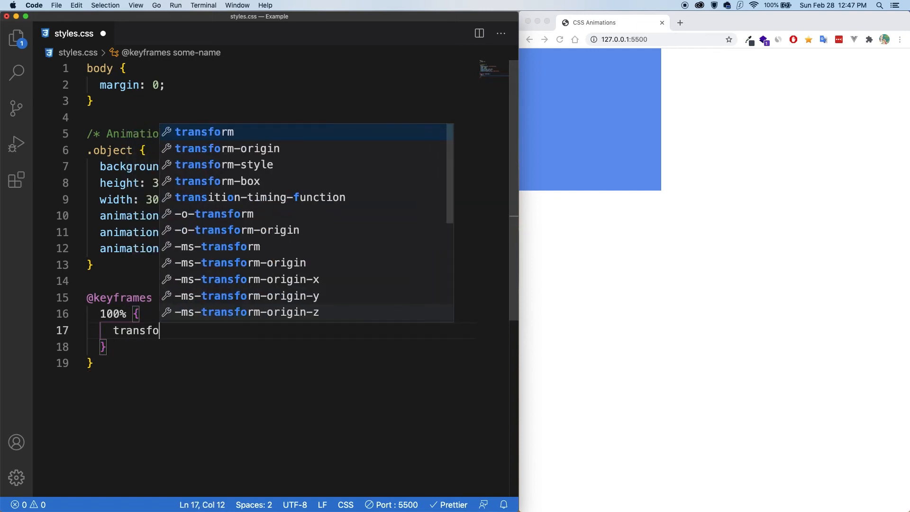
type("rm: translateX(100);")
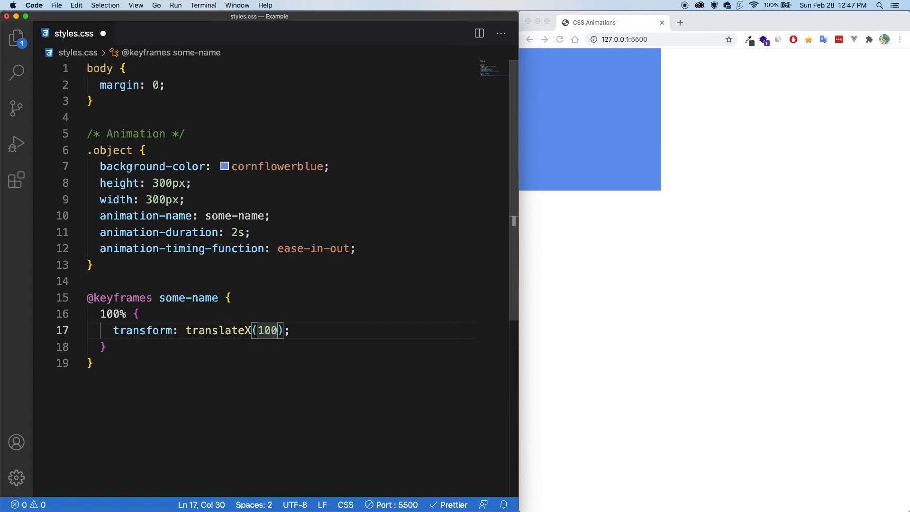
type("%")
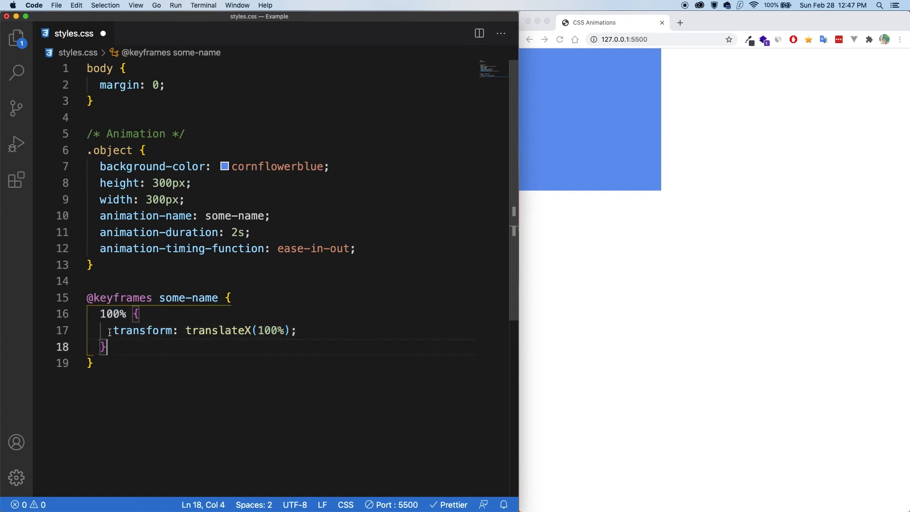
double_click(216, 330)
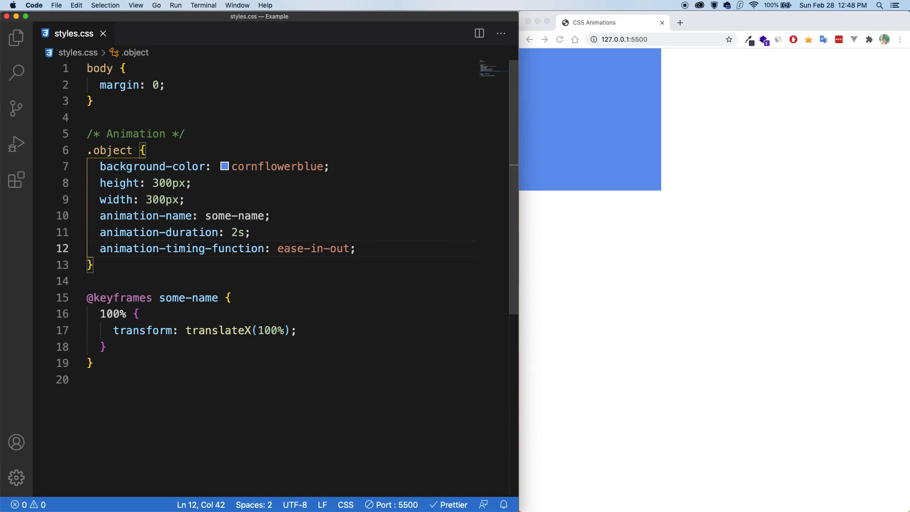
Step: Add animation-delay: 3s to .object and start a new property line
type("animationdelay: ;")
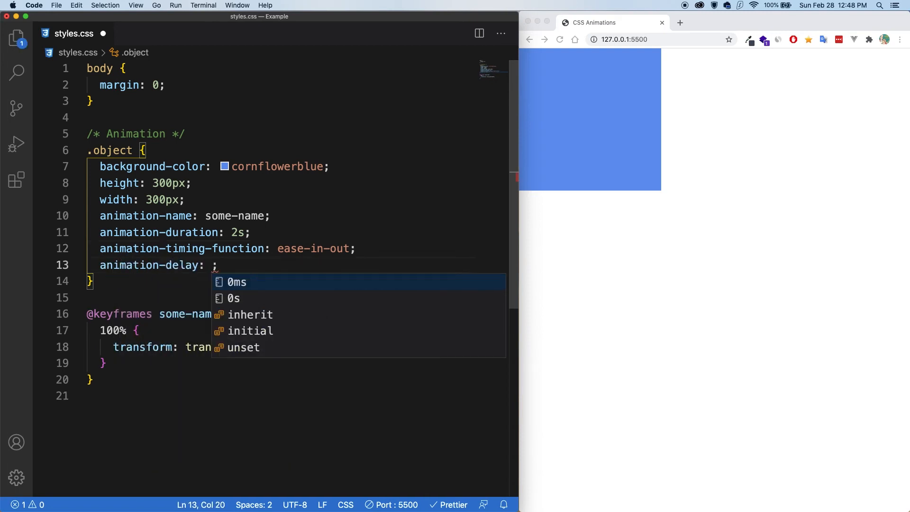
type("3s")
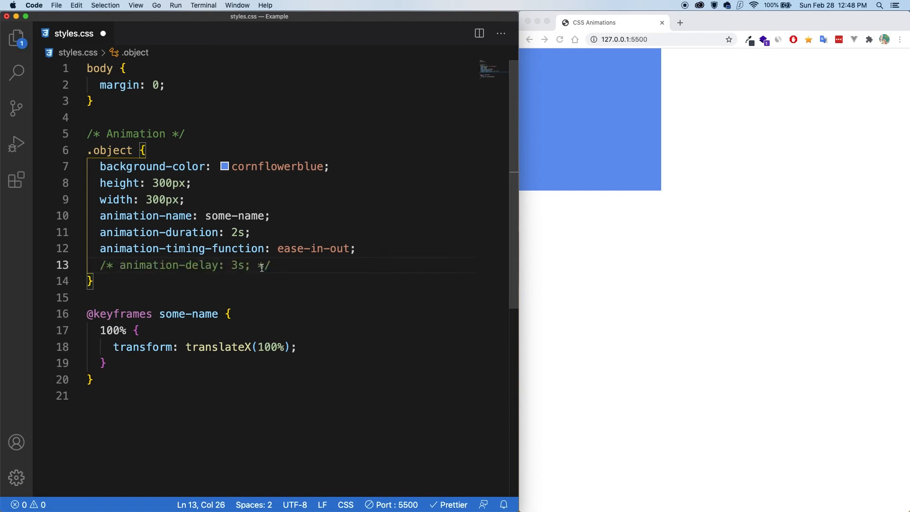
key("enter")
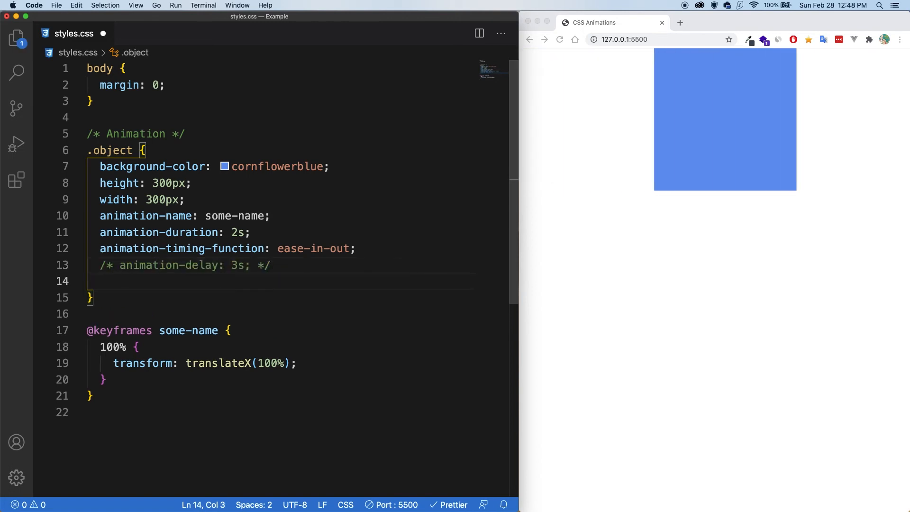
Step: Add animation-fill-mode: backwards to the .object rule
type("animation-fill-mode: forwards;")
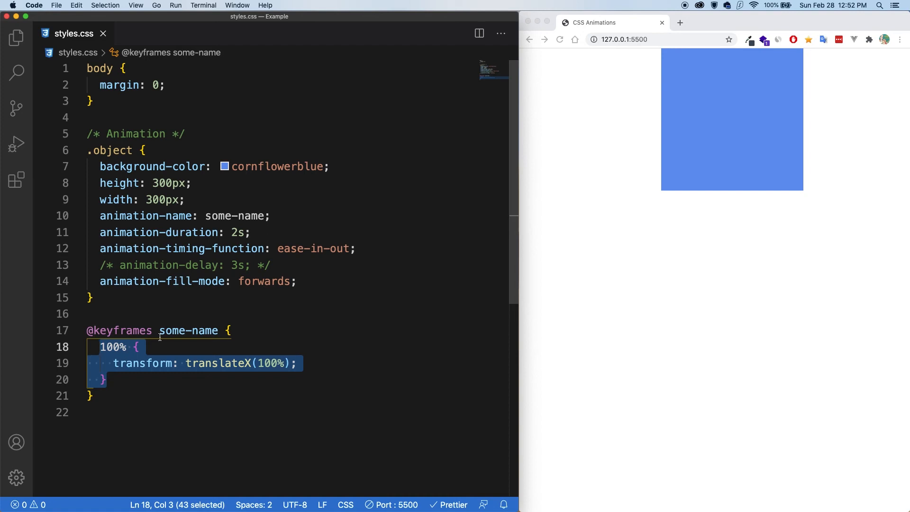
type("backwards")
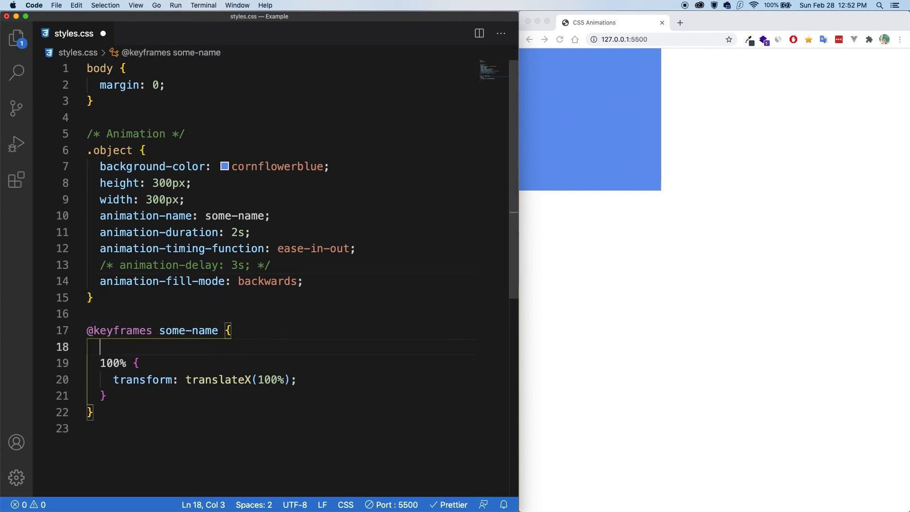
Step: Experiment with 0%, from, to and 25% keyframe blocks, then undo back to fill-mode forwards
type("0% {")
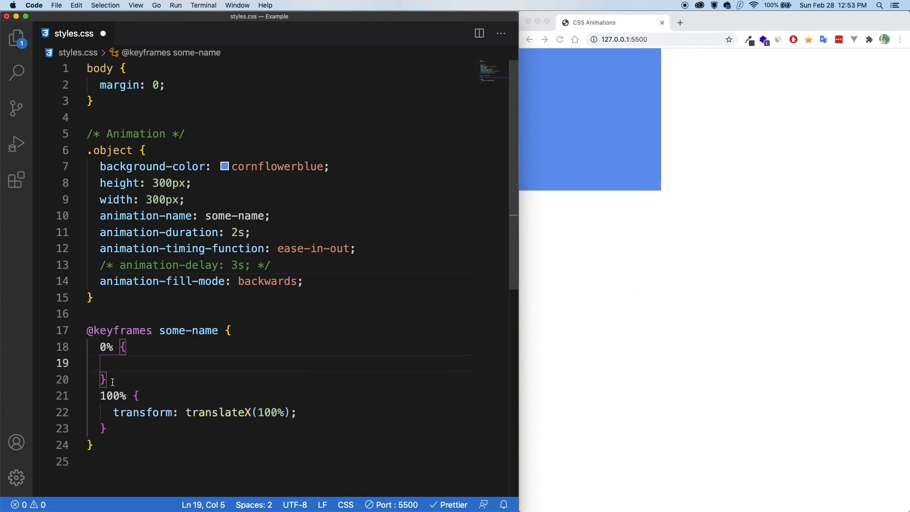
left_click_drag(114, 347, 105, 381)
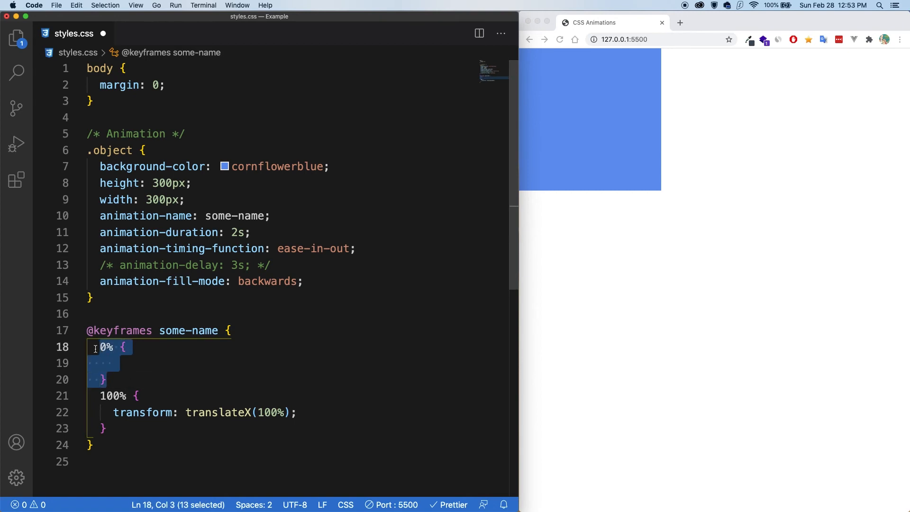
left_click(184, 199)
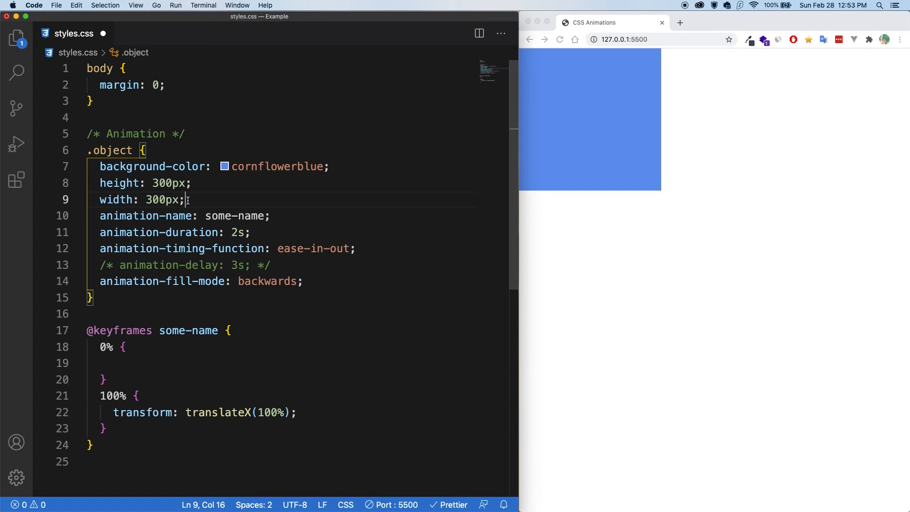
left_click(120, 347)
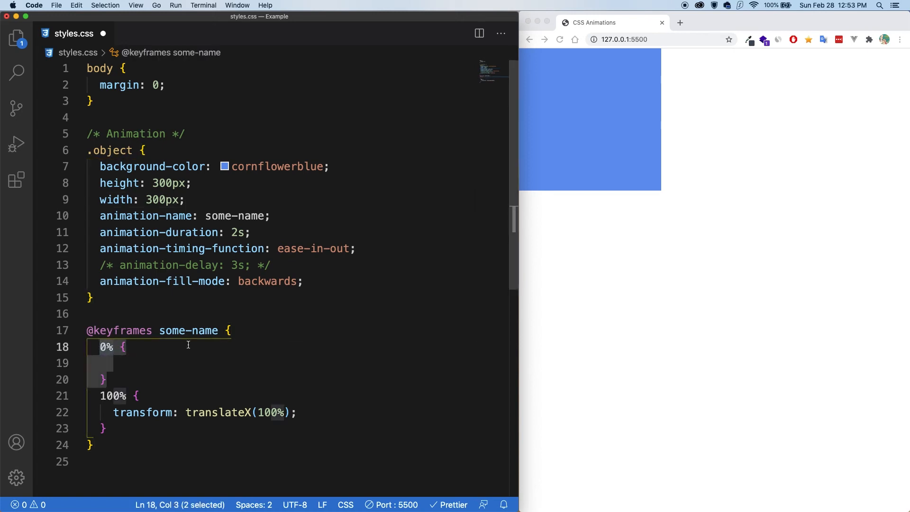
type("from")
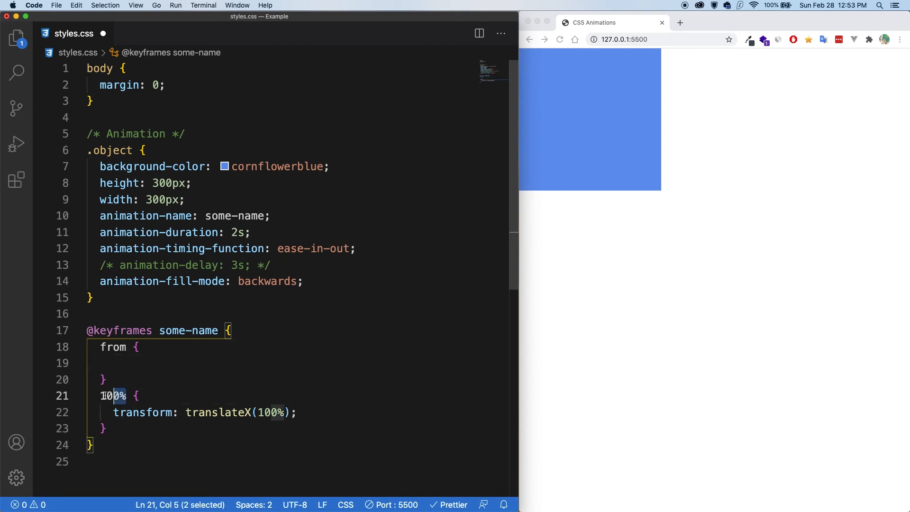
type("to {")
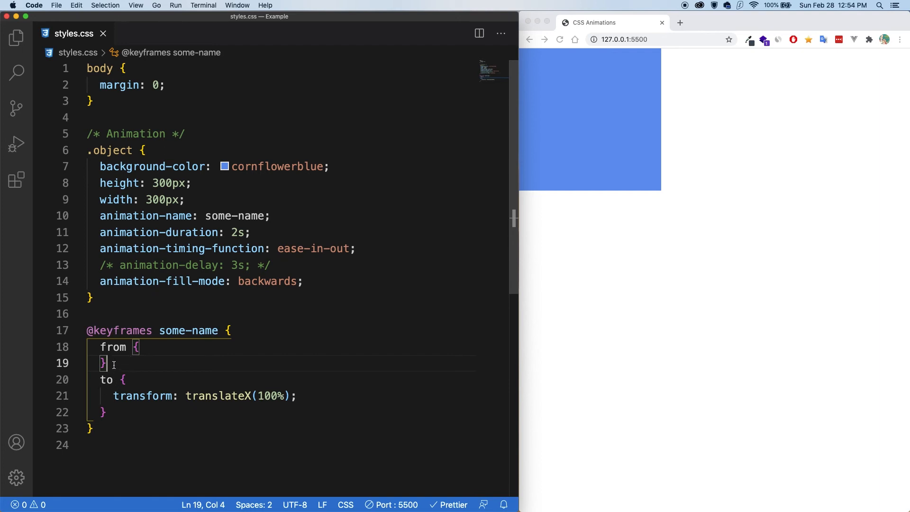
type("25%")
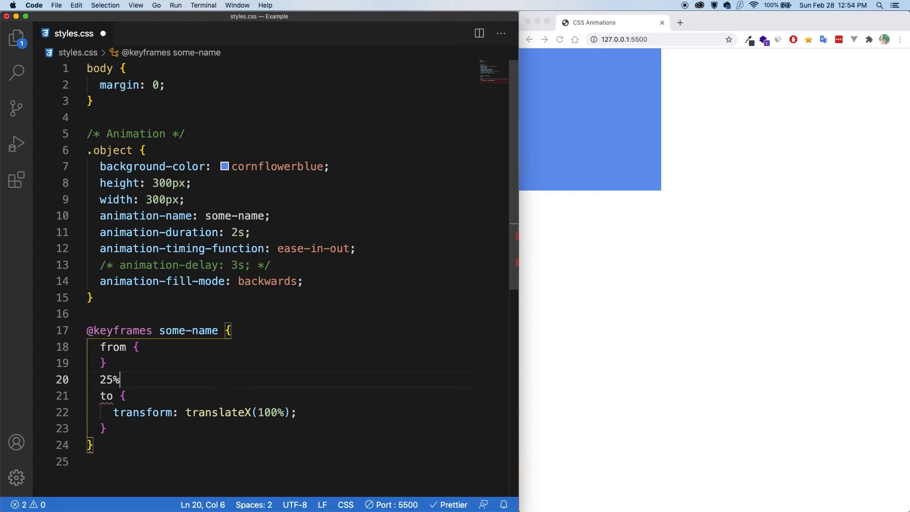
key("Backspace")
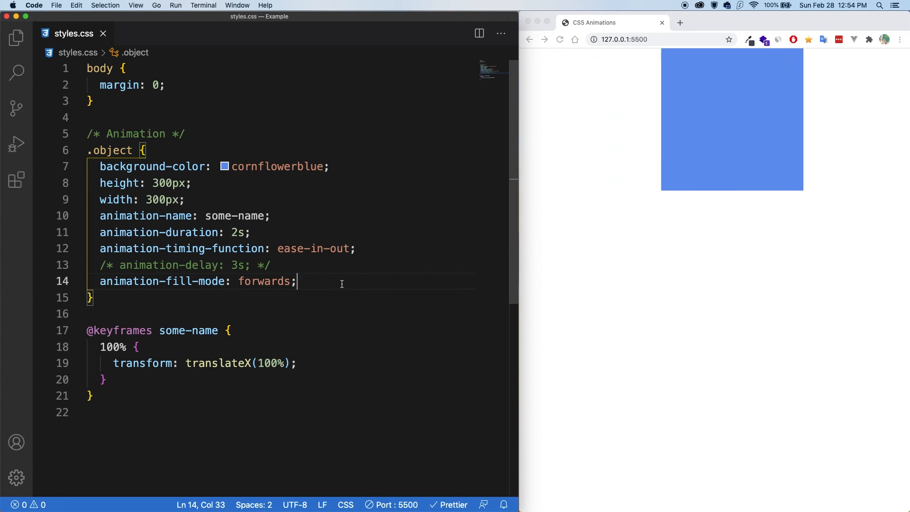
Step: Add animation-iteration-count: infinite to the .object rule
type("a")
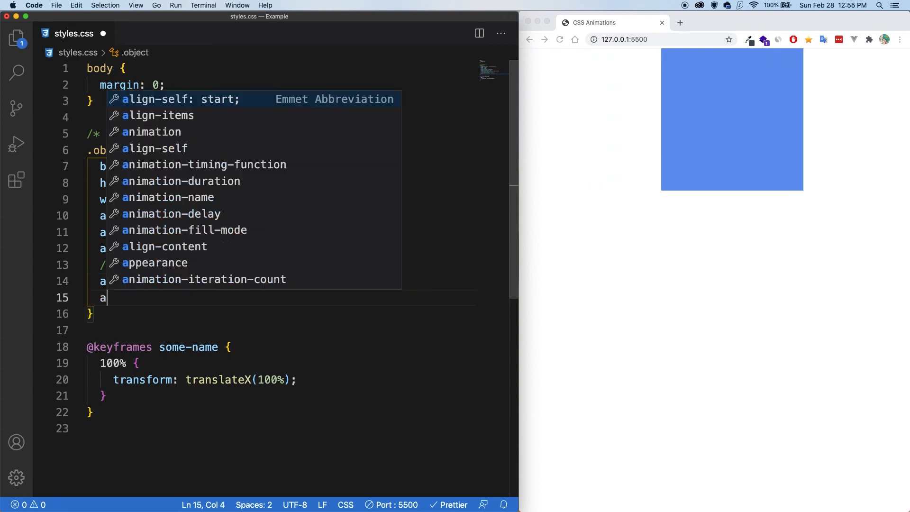
type("nimationiteration-count: ;")
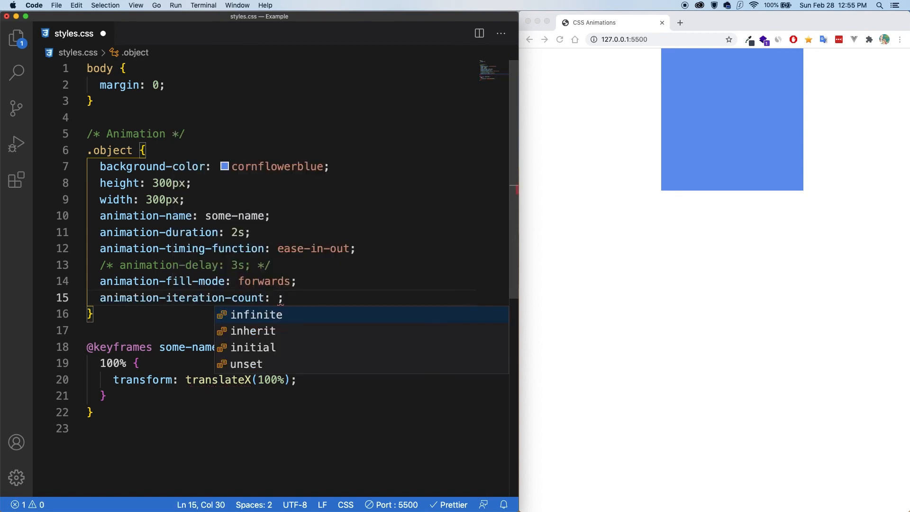
type("2")
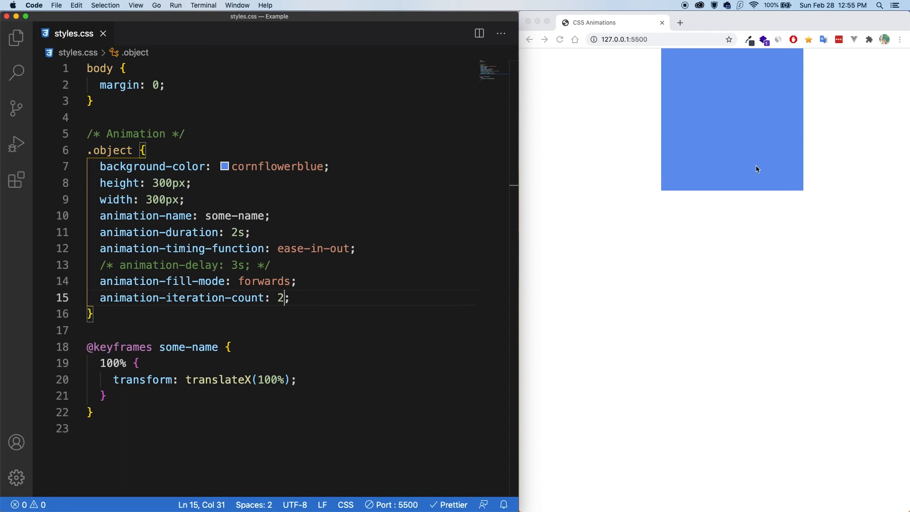
type("infinite")
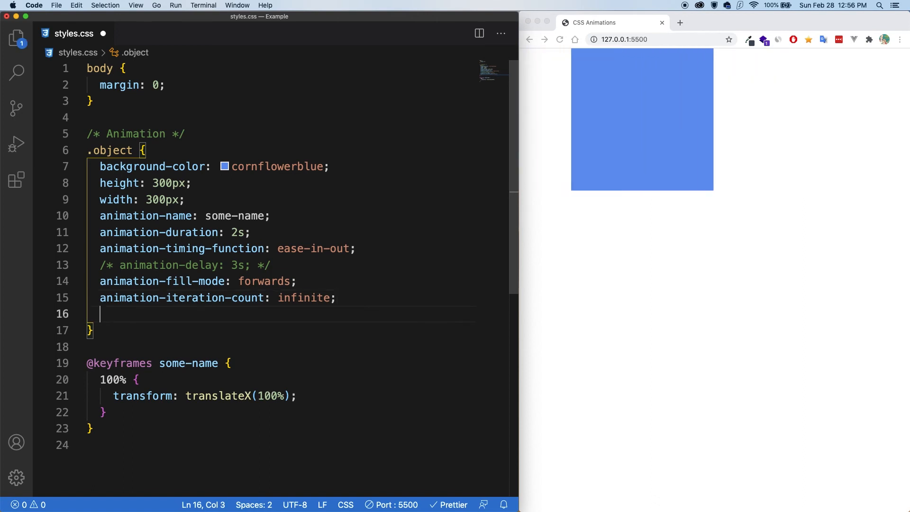
Step: Add animation-direction: reverse to the .object rule
type("animationd")
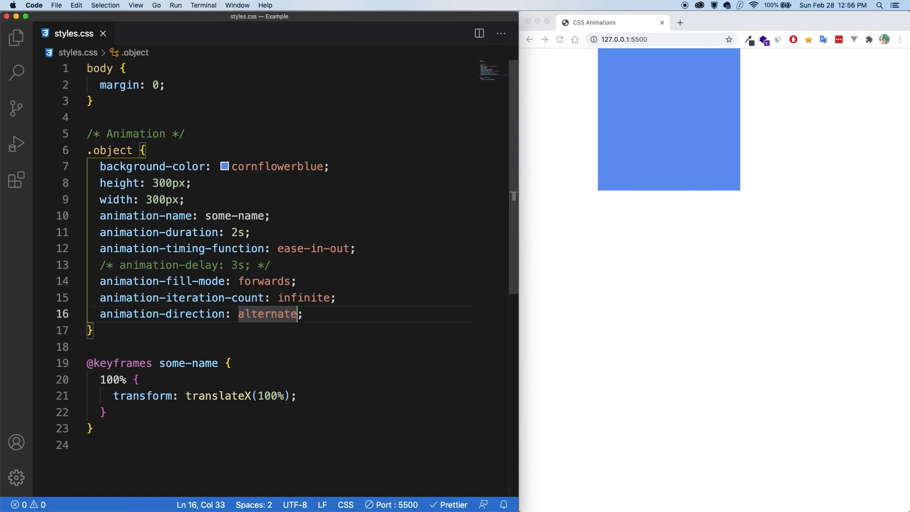
type("-reverse")
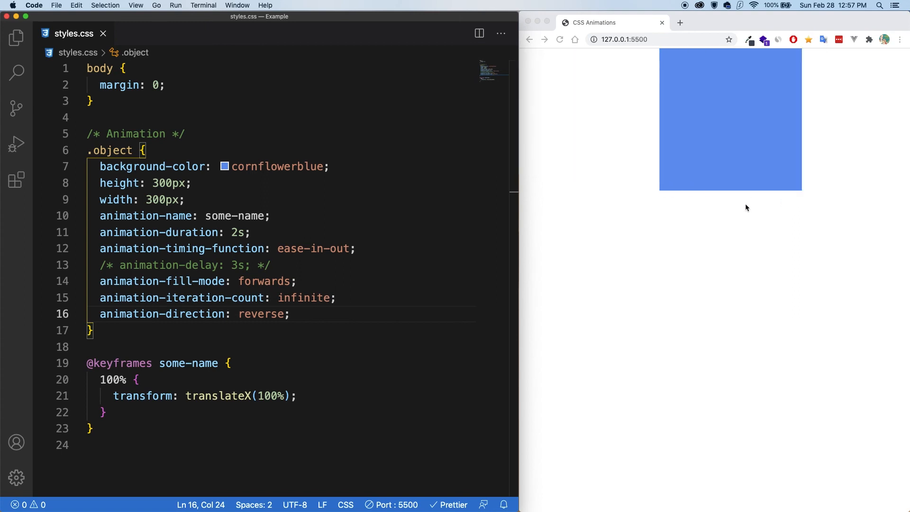
Step: Add animation-play-state: paused to .object and save styles.css
type("a")
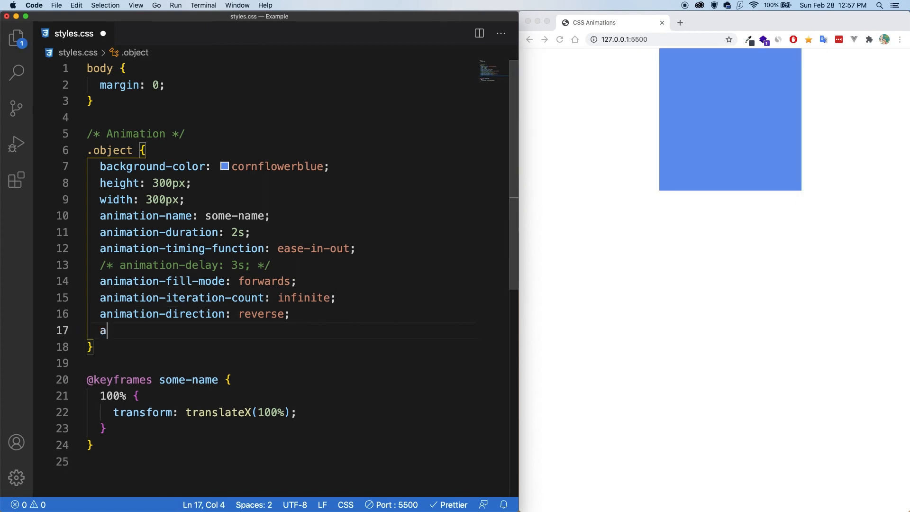
type("nimationplay-state: paused;")
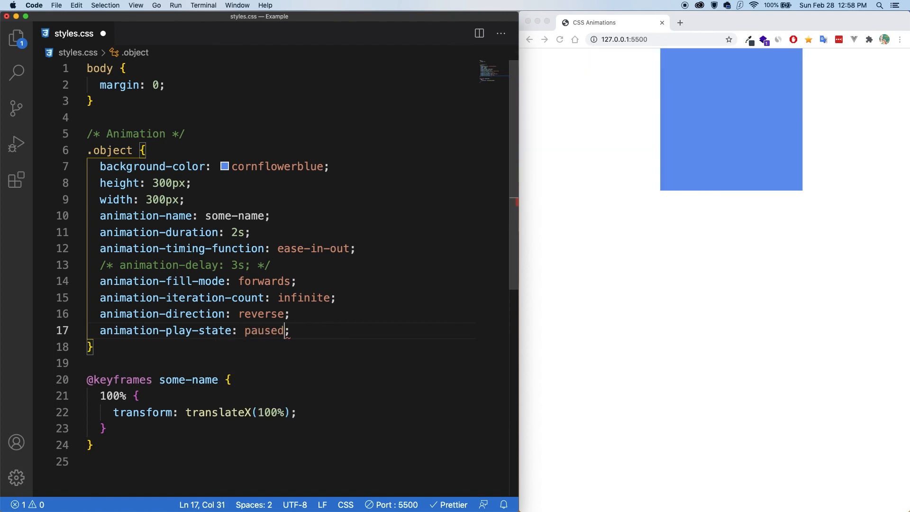
key("cmd+s")
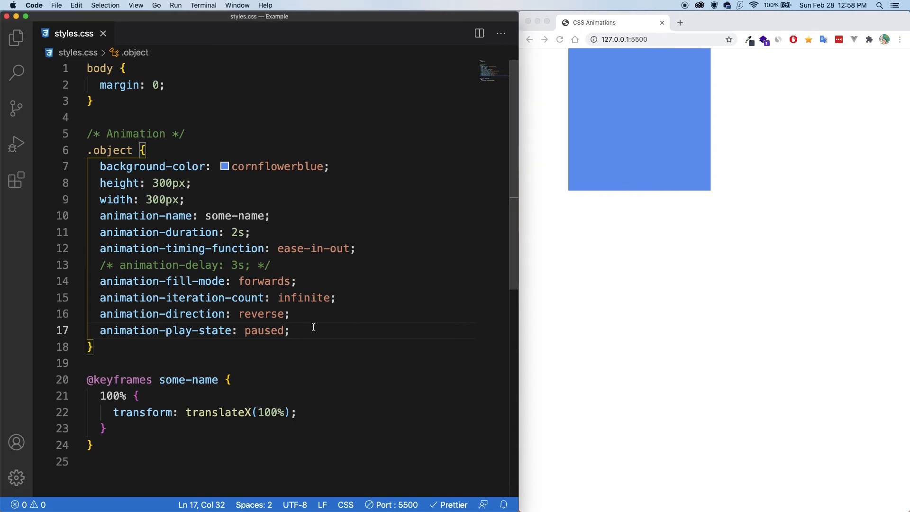
Step: Write the shorthand animation: some-name 2s infinite alternate in .object
key("enter")
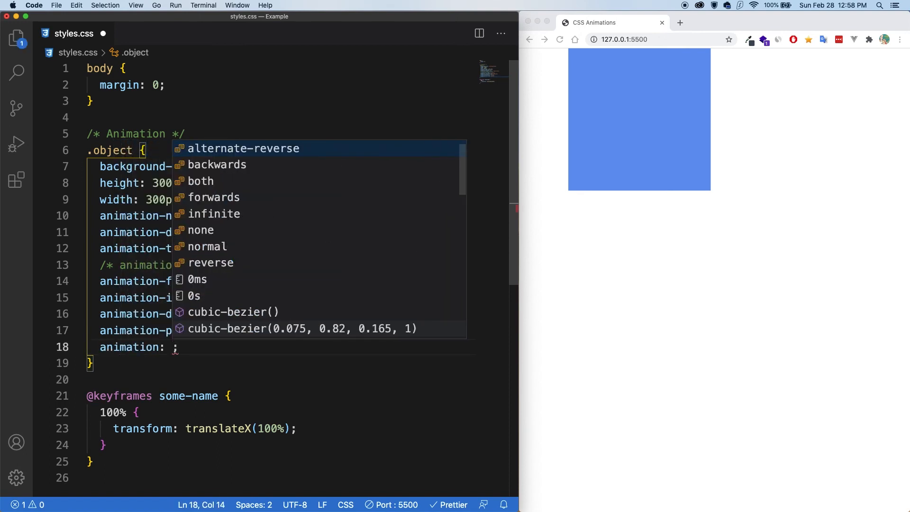
type("some-n")
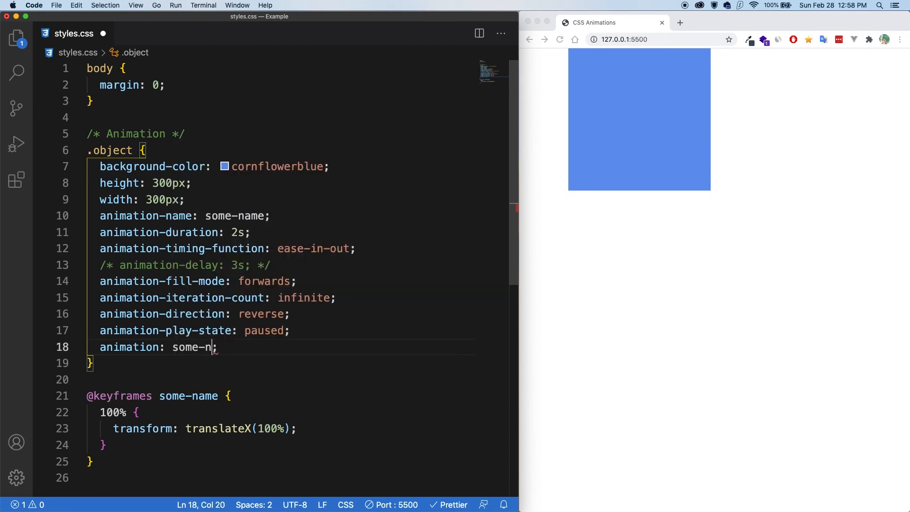
type("ame 2")
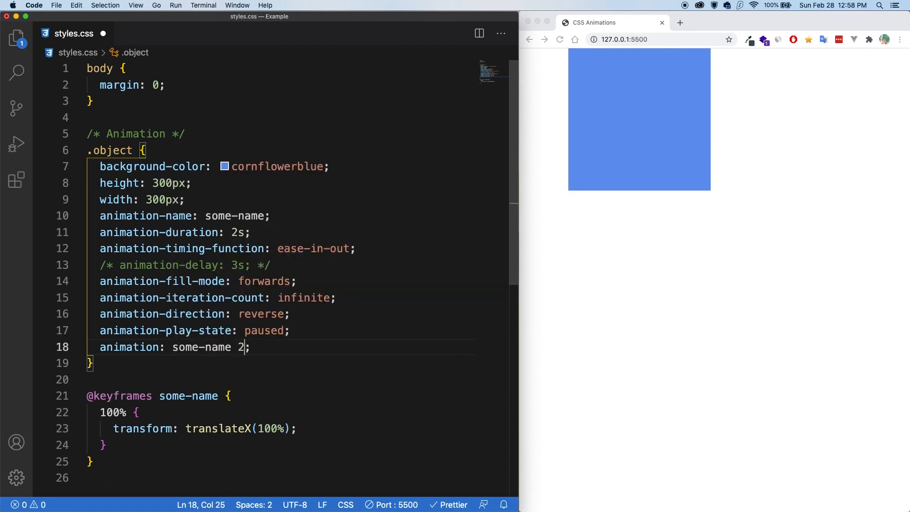
type("s")
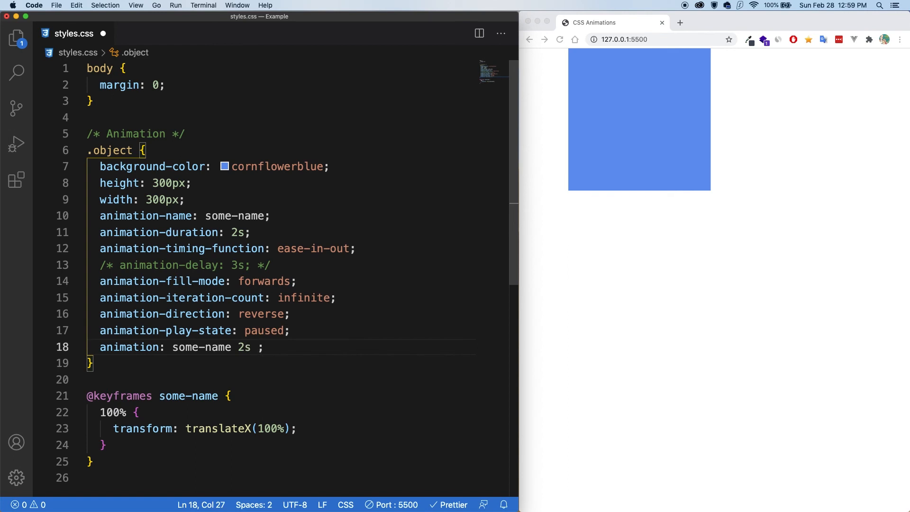
type("infinite")
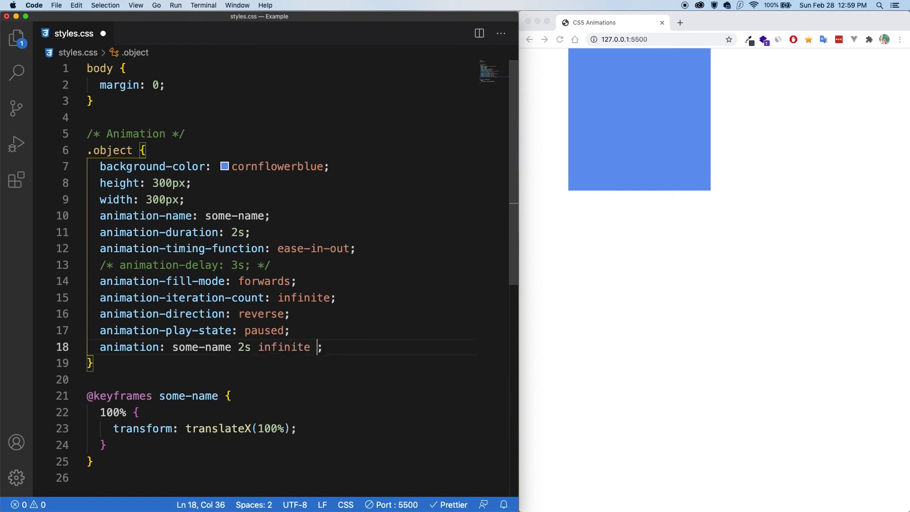
type("alternate")
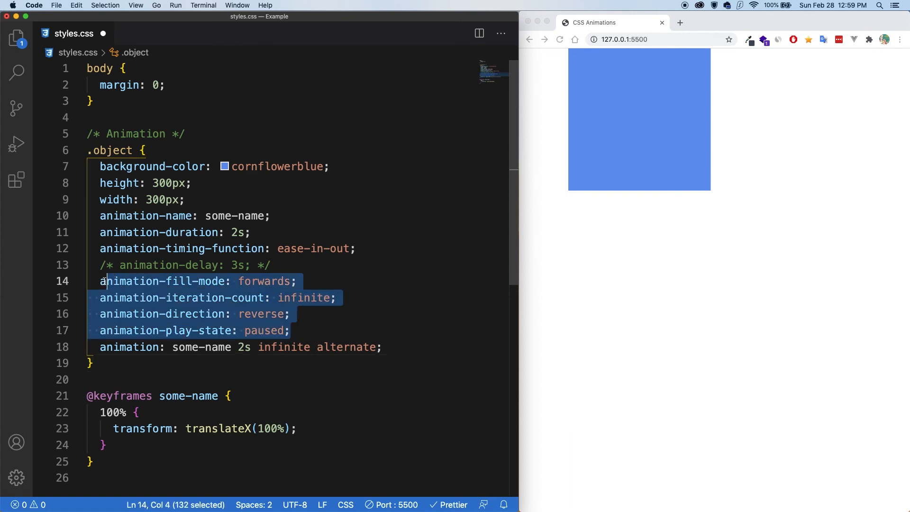
Step: Comment out the longhand animation declarations
key("cmd+/")
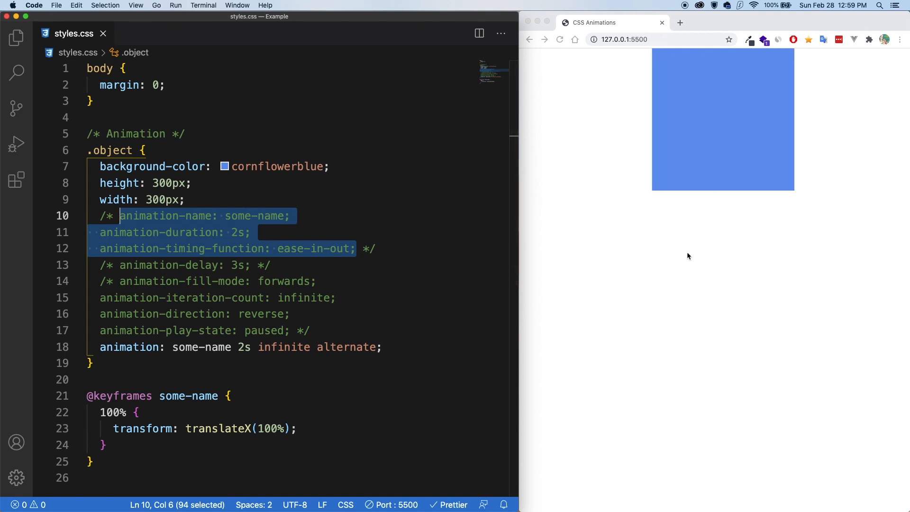
left_click(290, 313)
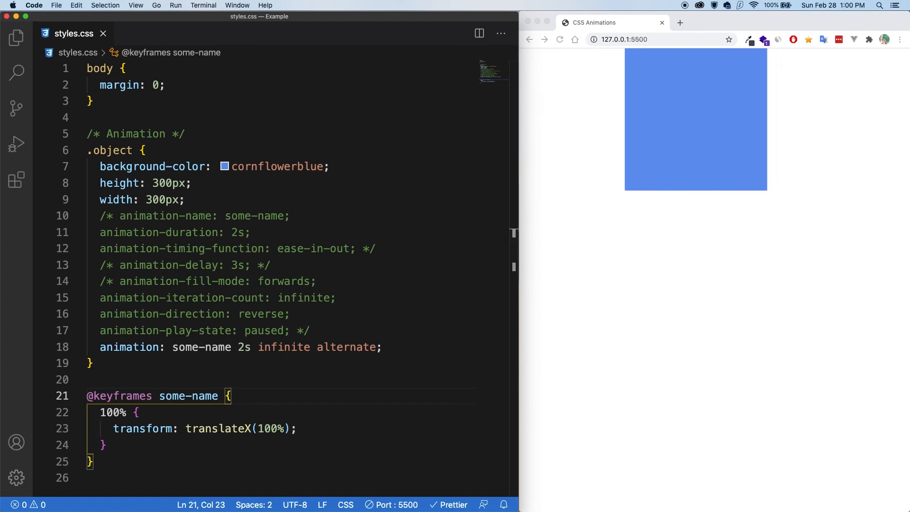
Step: Add a 33% keyframe with transform: translateY(100%)
type("33% {")
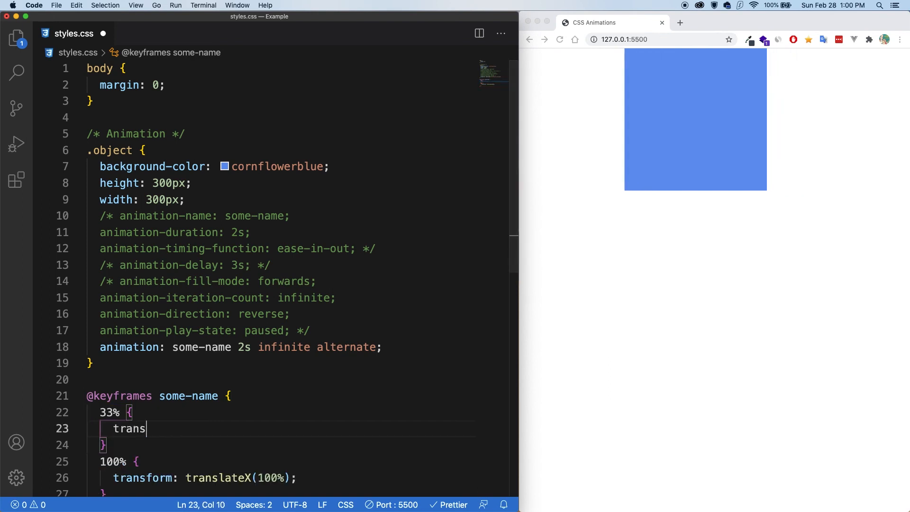
type("form: translateY(100);")
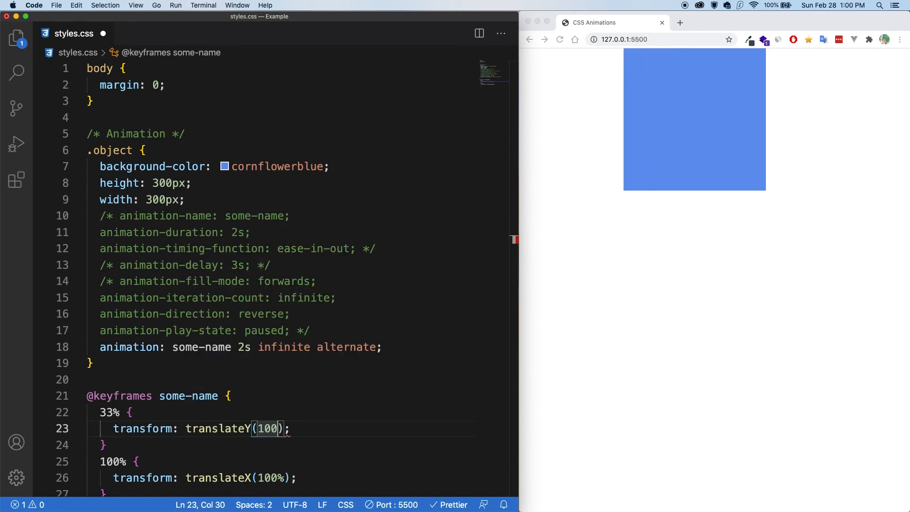
type("%")
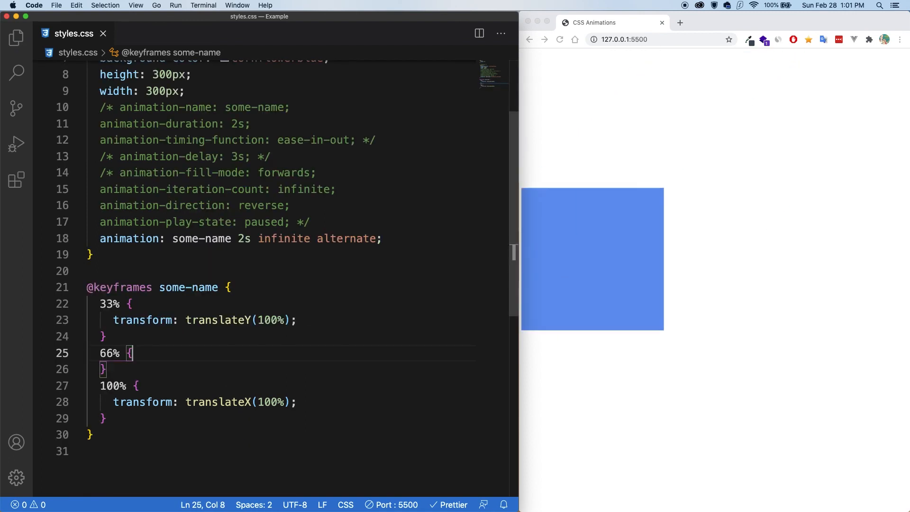
Step: Add a 66% keyframe with transform: translate(200%, 200%)
type("transfpo")
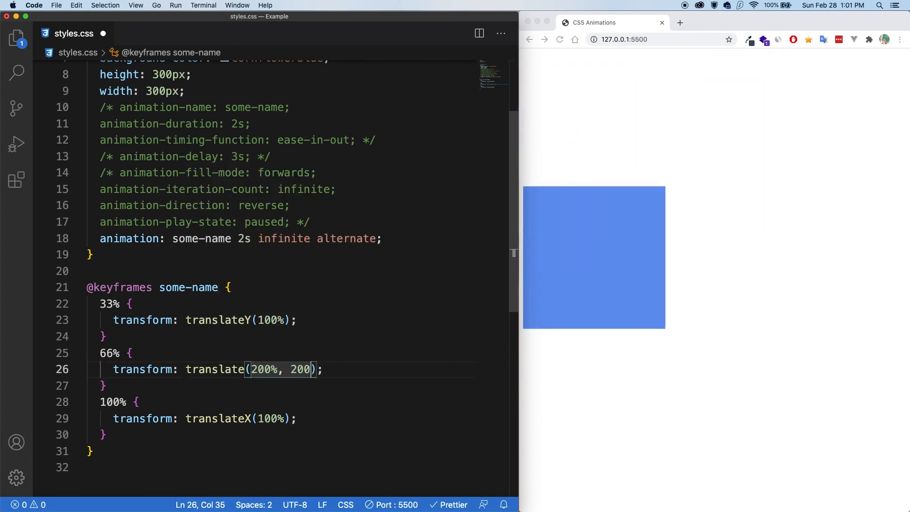
double_click(218, 319)
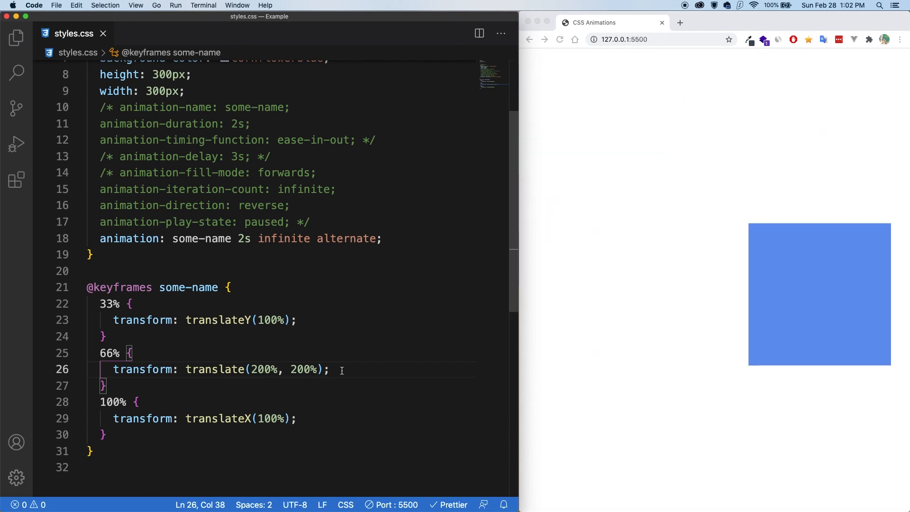
Step: Give the 33% keyframe background-color: red
left_click(329, 320)
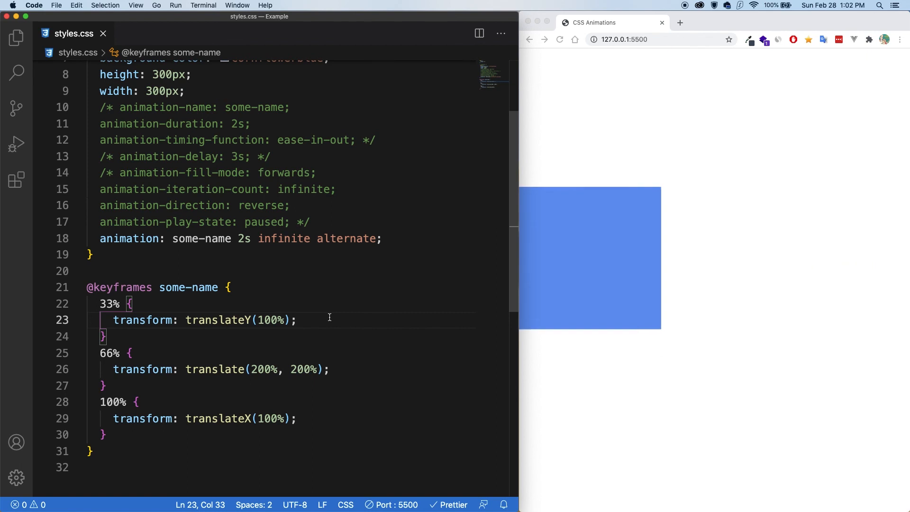
type("background")
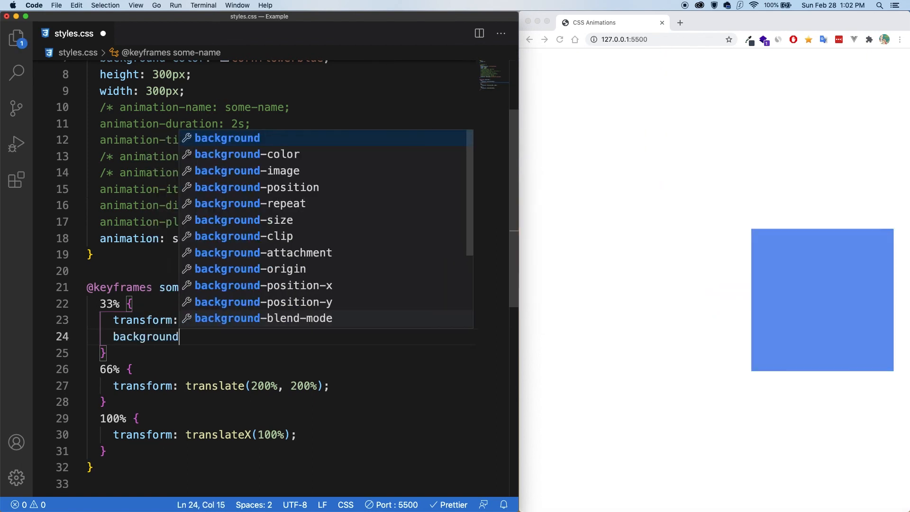
type("-color: red;")
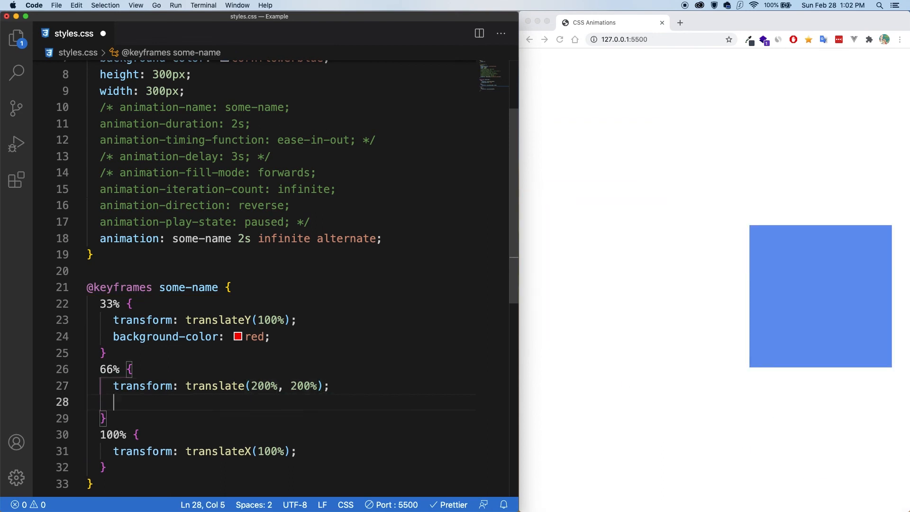
Step: Give the 66% and 100% keyframes background-color green and yellow
type("background-color: green;")
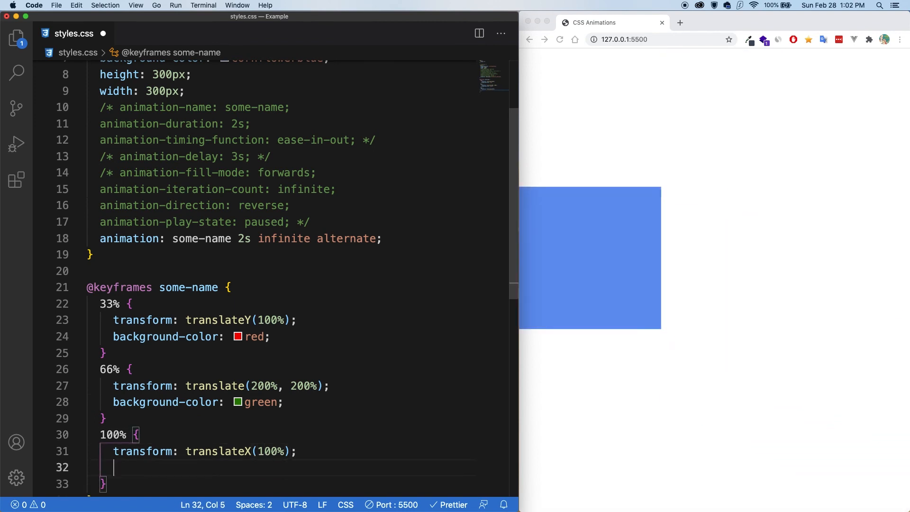
type("background-color: ;")
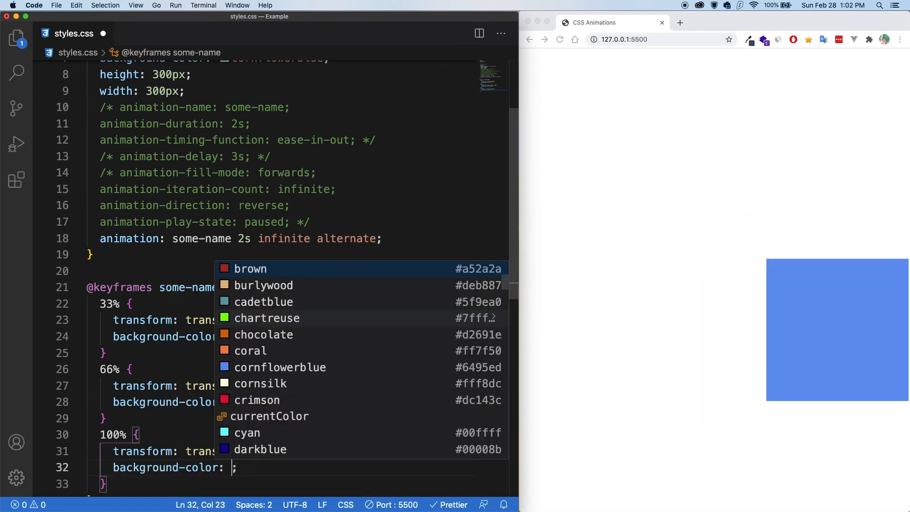
type("yel")
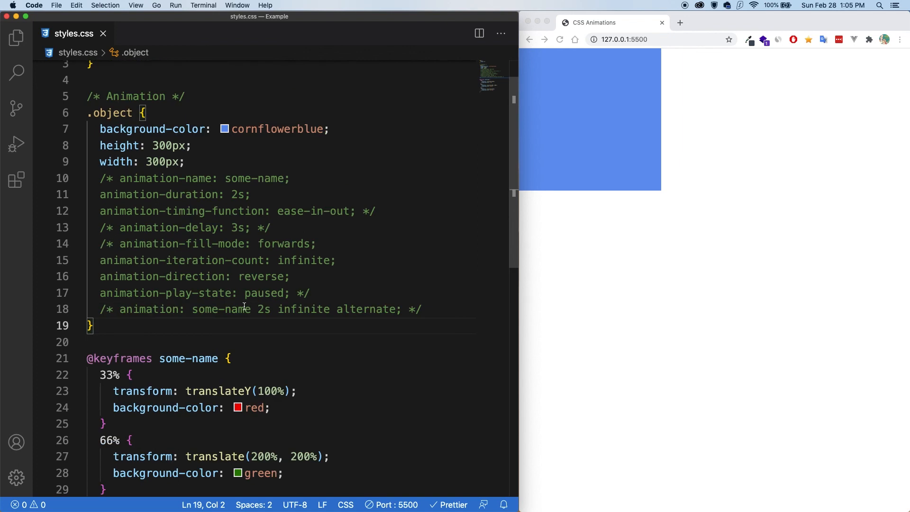
double_click(256, 178)
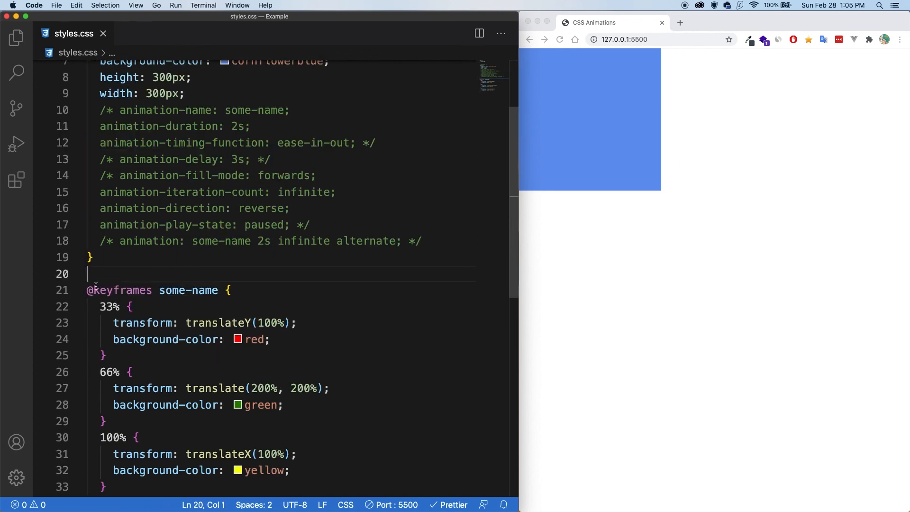
double_click(189, 290)
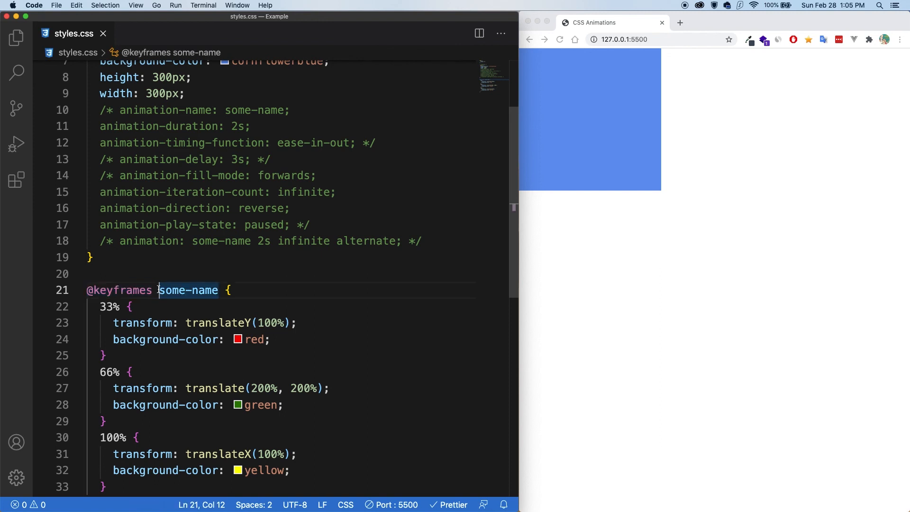
double_click(188, 290)
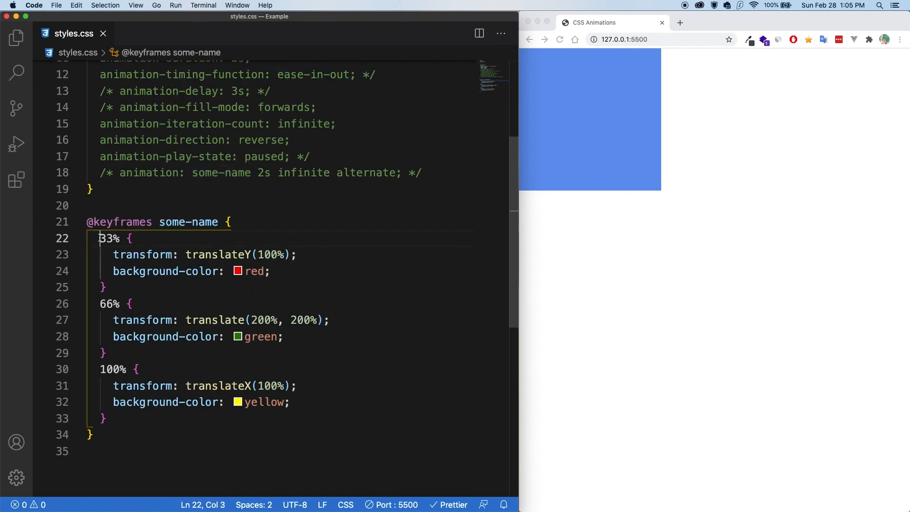
double_click(109, 303)
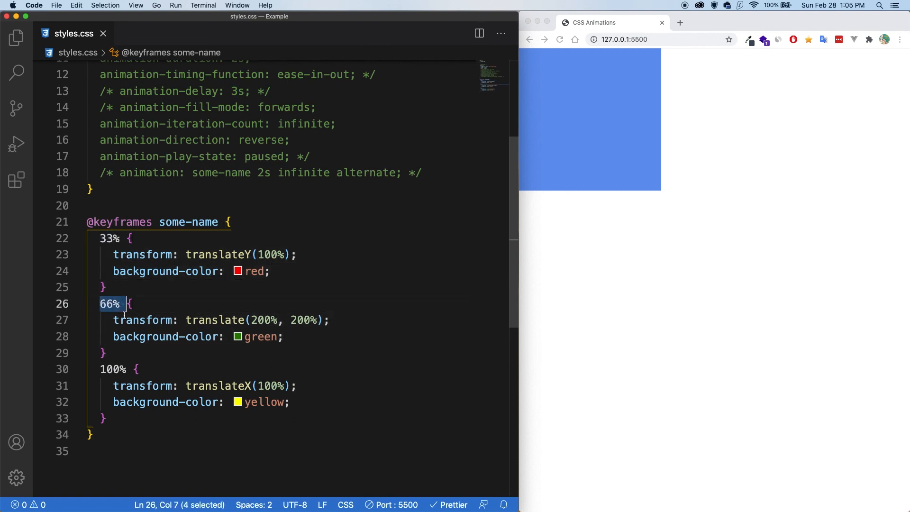
left_click_drag(110, 303, 128, 336)
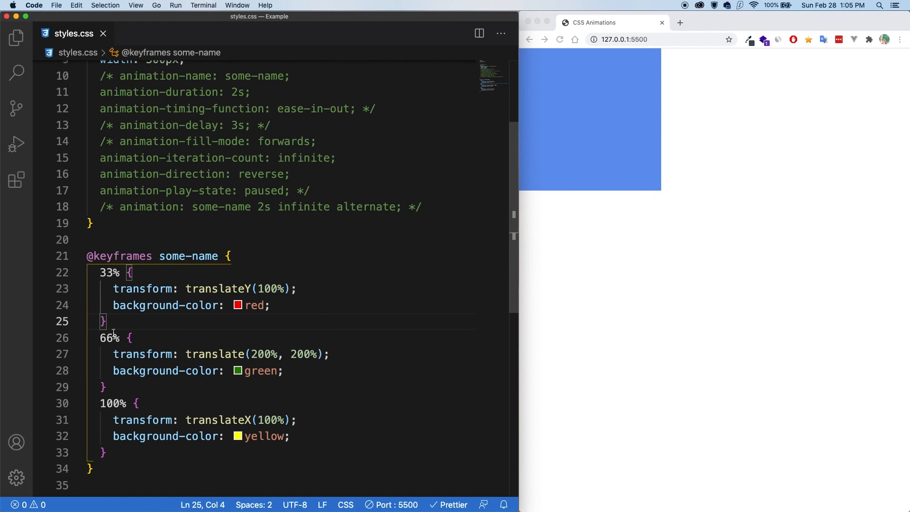
left_click(140, 288)
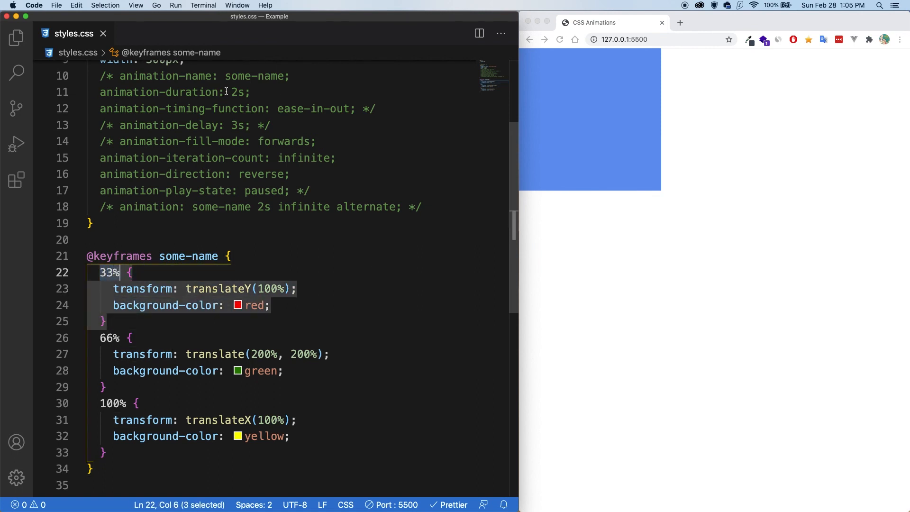
double_click(235, 92)
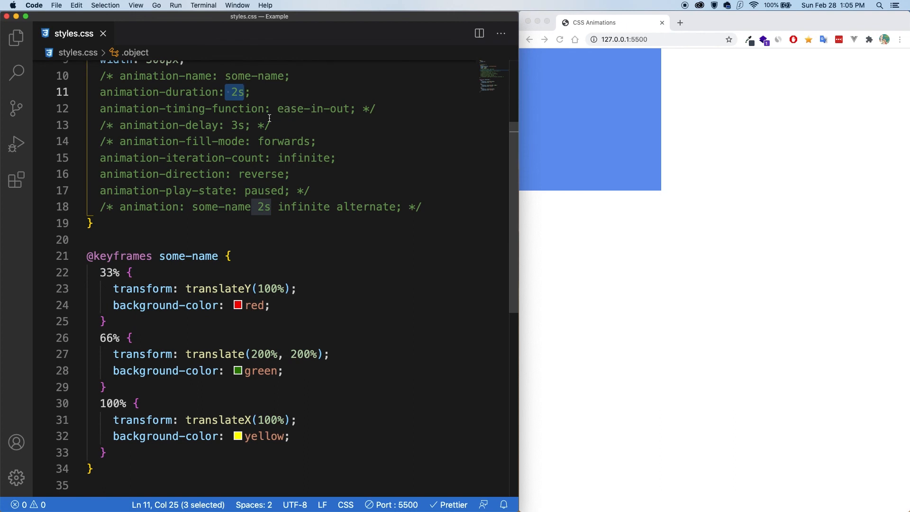
left_click_drag(113, 288, 268, 305)
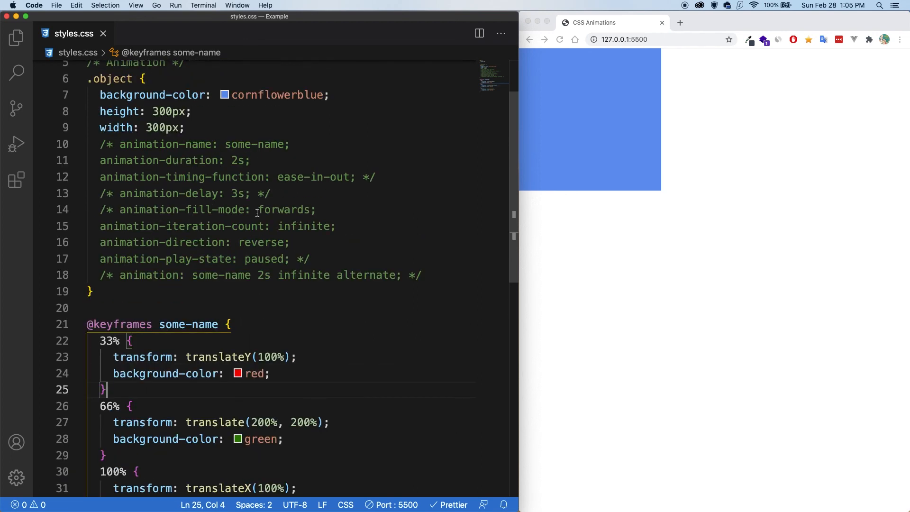
double_click(215, 226)
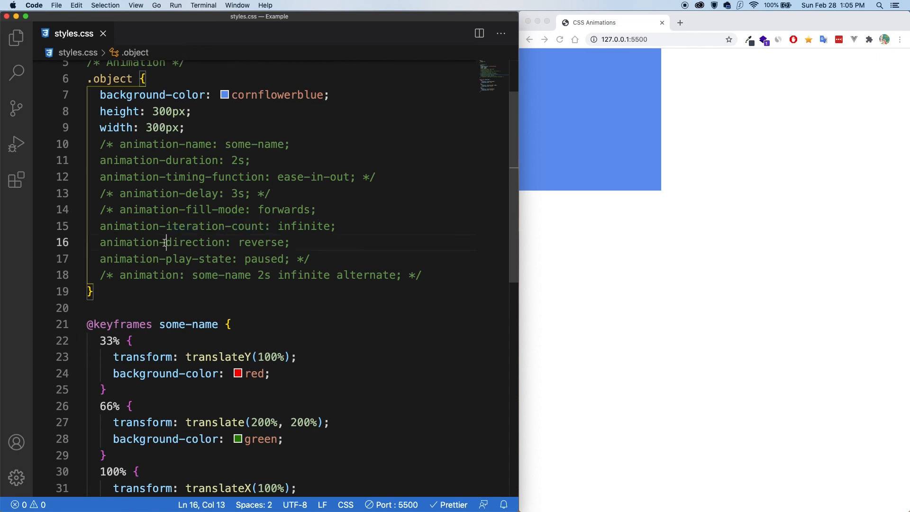
double_click(203, 209)
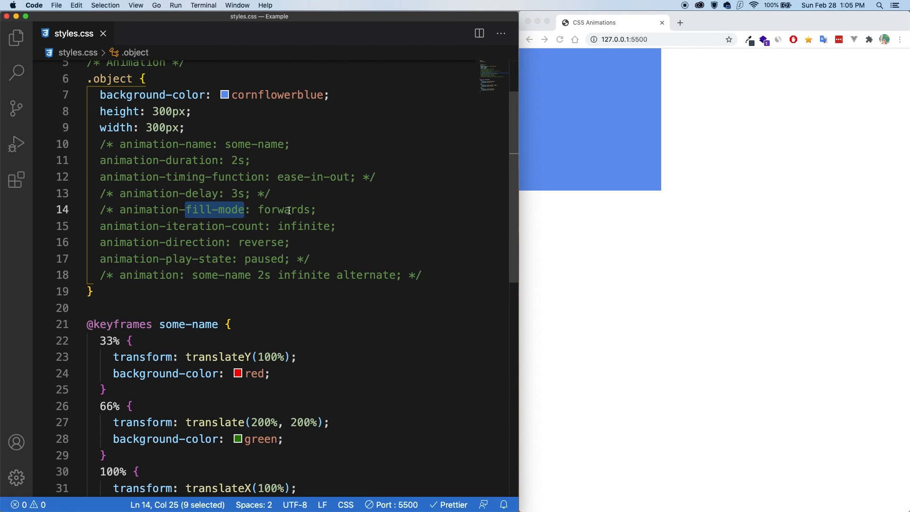
double_click(284, 210)
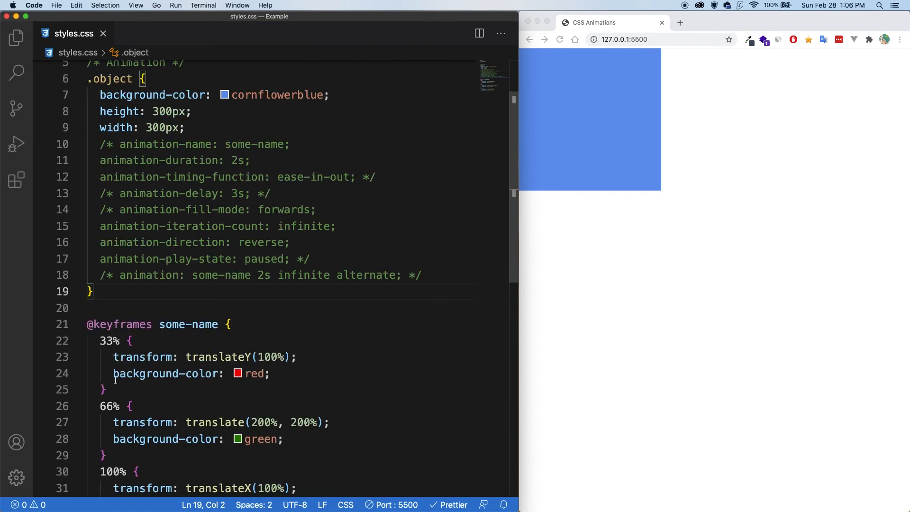
Step: Replace the 33% keyframe's translateY(100%) value with scale
double_click(142, 356)
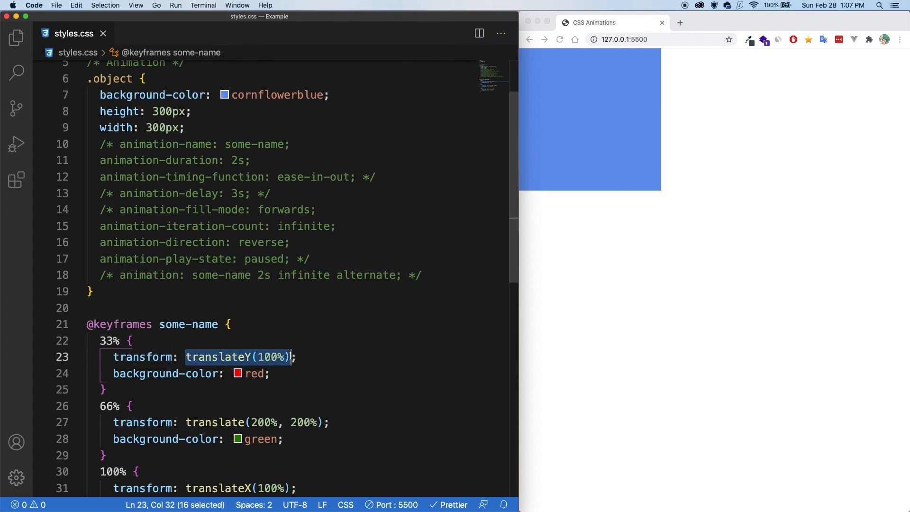
type("tran")
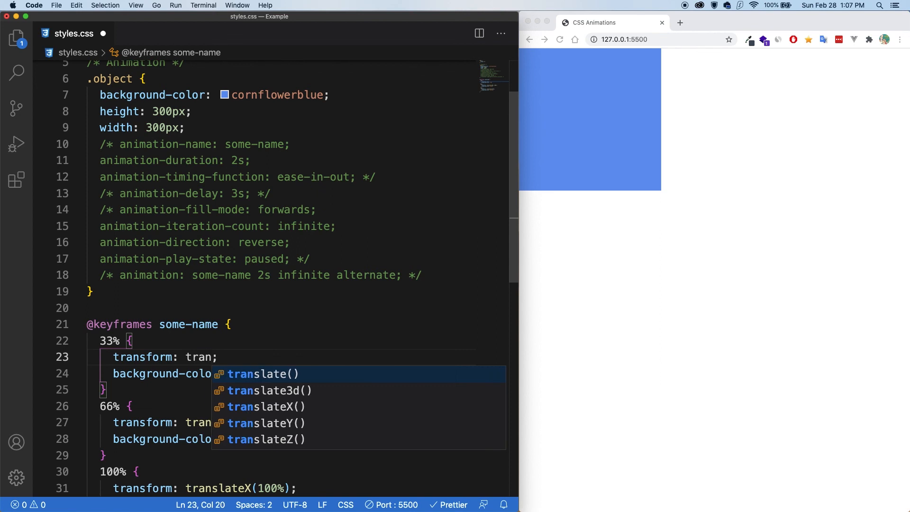
type("scale")
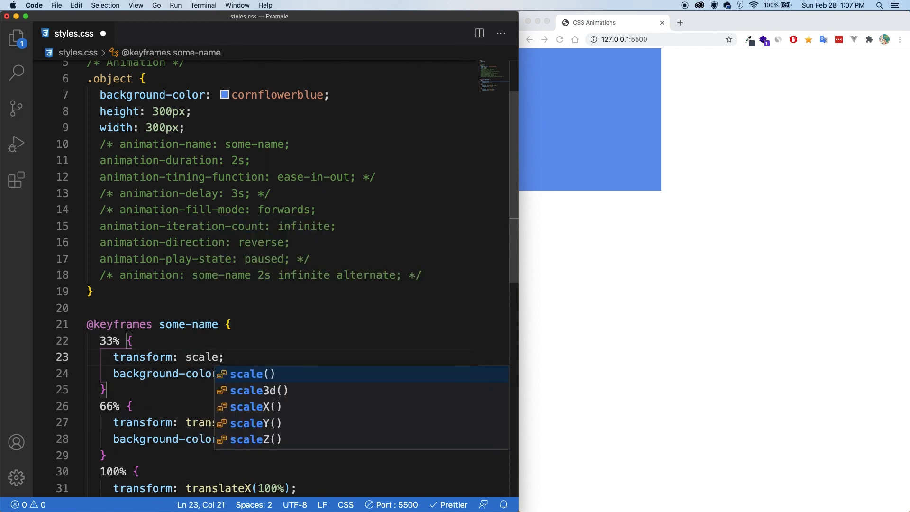